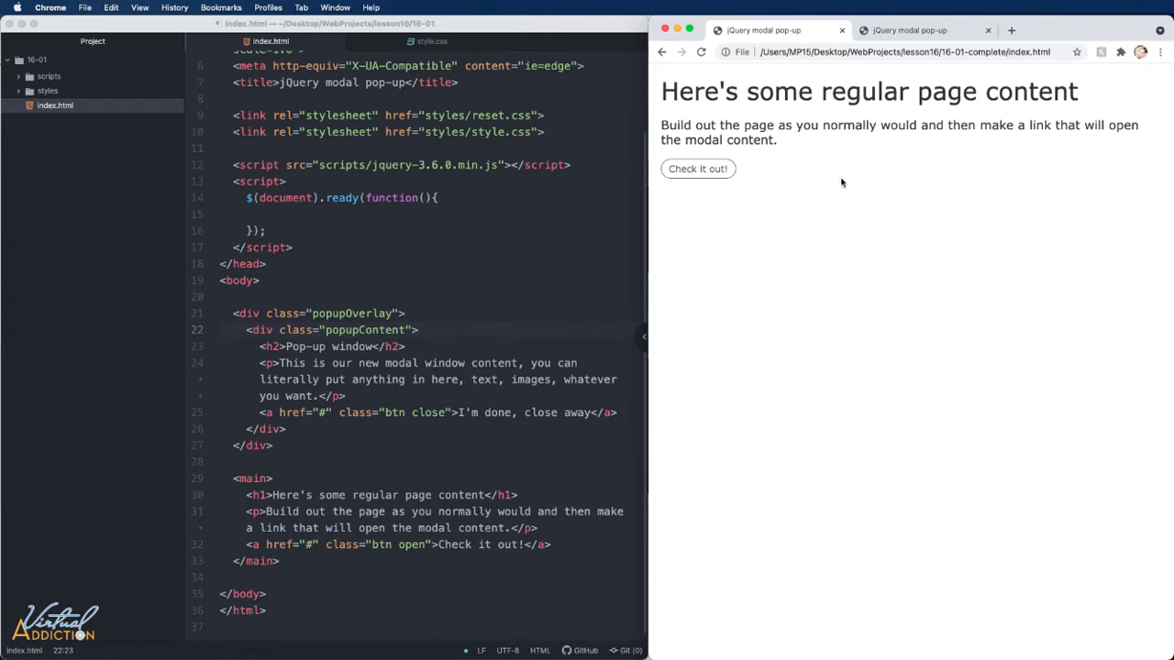
mouse_move(832, 172)
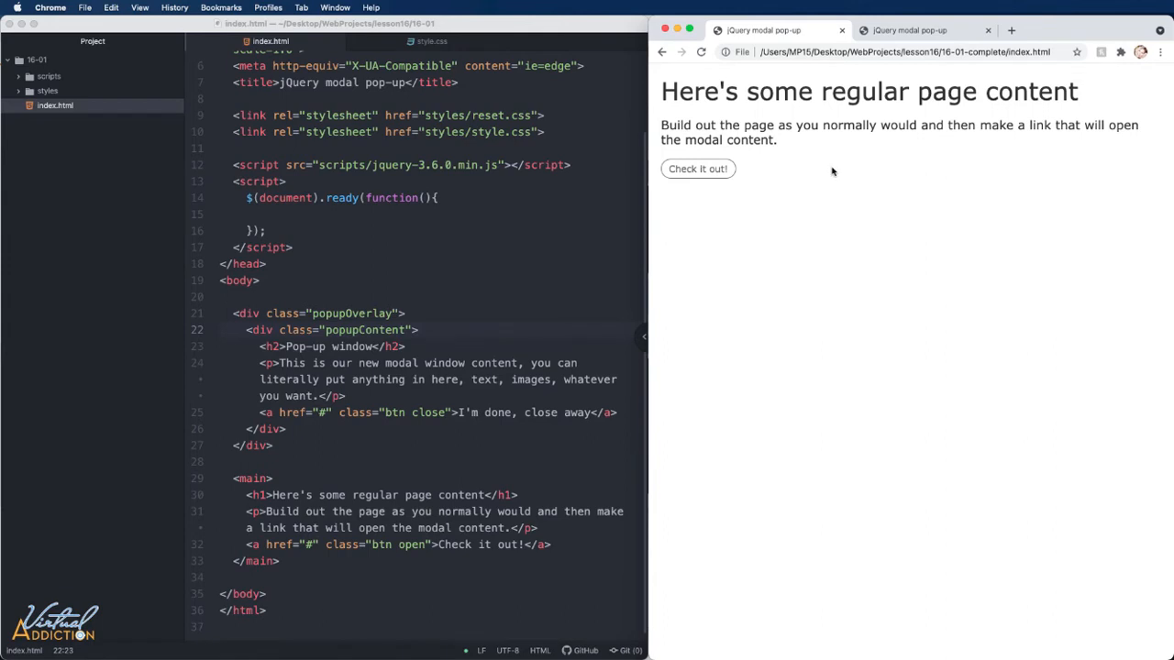
mouse_move(871, 227)
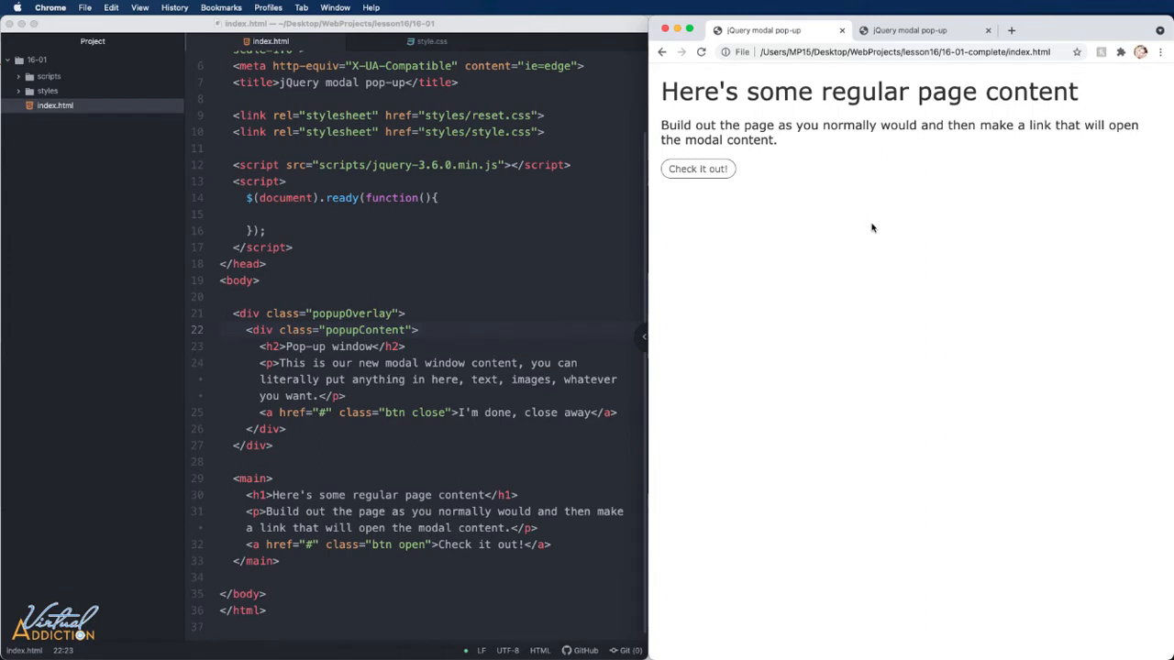
mouse_move(846, 145)
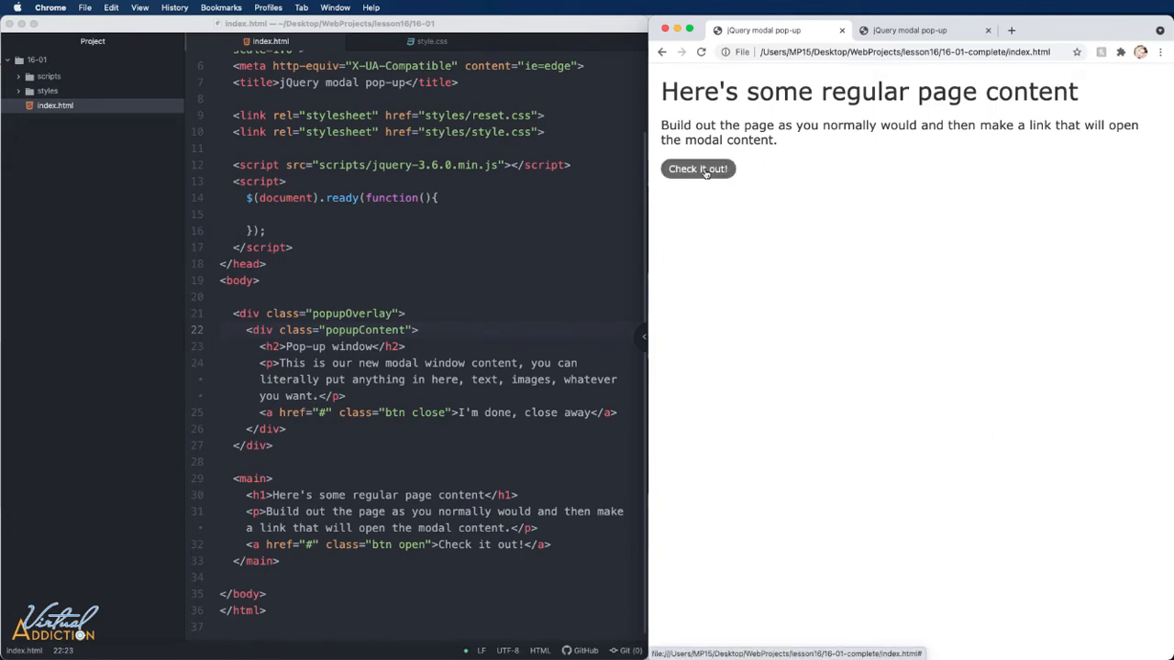
Test the finished pop-up in Chrome, review index.html, then bring up style.css in Atom
left_click(697, 169)
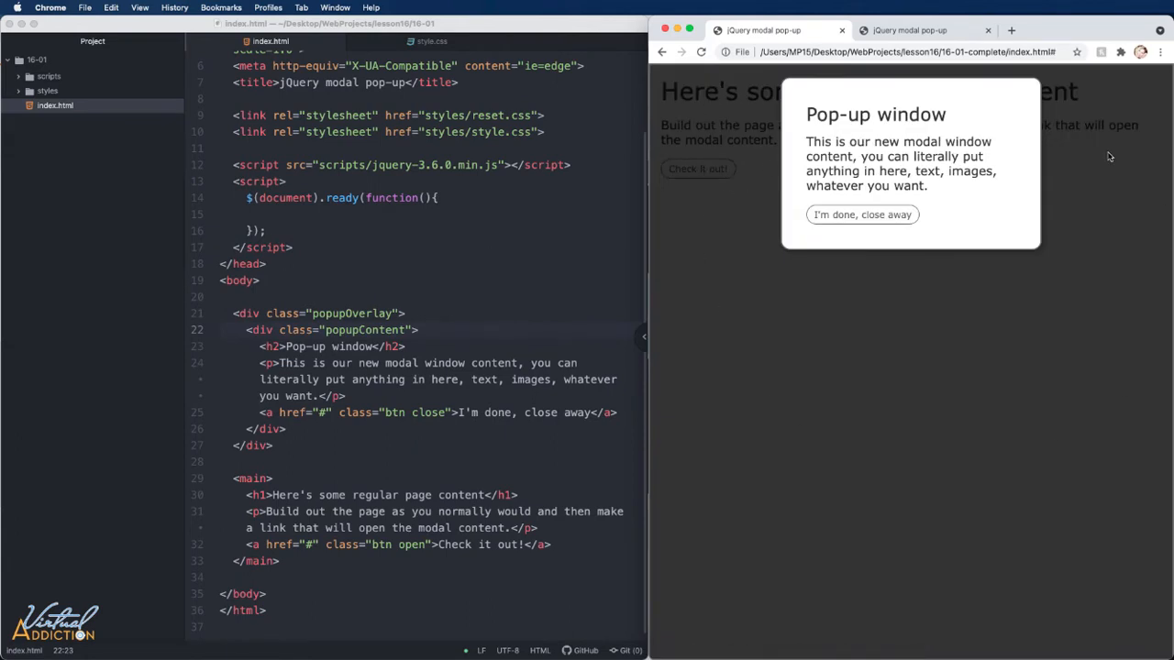
mouse_move(932, 109)
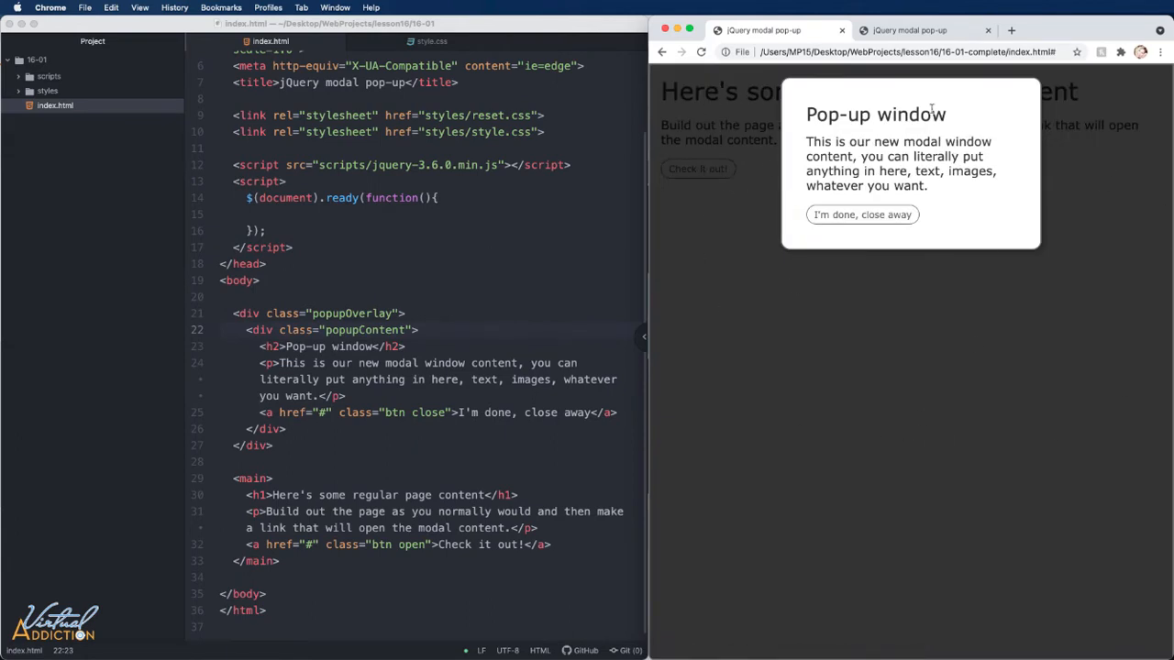
mouse_move(893, 263)
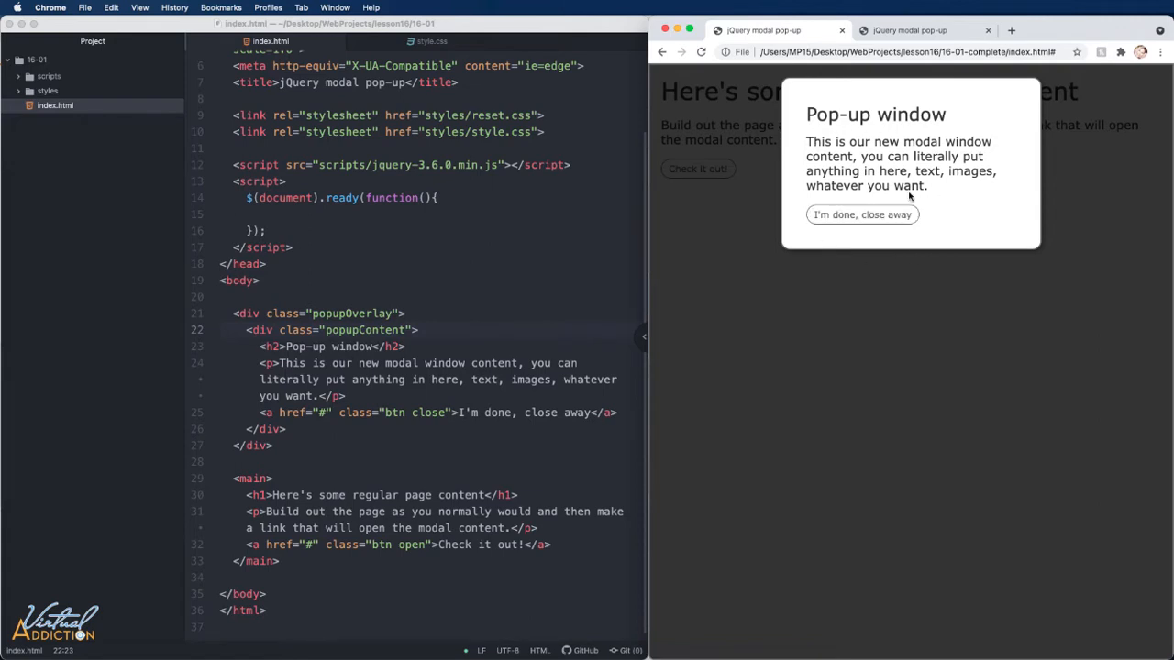
mouse_move(912, 195)
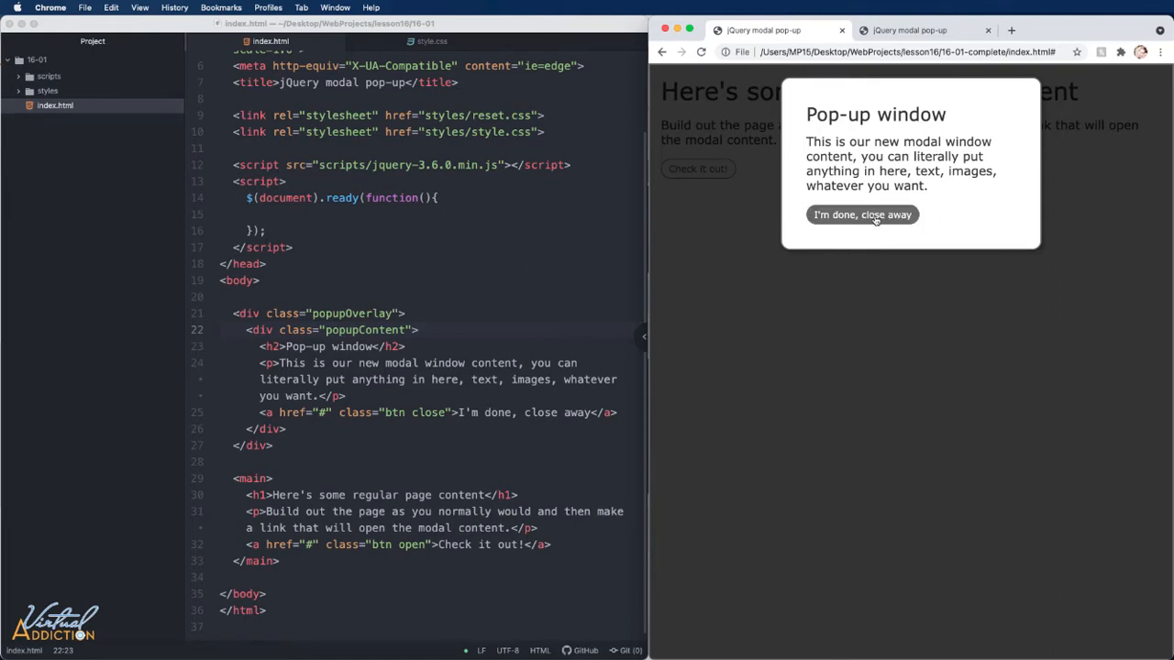
mouse_move(860, 213)
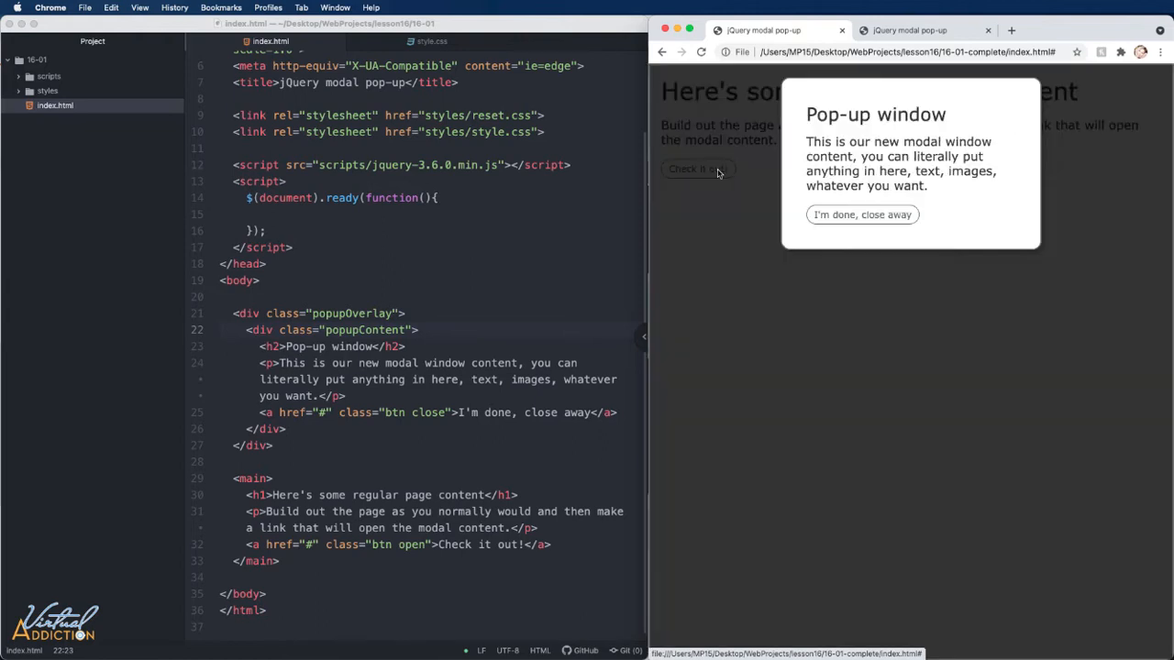
mouse_move(867, 290)
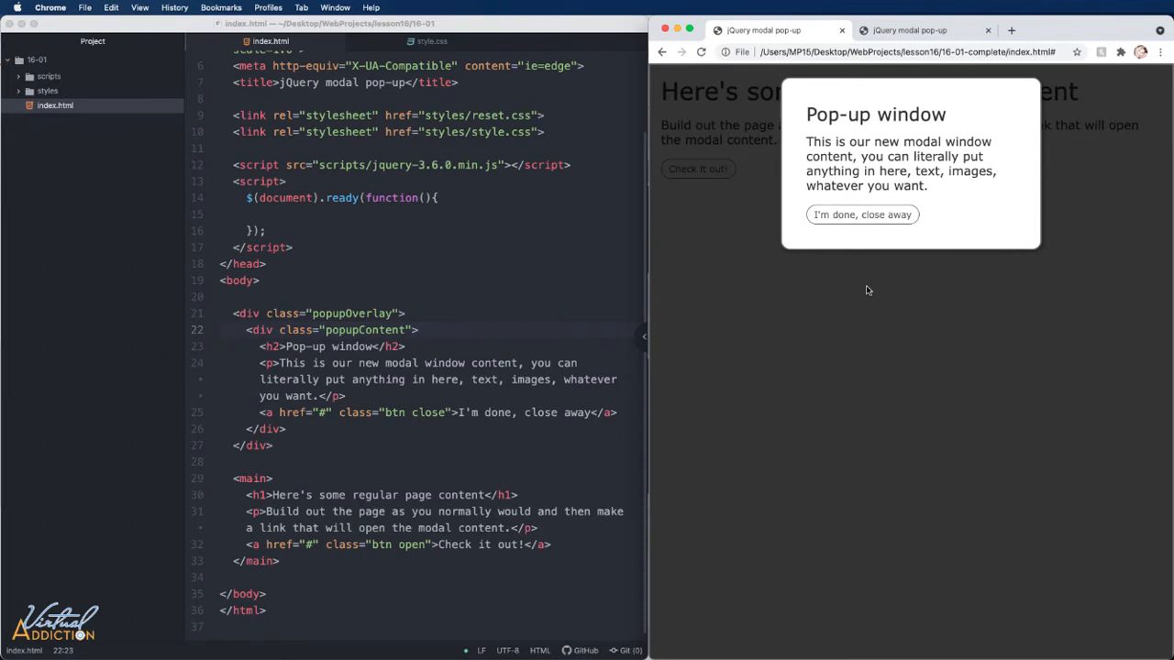
mouse_move(1049, 328)
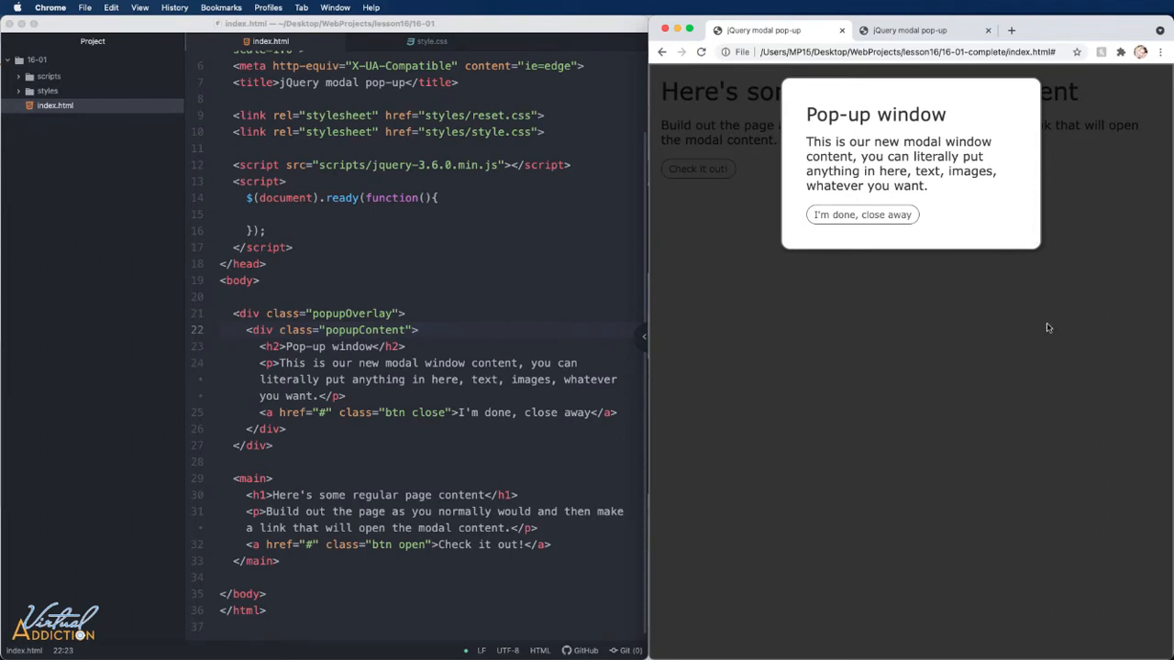
left_click(860, 213)
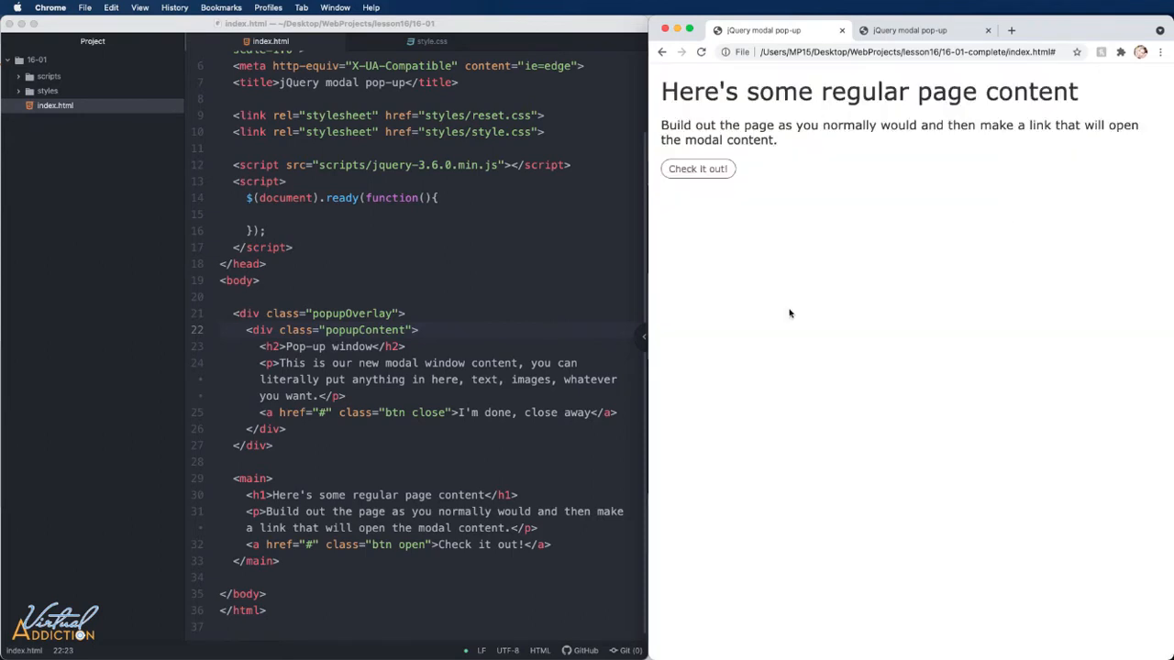
mouse_move(947, 144)
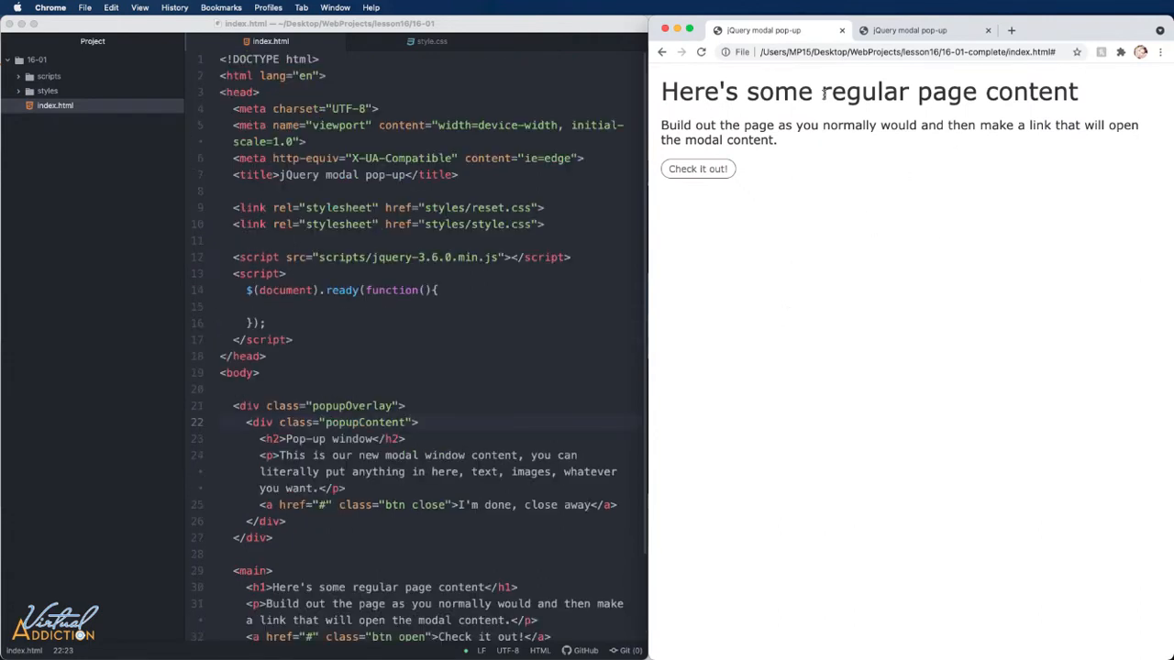
mouse_move(958, 199)
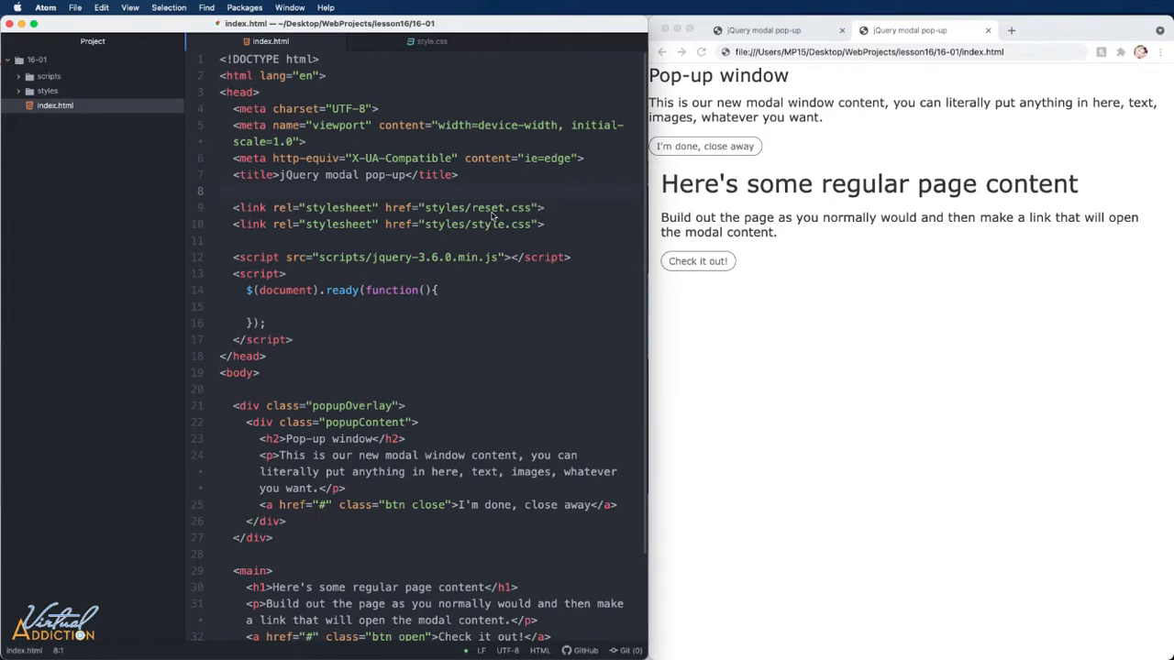
mouse_move(500, 232)
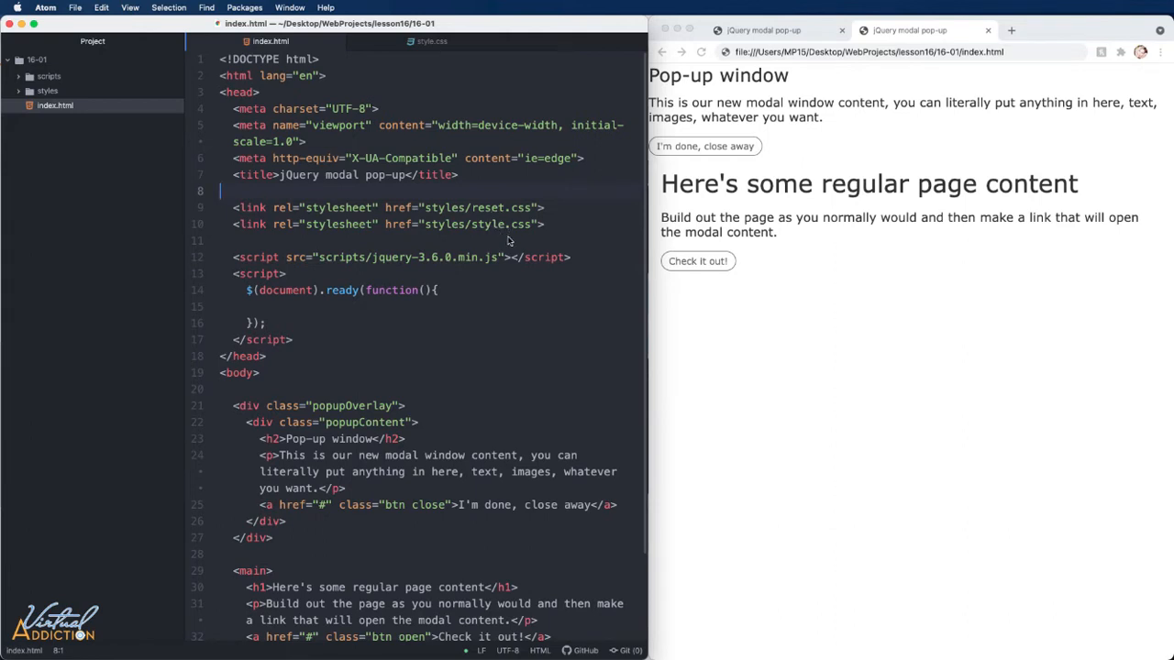
mouse_move(431, 263)
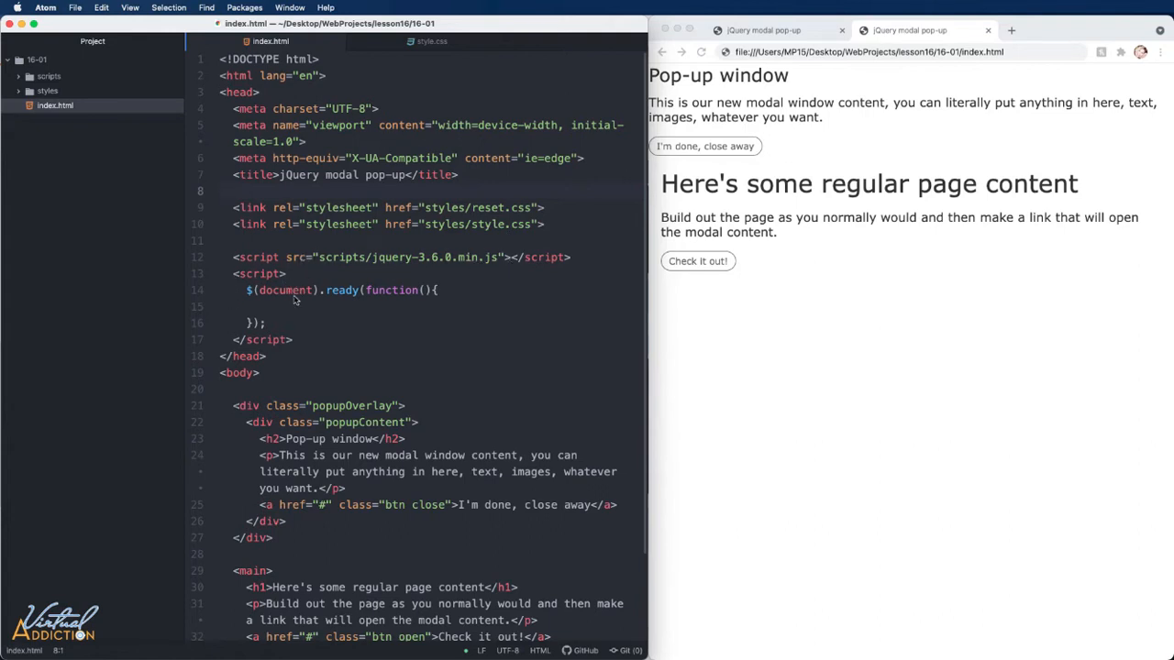
mouse_move(373, 298)
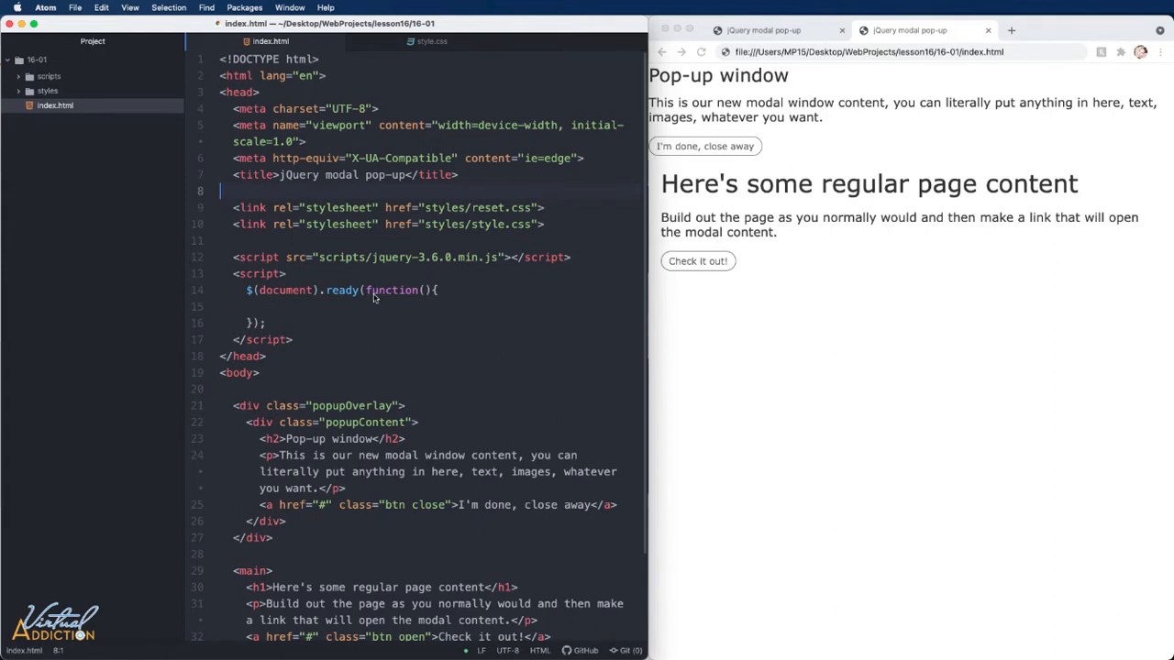
scroll("down", 3)
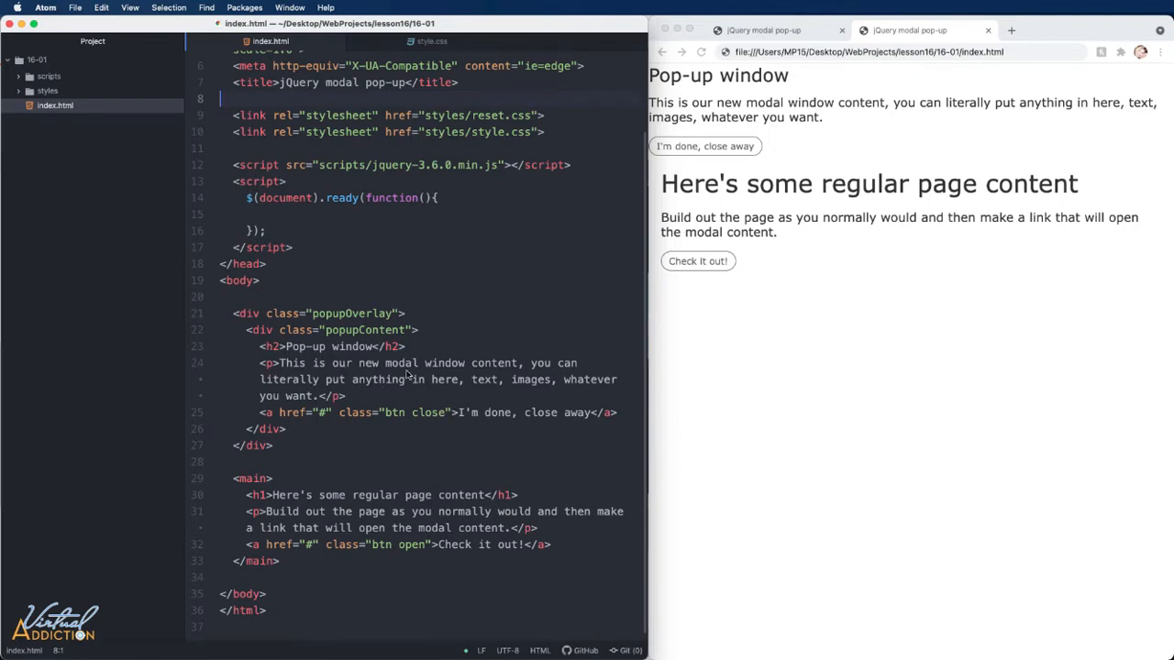
mouse_move(339, 420)
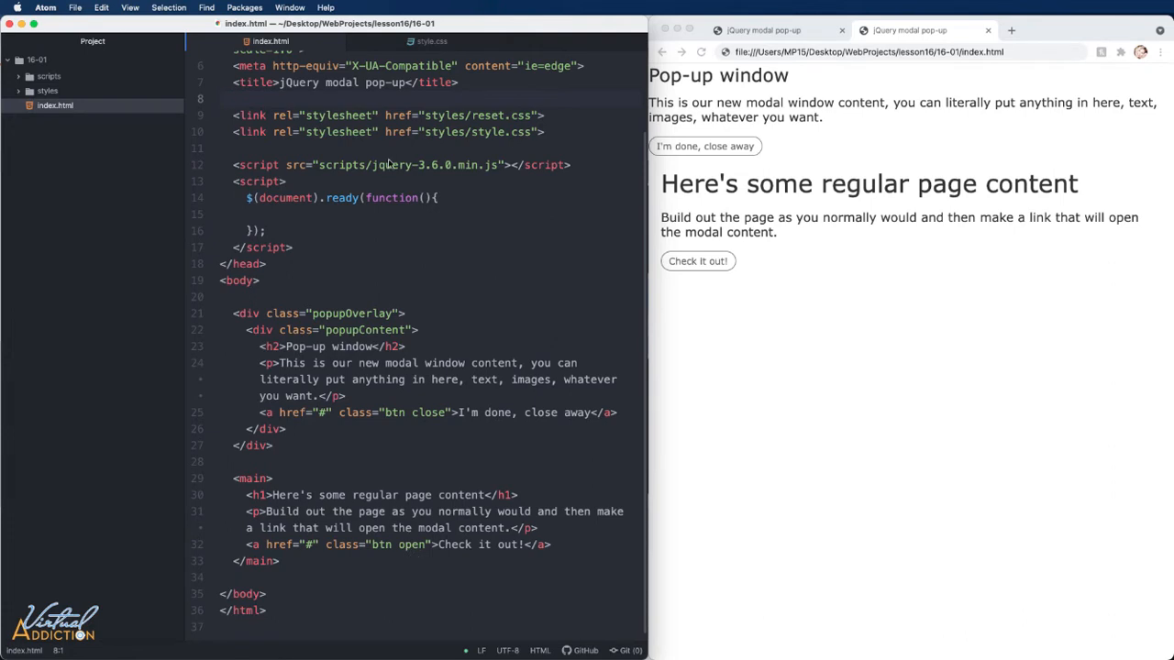
left_click(430, 41)
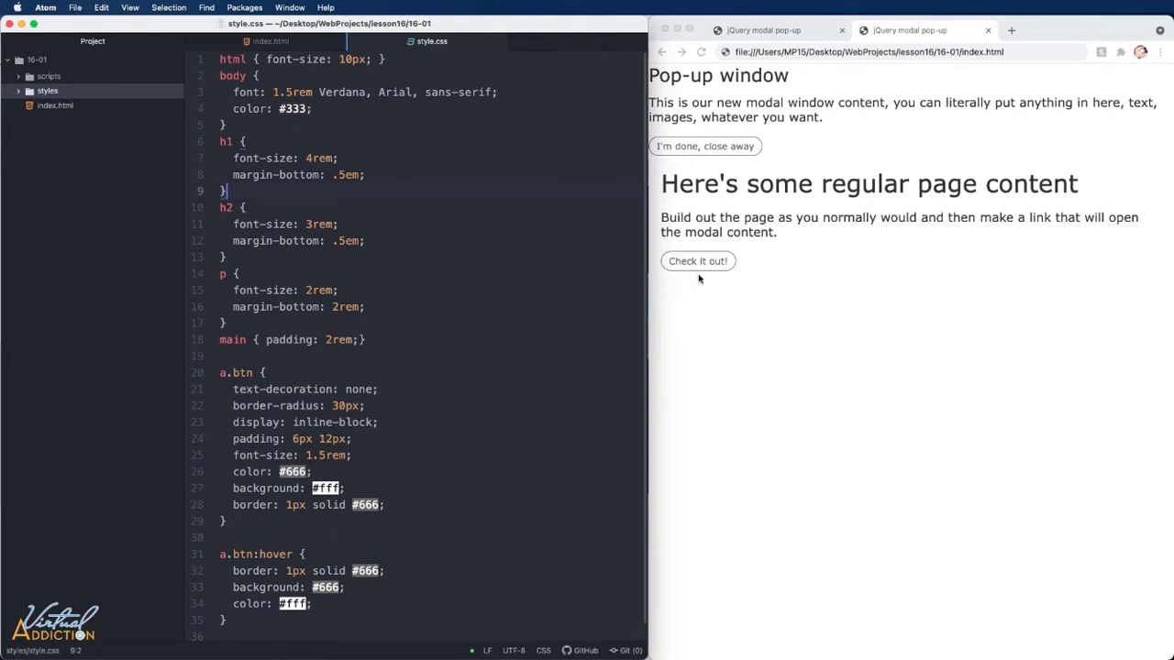
mouse_move(713, 248)
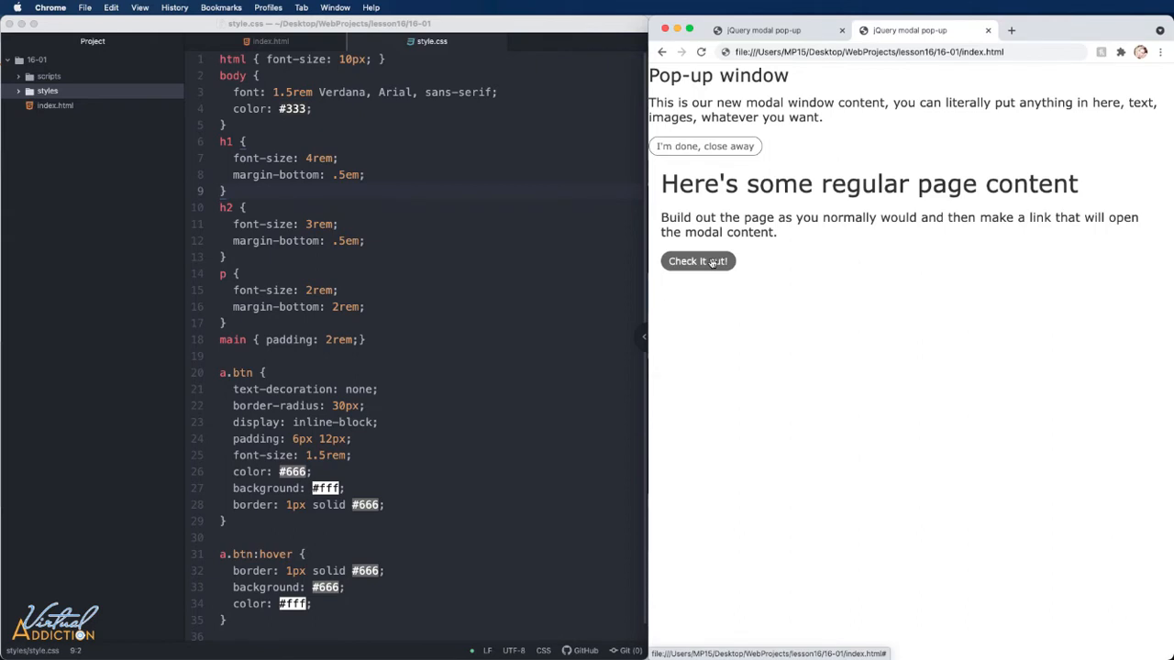
mouse_move(403, 237)
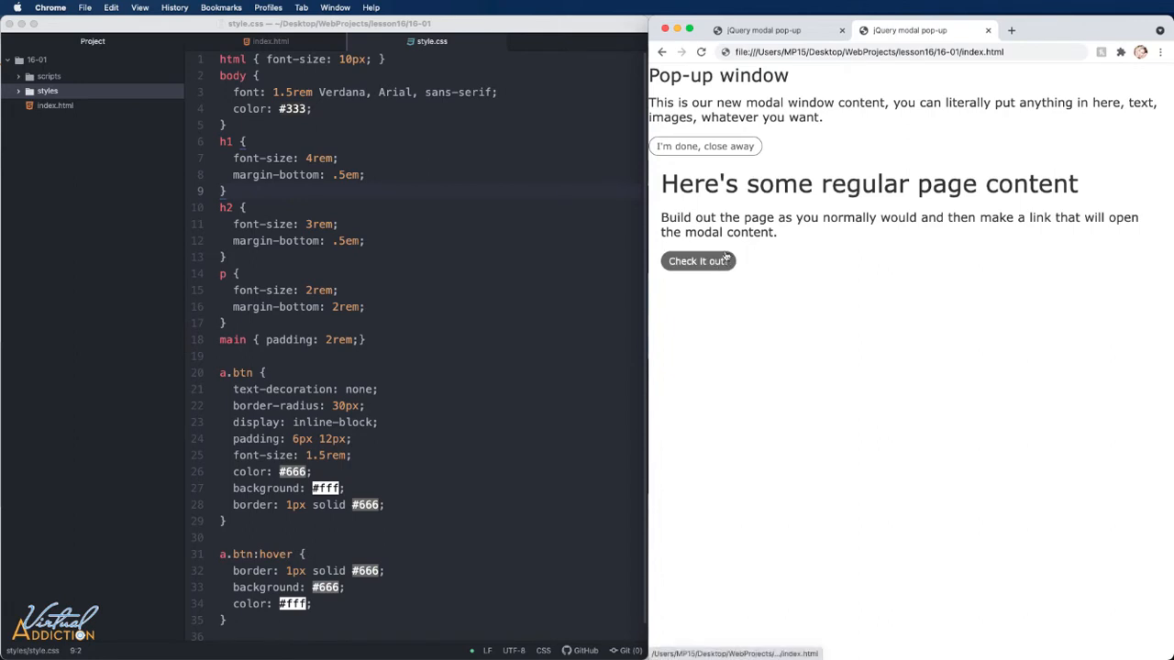
mouse_move(883, 152)
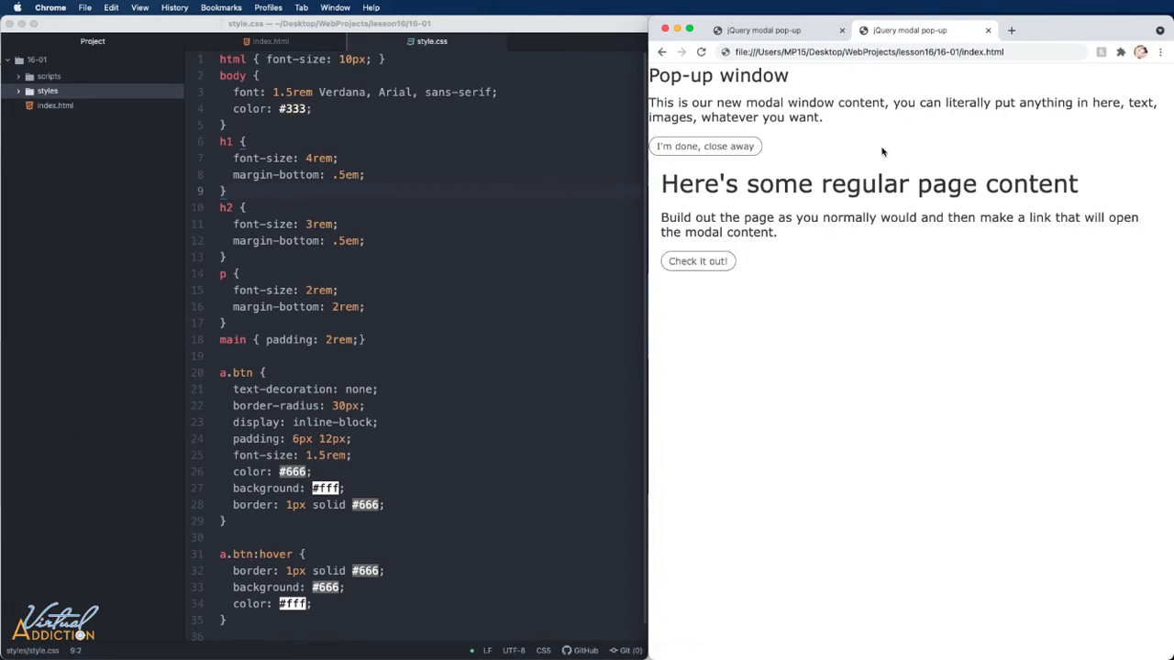
mouse_move(848, 180)
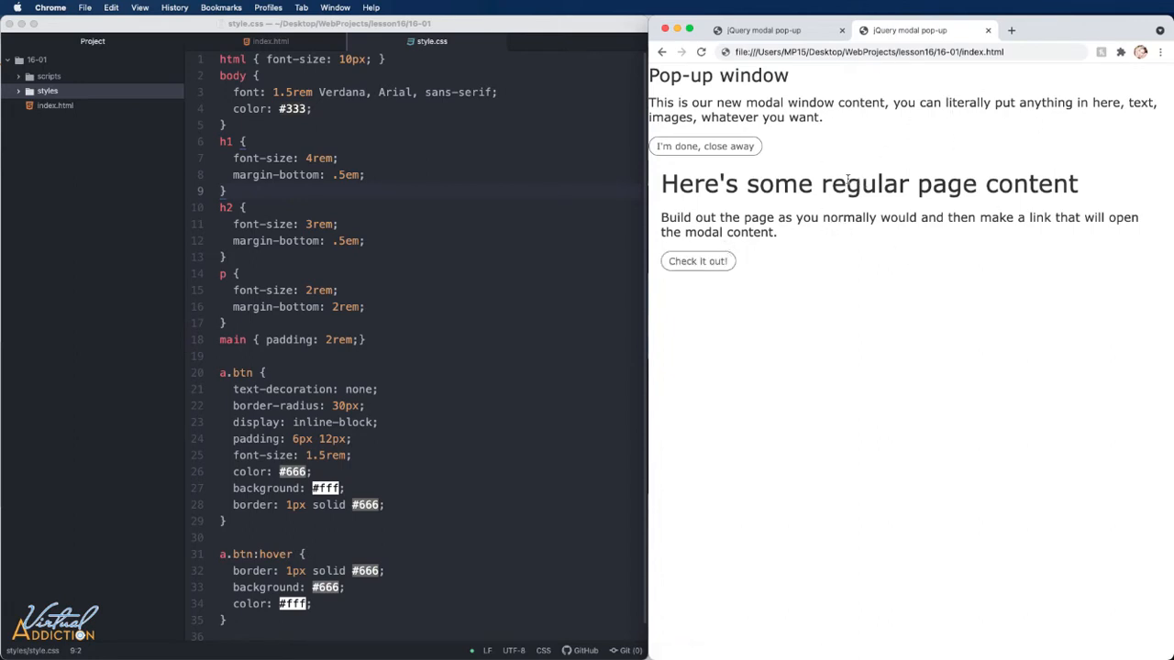
mouse_move(812, 134)
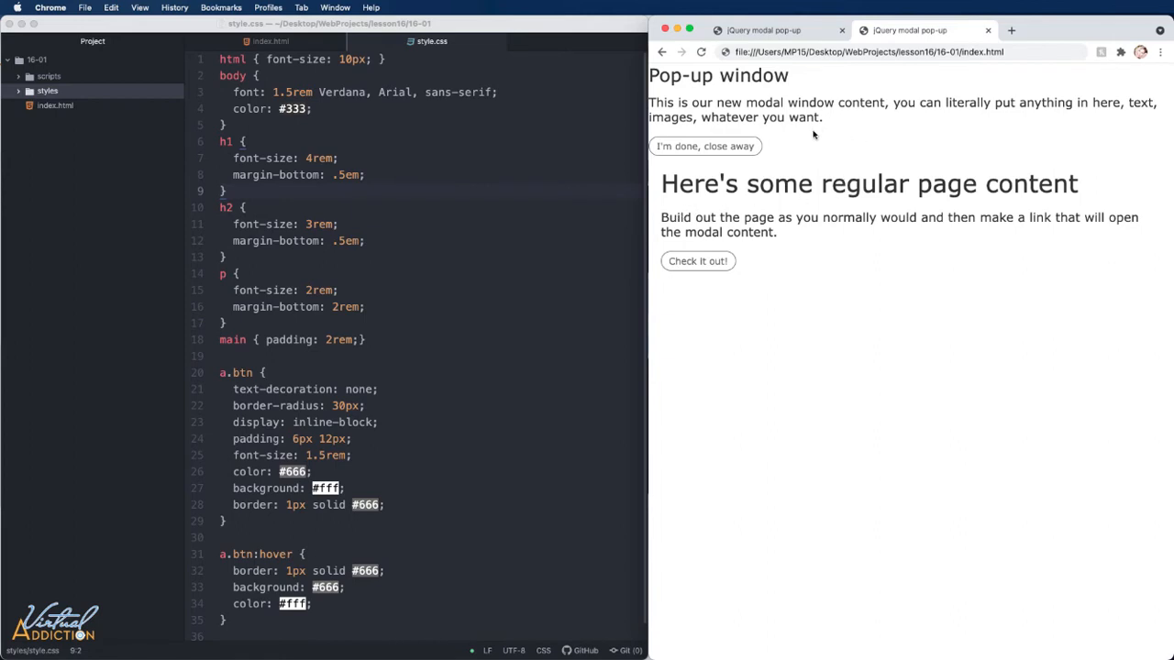
mouse_move(161, 330)
type("/*  modal window sty */")
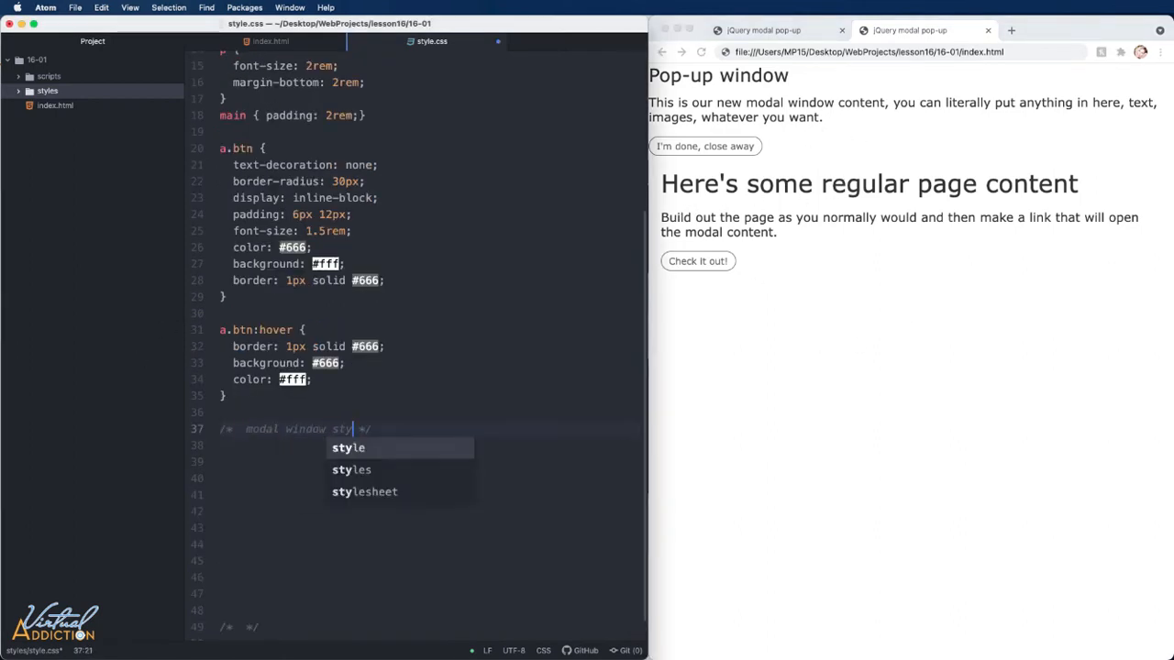
Write a .popupOverlay rule with background-color rgba(0,0,0,.8) and a solid 2px #666 border
type(".popupOverlay")
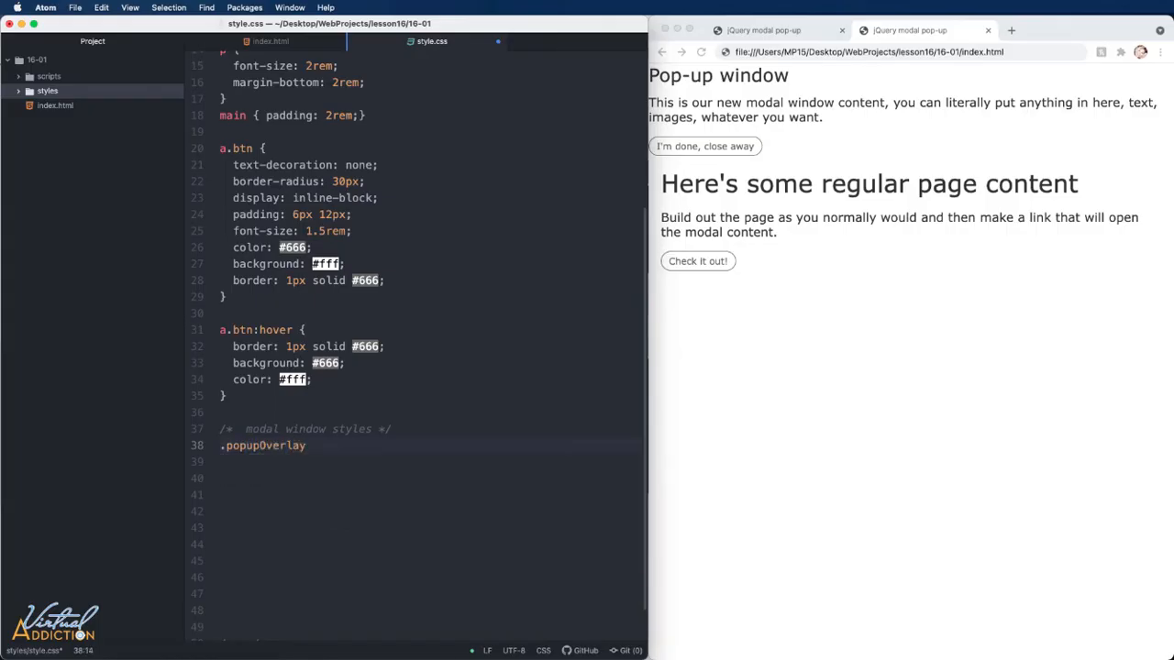
type("{")
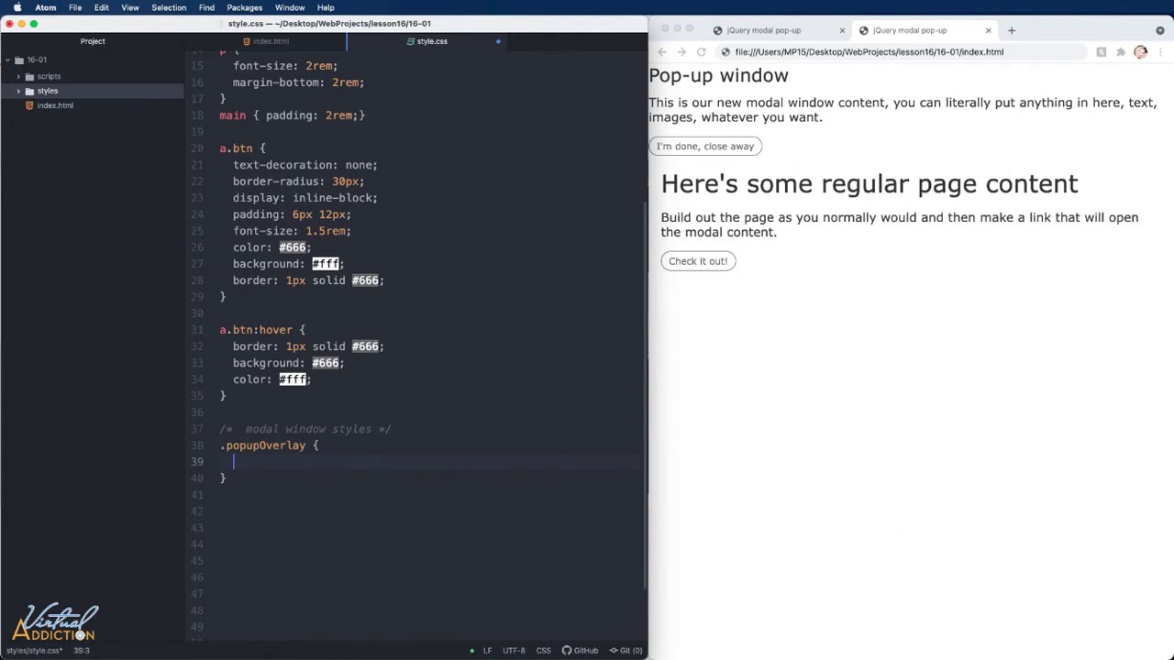
mouse_move(925, 341)
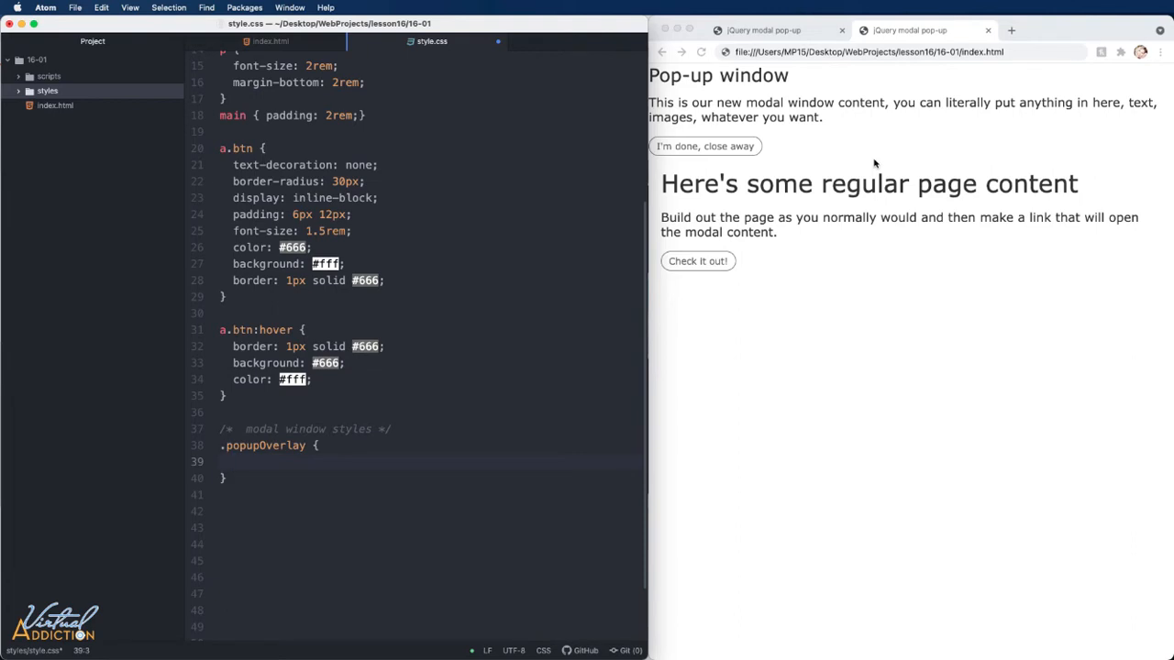
left_click(234, 462)
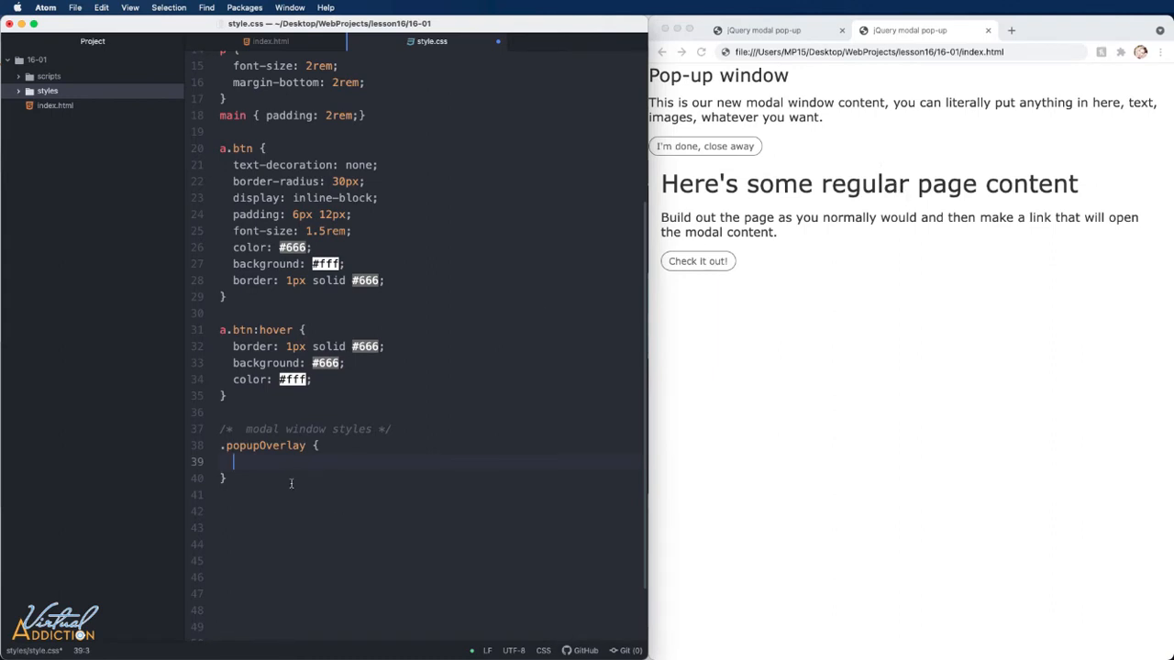
type("background-co")
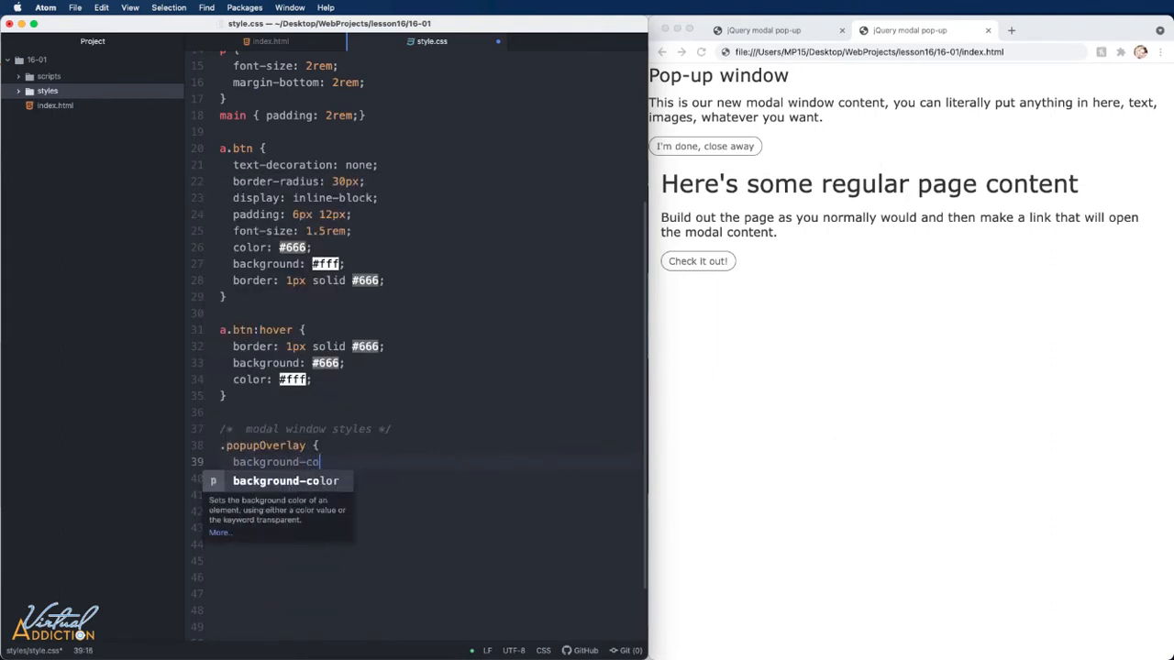
type("lor:")
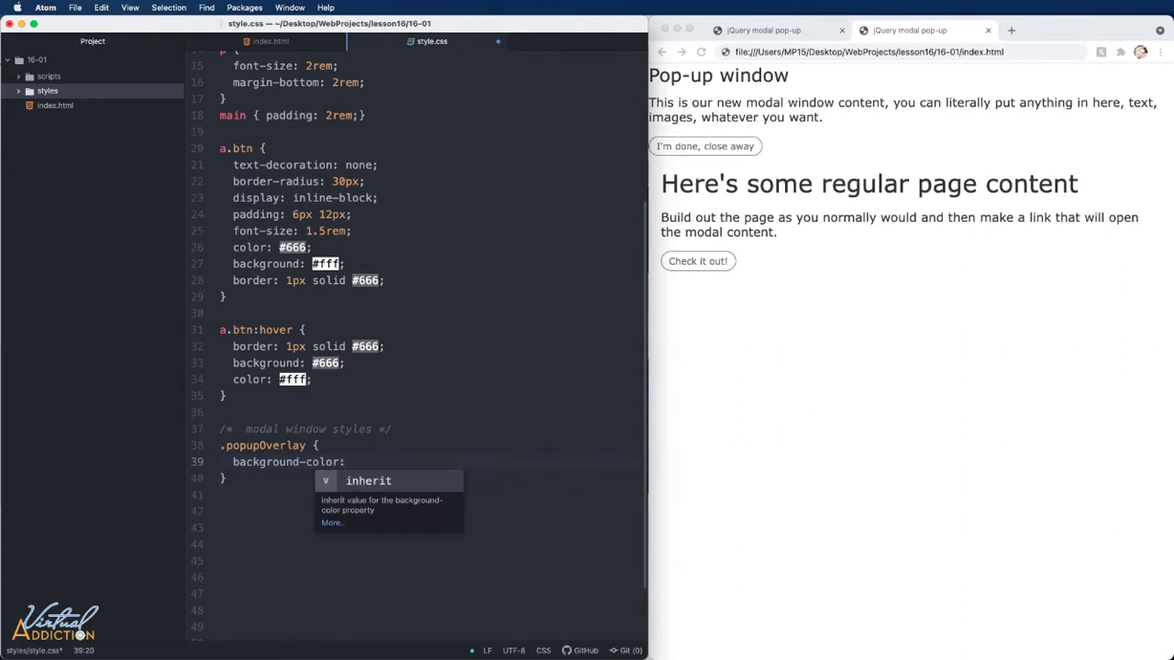
type("rg")
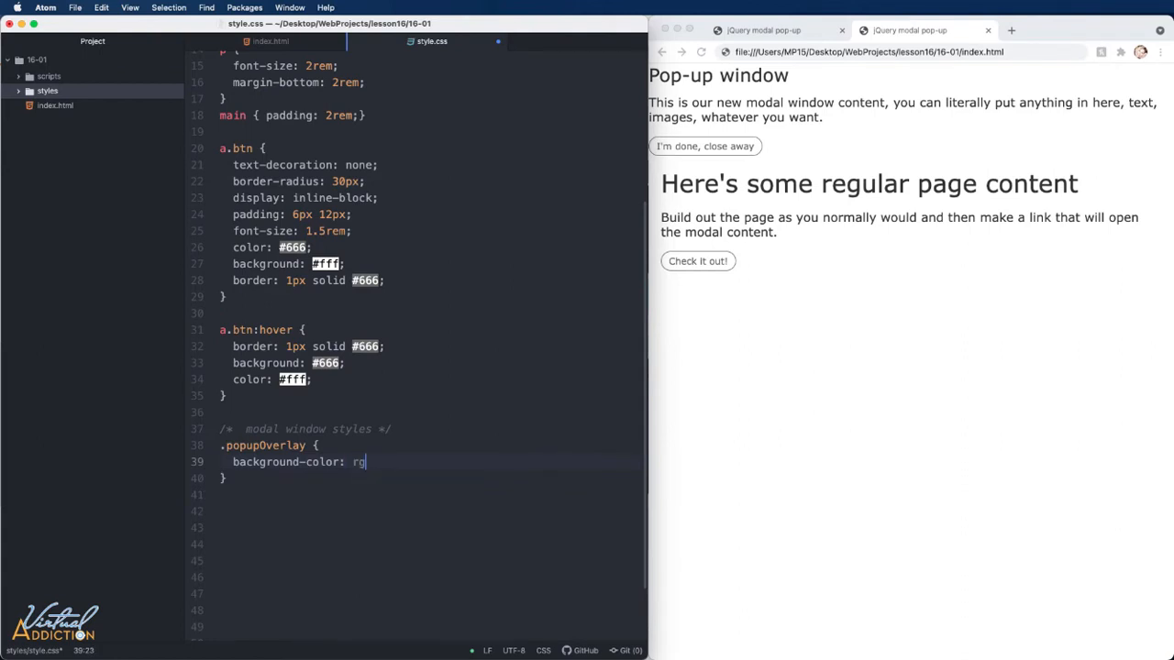
type("ba")
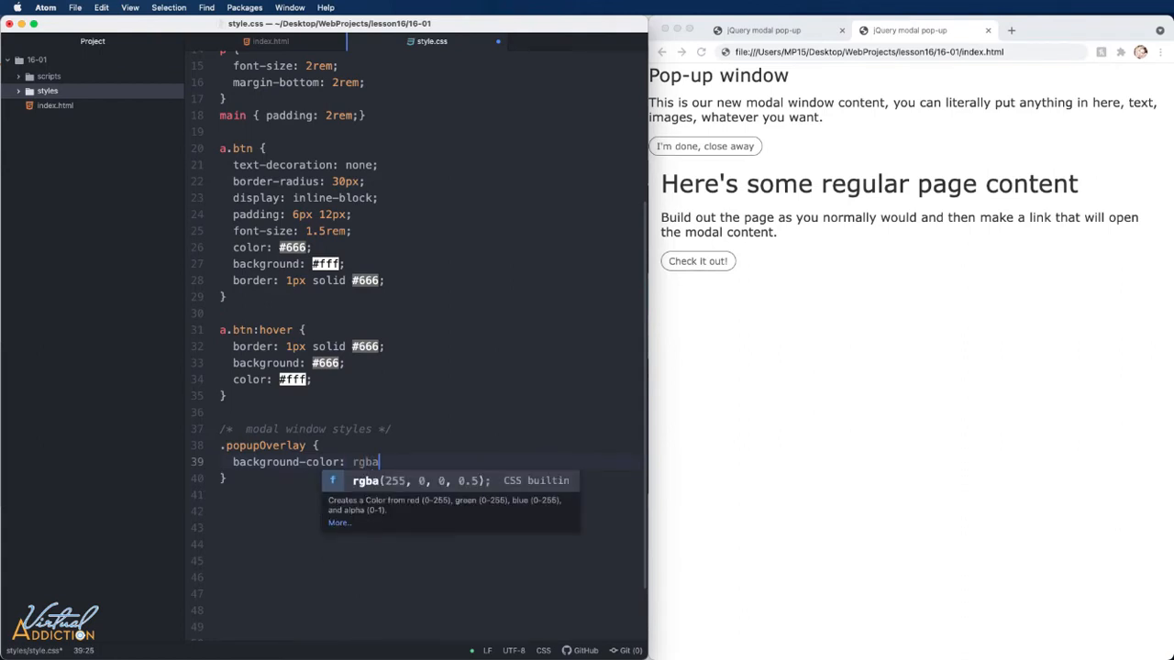
type("(0,0,0, .8);")
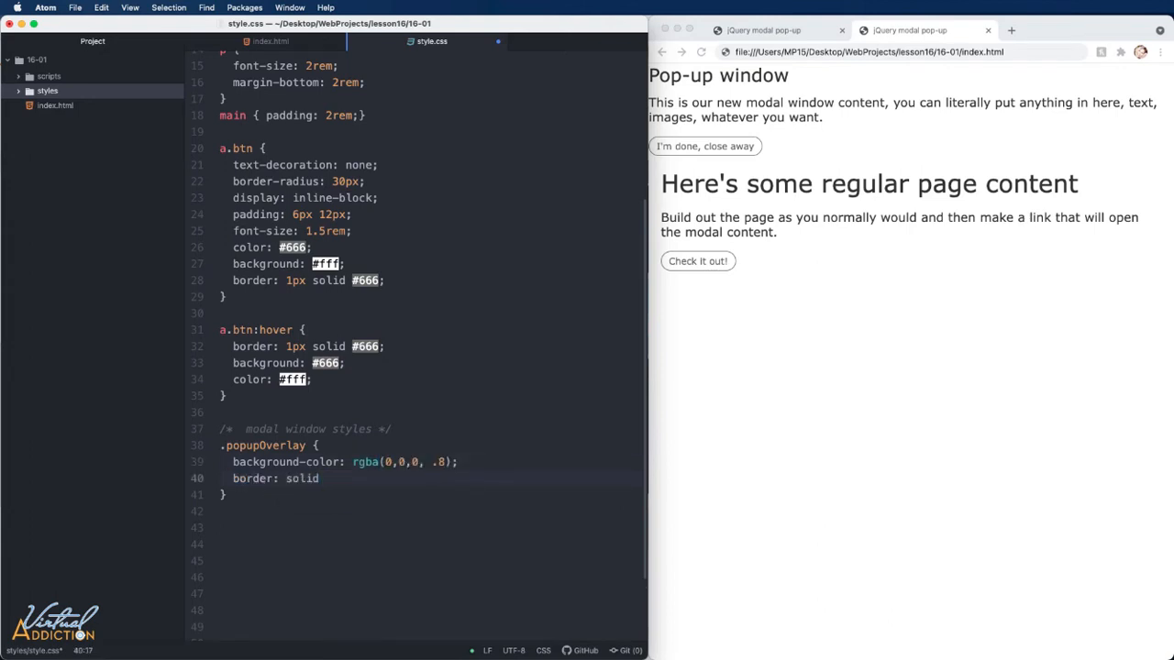
type("2px #666;")
type("padding: 2rem;")
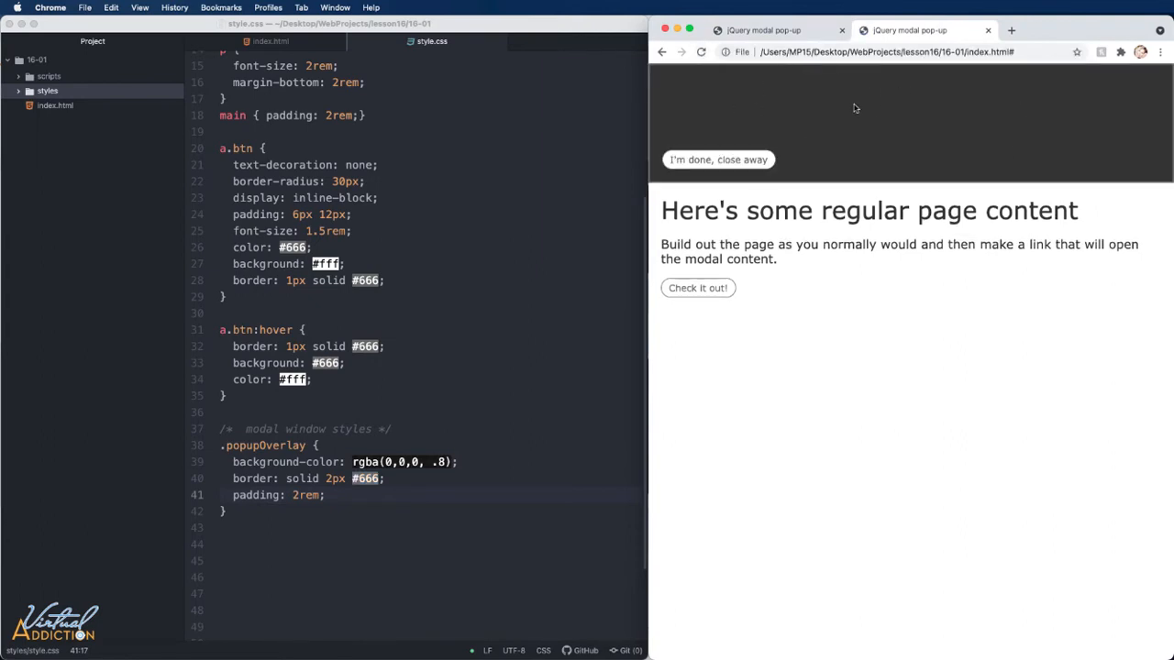
mouse_move(876, 113)
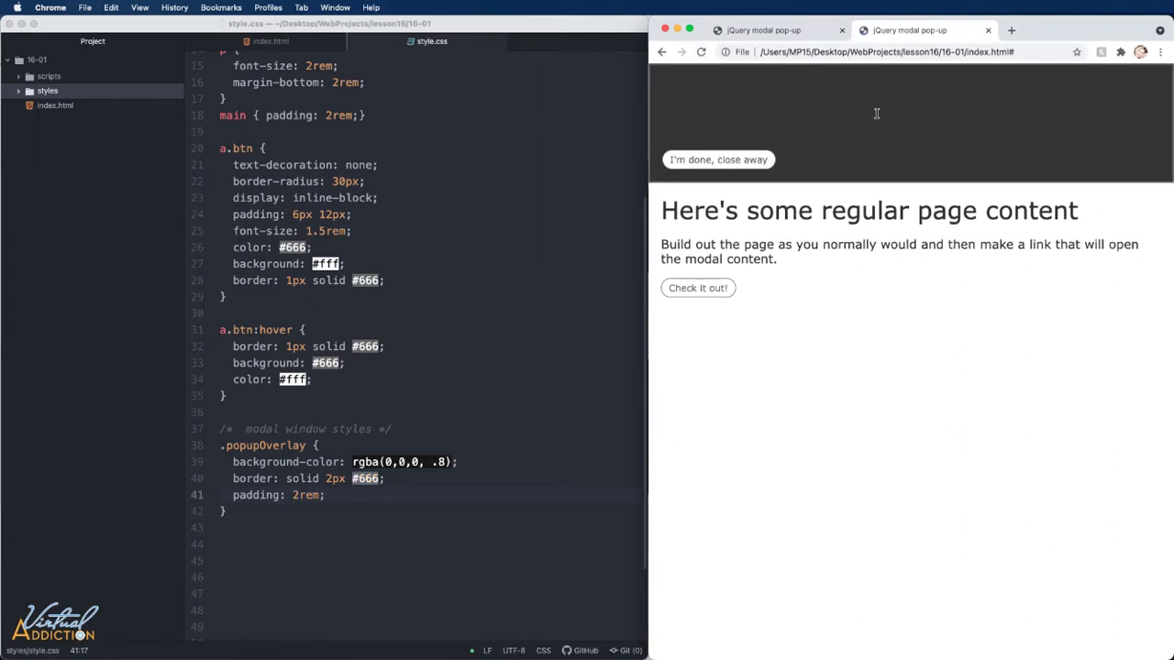
mouse_move(939, 131)
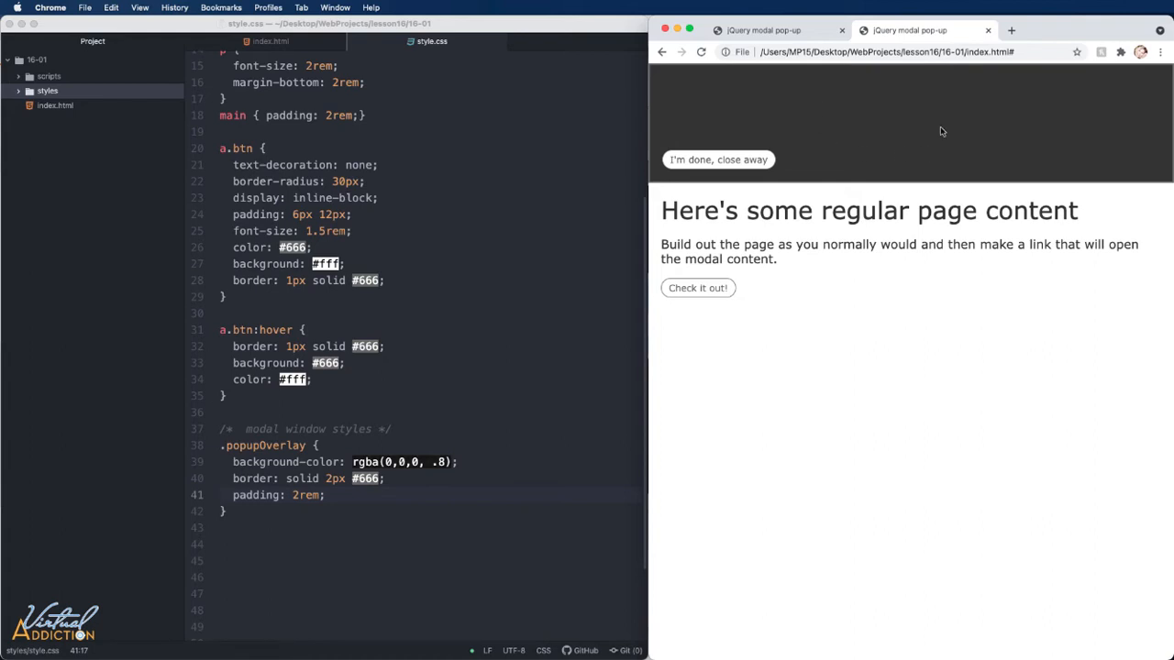
mouse_move(894, 150)
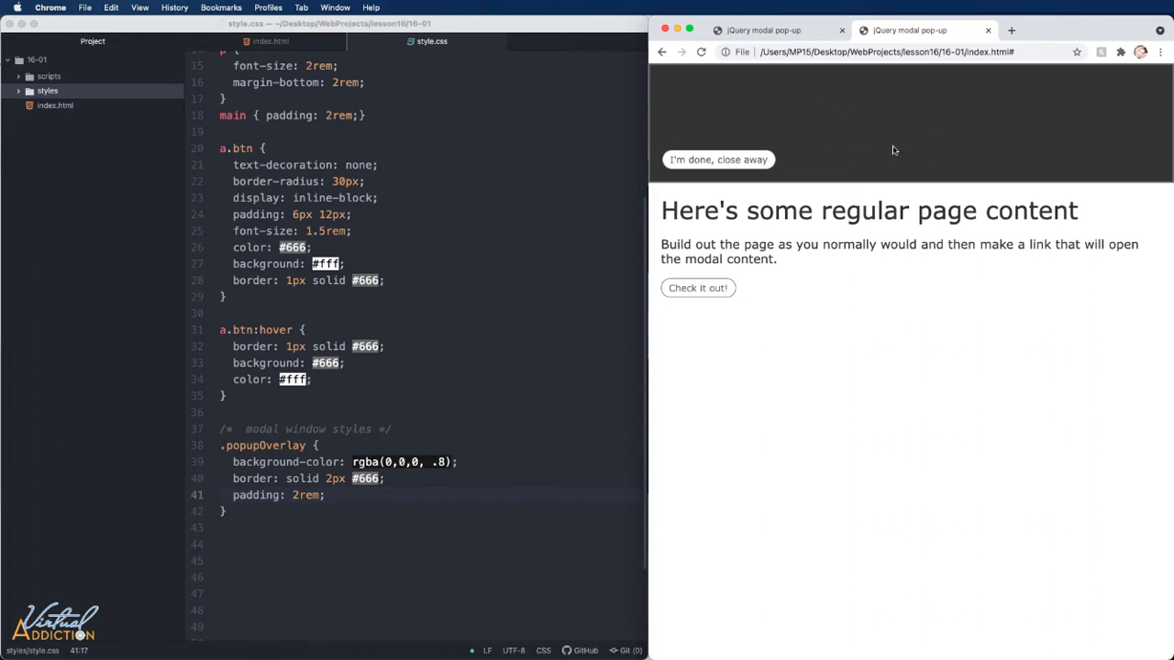
mouse_move(899, 126)
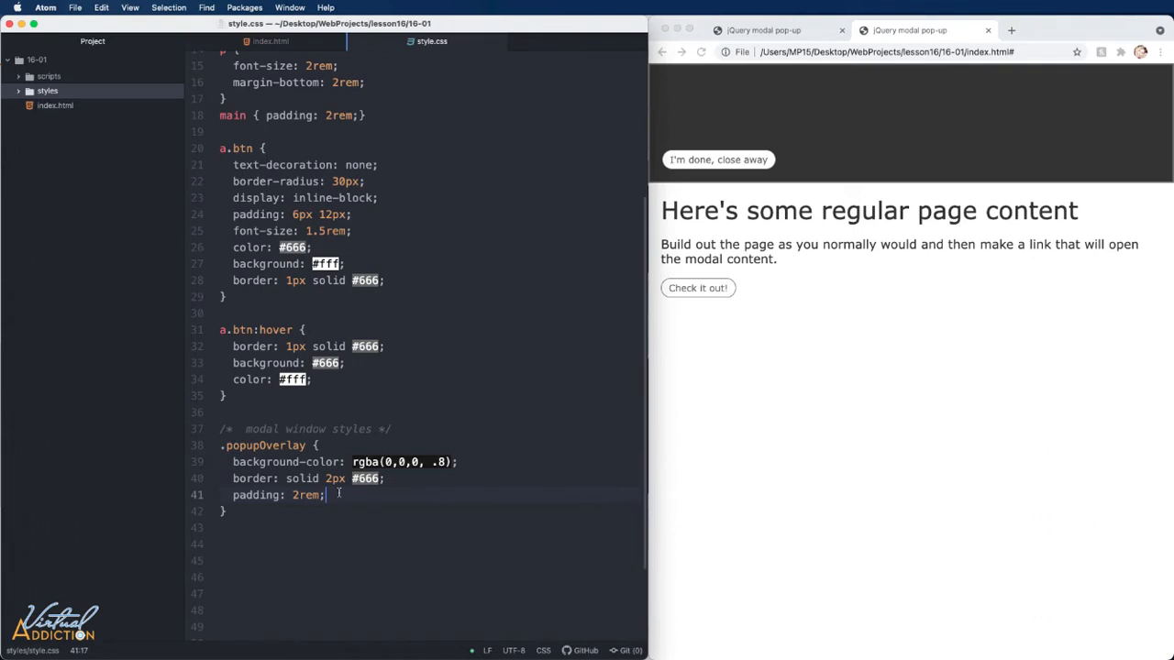
Add padding 2rem, absolute position, top 0, and 100% width and height to .popupOverlay
type("position: absolute;")
type("top: 0;")
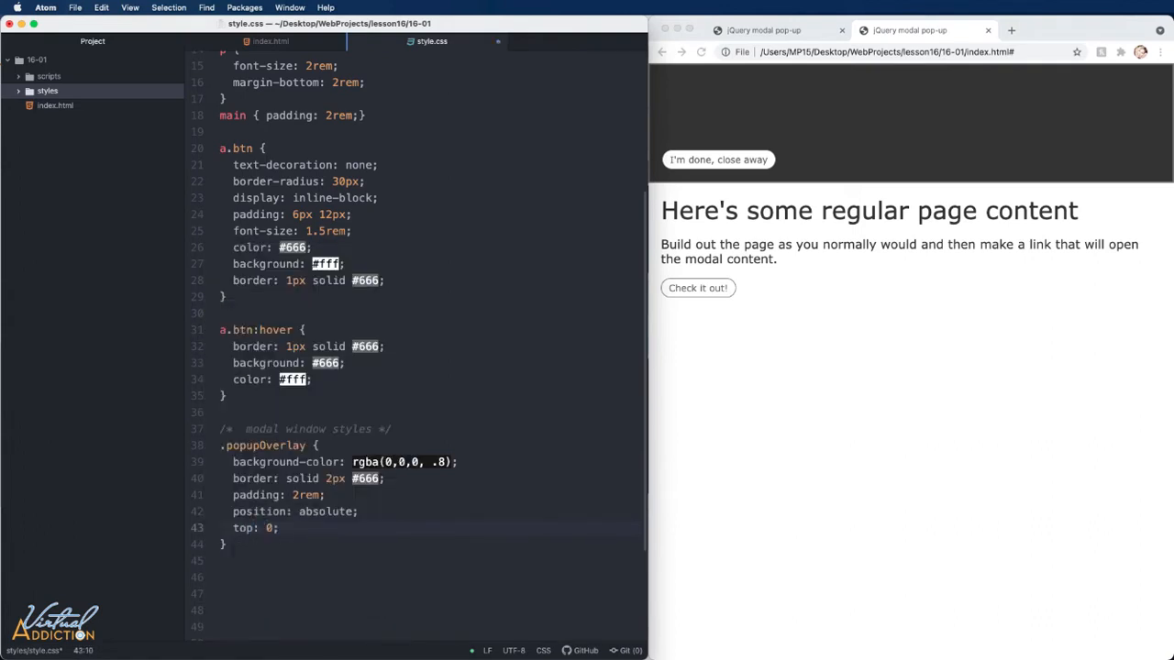
type("width: 100%;")
type("height: 100%;")
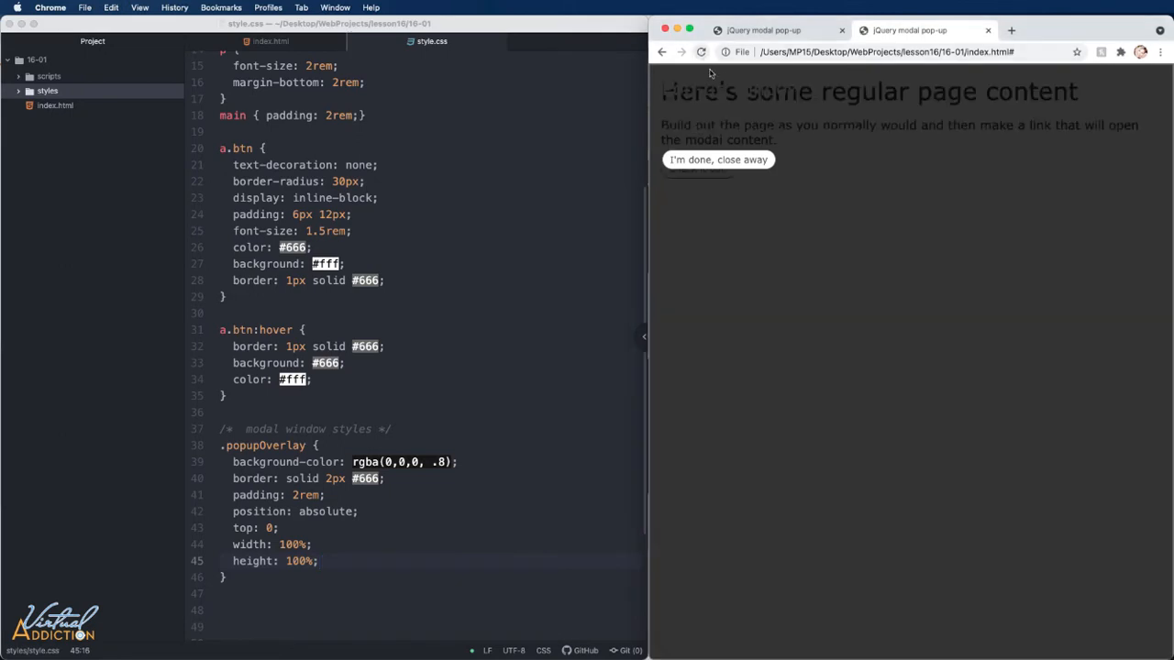
mouse_move(860, 384)
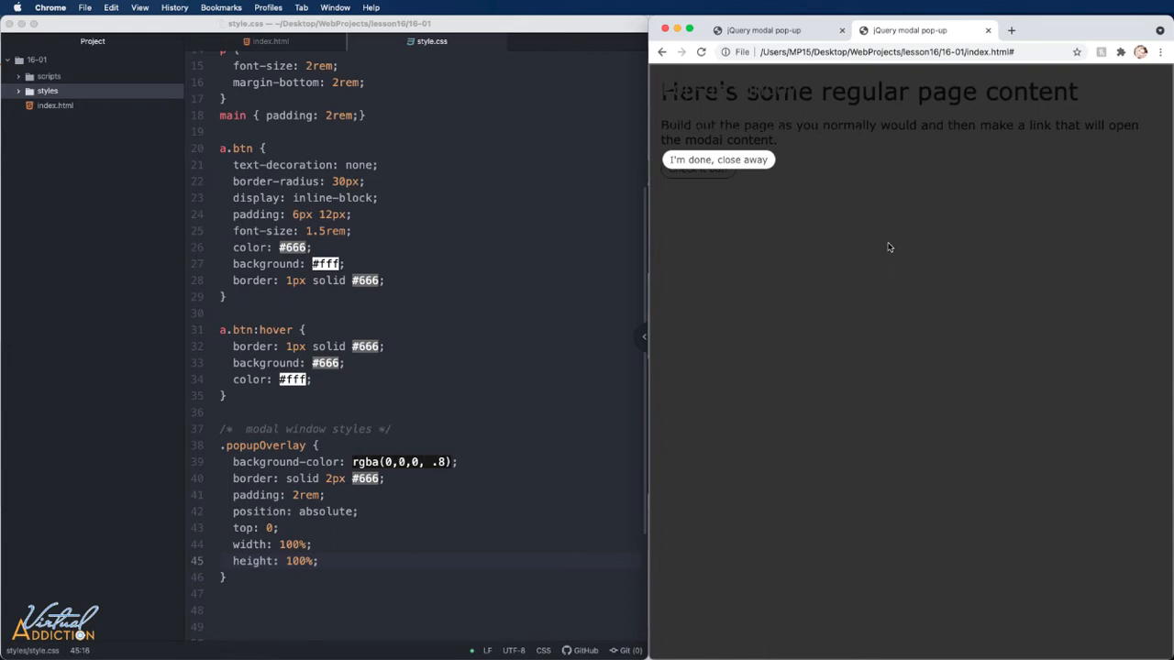
scroll("down", 3)
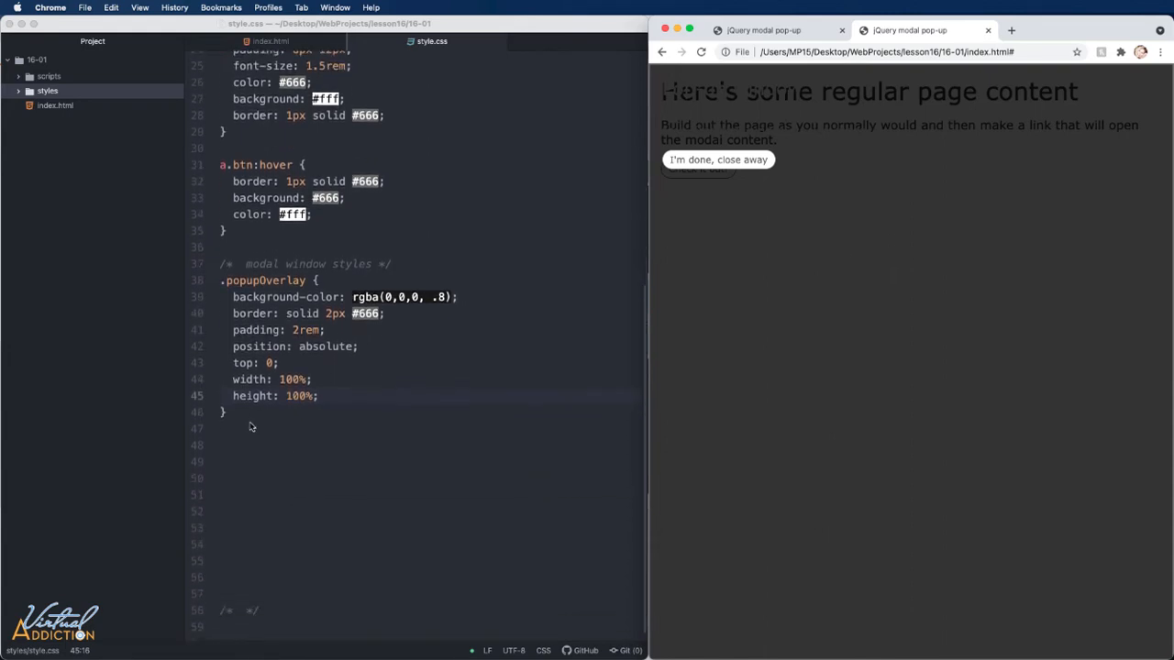
Start a .popupContent rule with background #fff, a 2px #666 border and 15px border-radius
type(".pop")
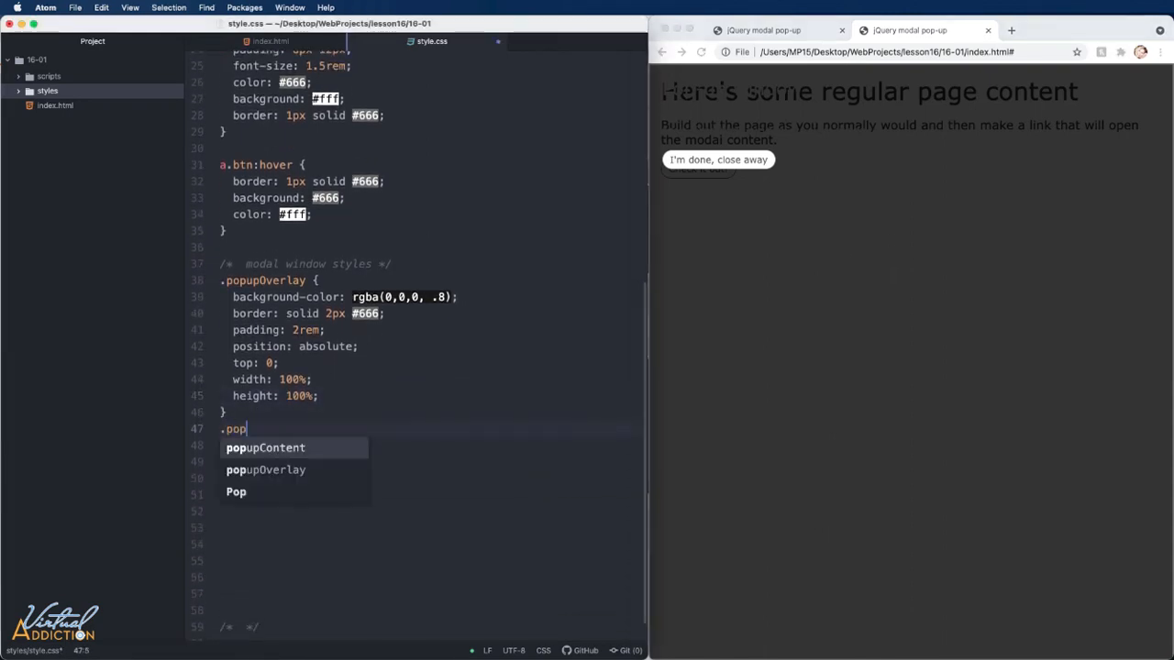
key("Tab")
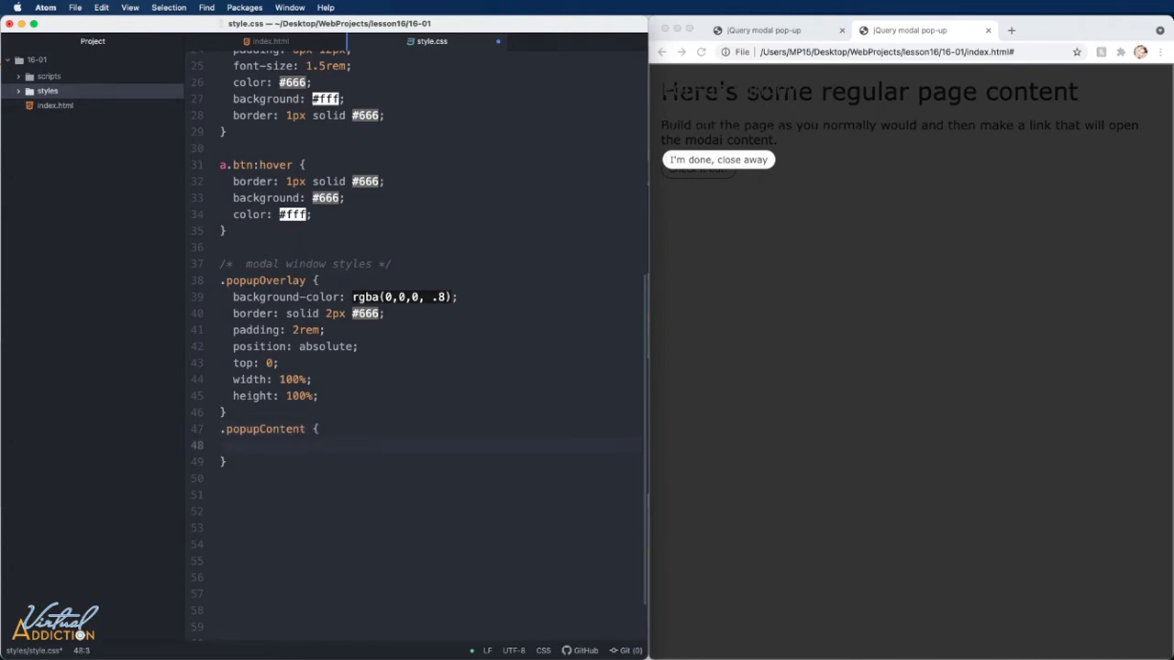
type("background-color:;")
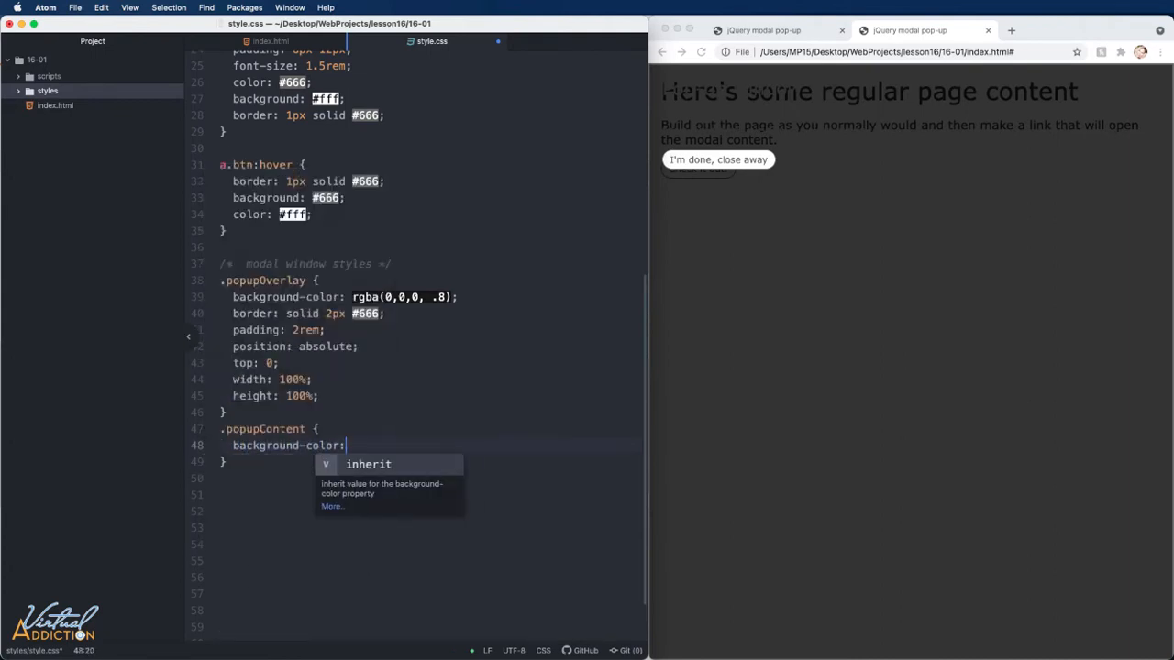
type("#fff;")
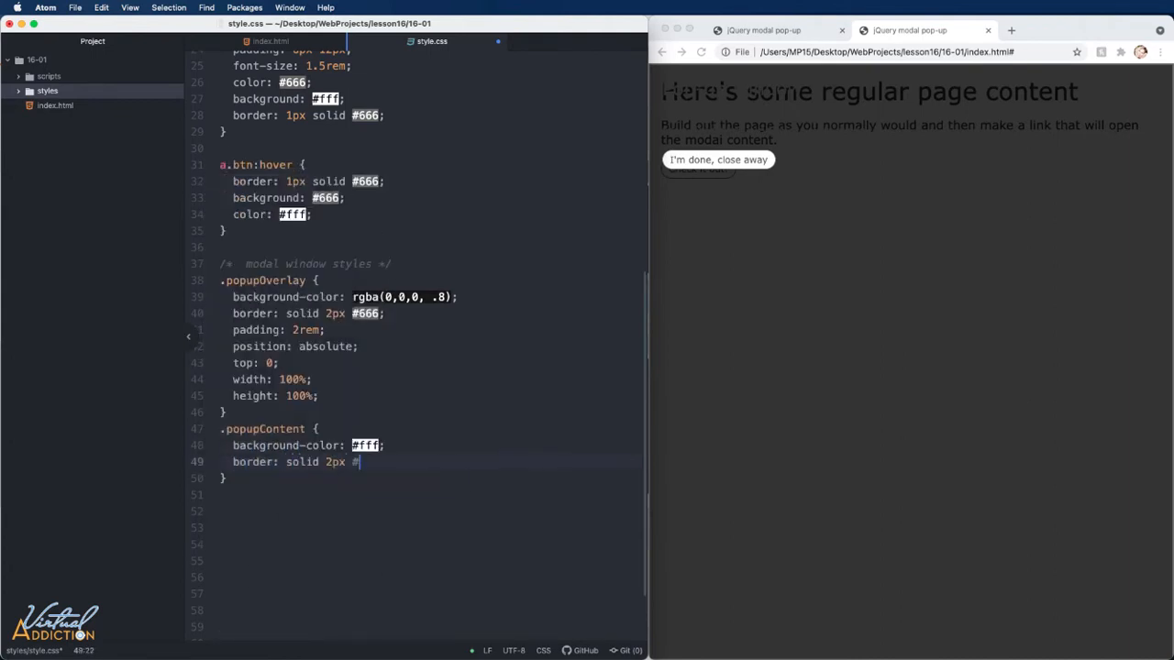
type("666;")
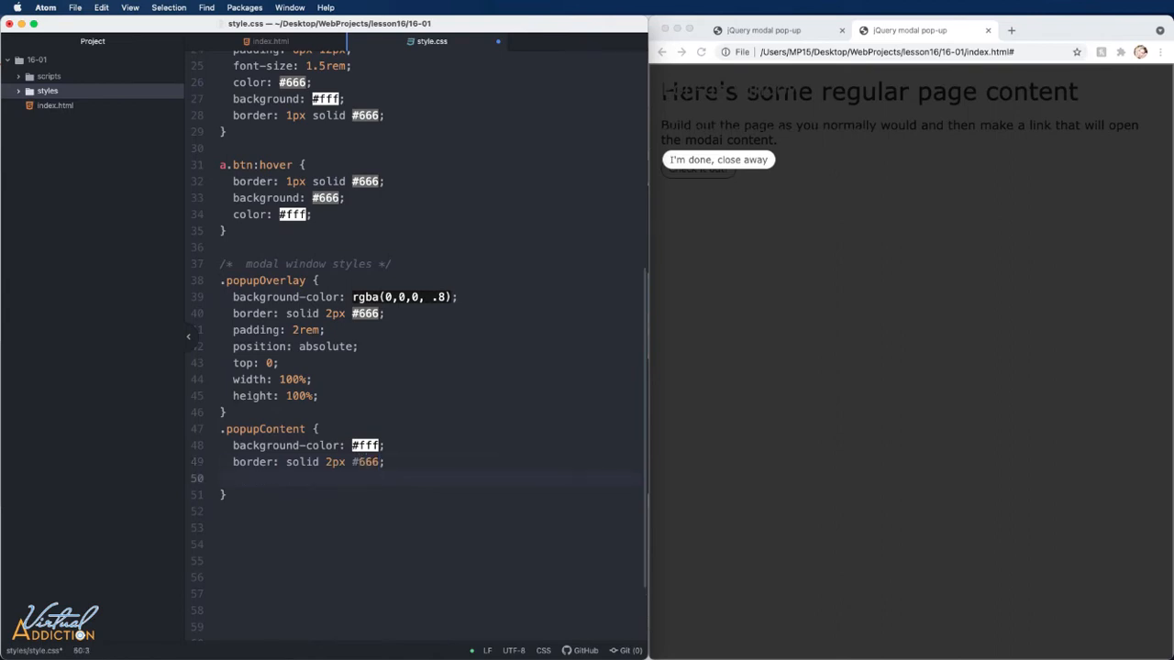
type("border-radius:")
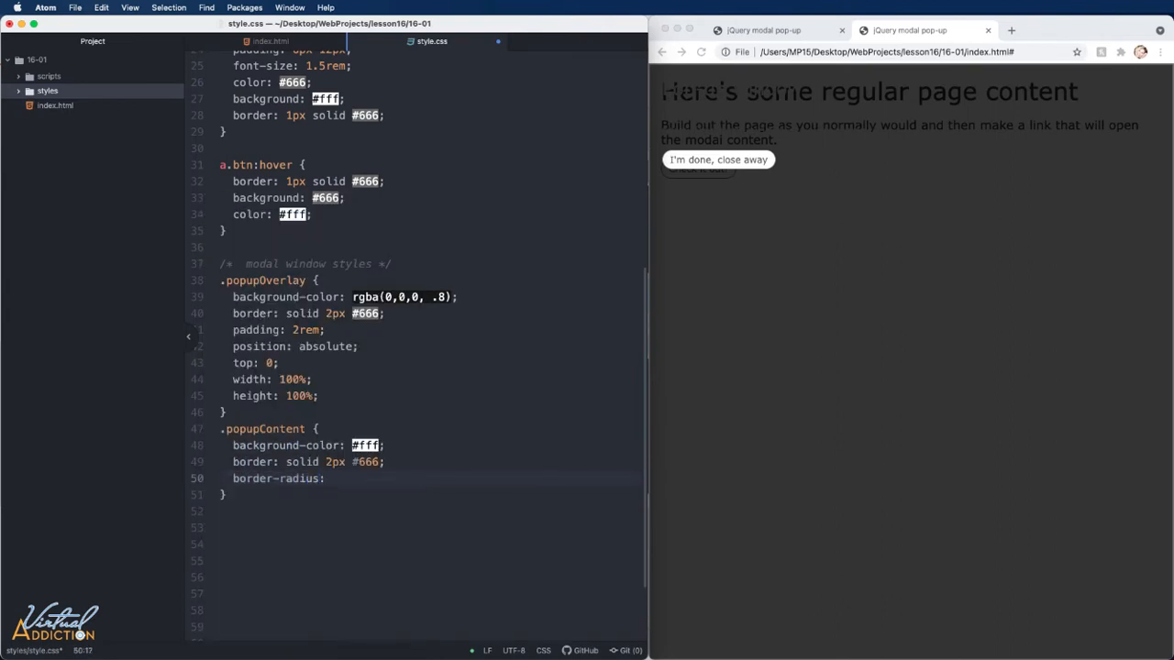
type("15px;")
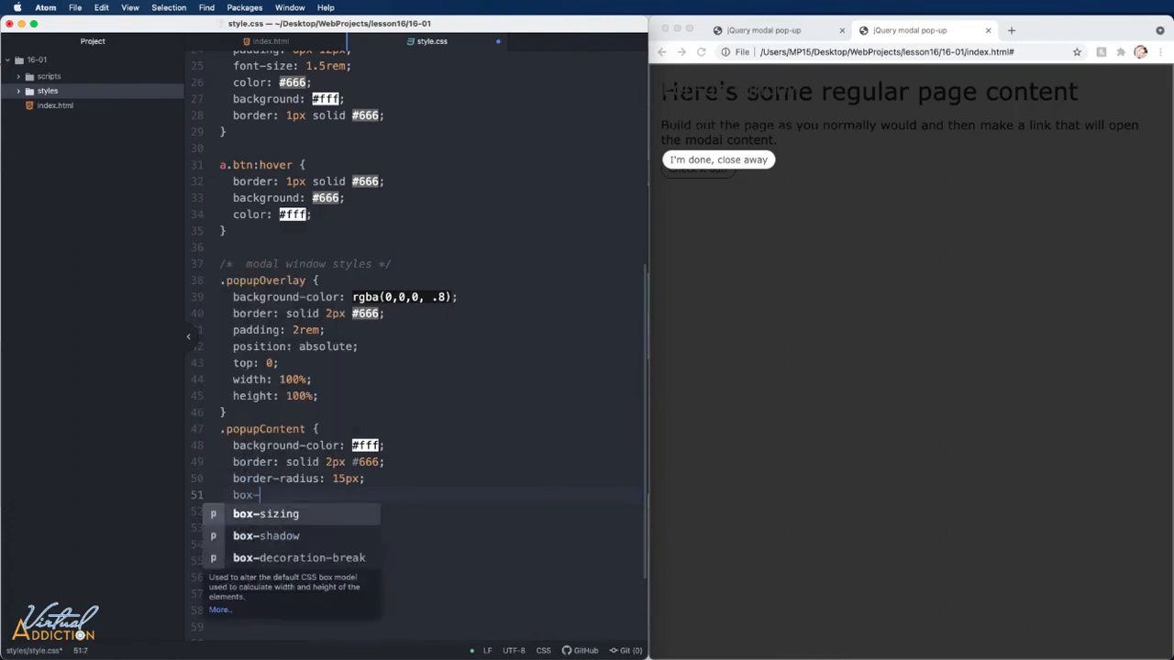
Give .popupContent a 3px 3px 6px translucent box-shadow, absolute position and left 25%
type("shadow: 3px 3px")
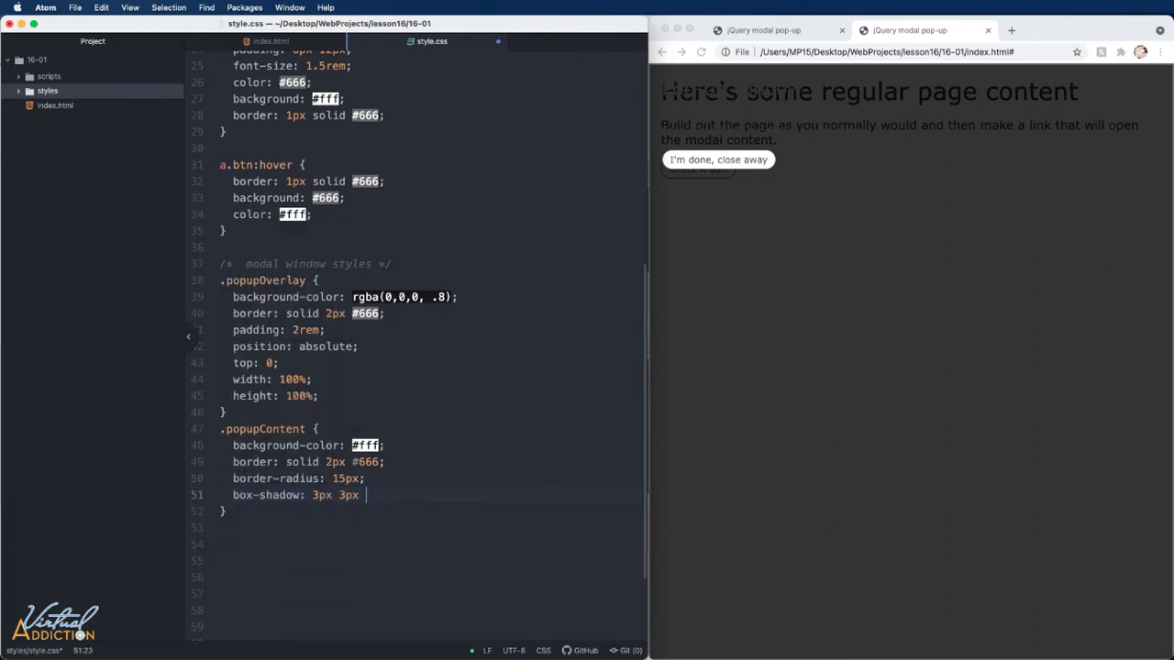
type("6px rgba(0,0,0,.3);")
type("padding: 4rem;")
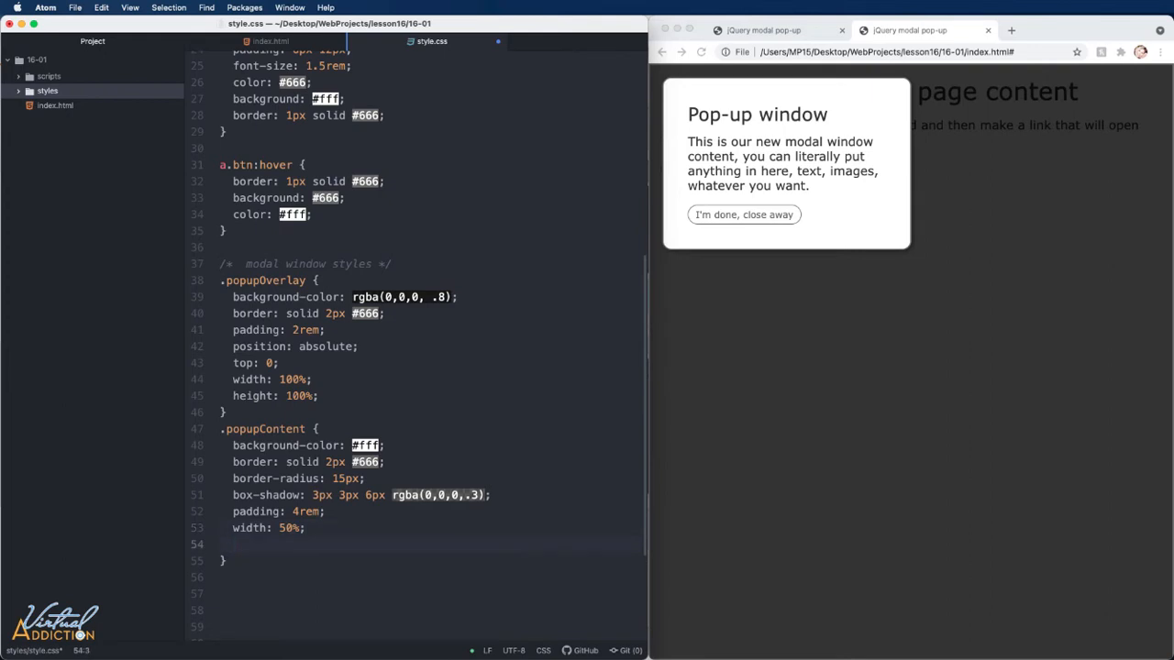
type("position:")
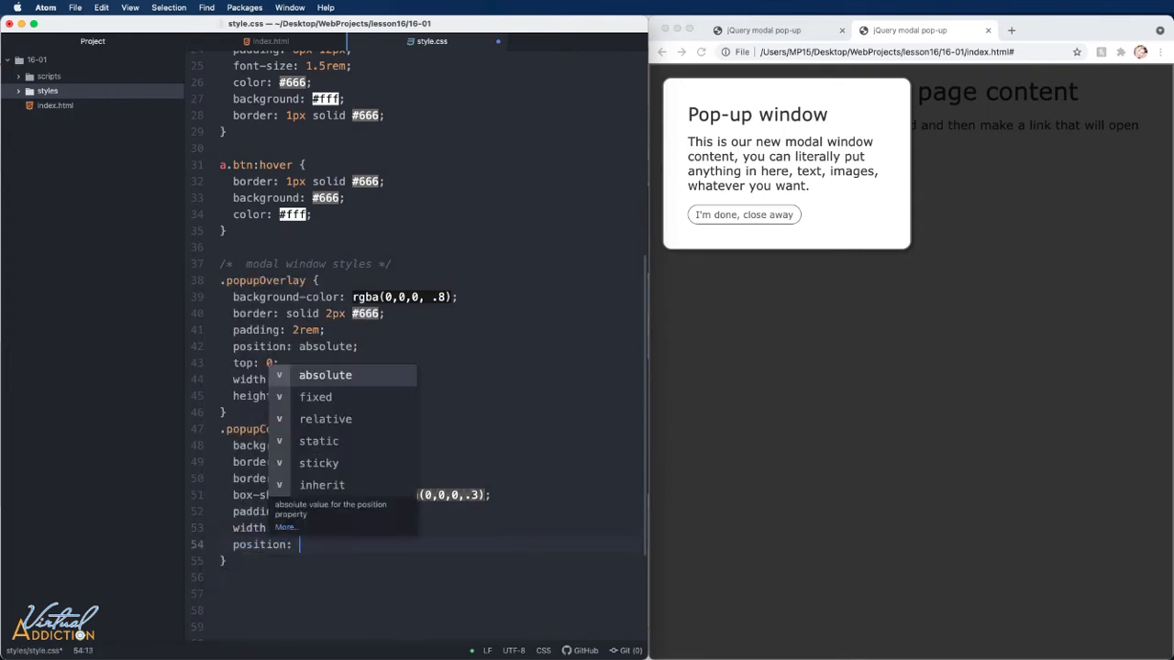
left_click(325, 375)
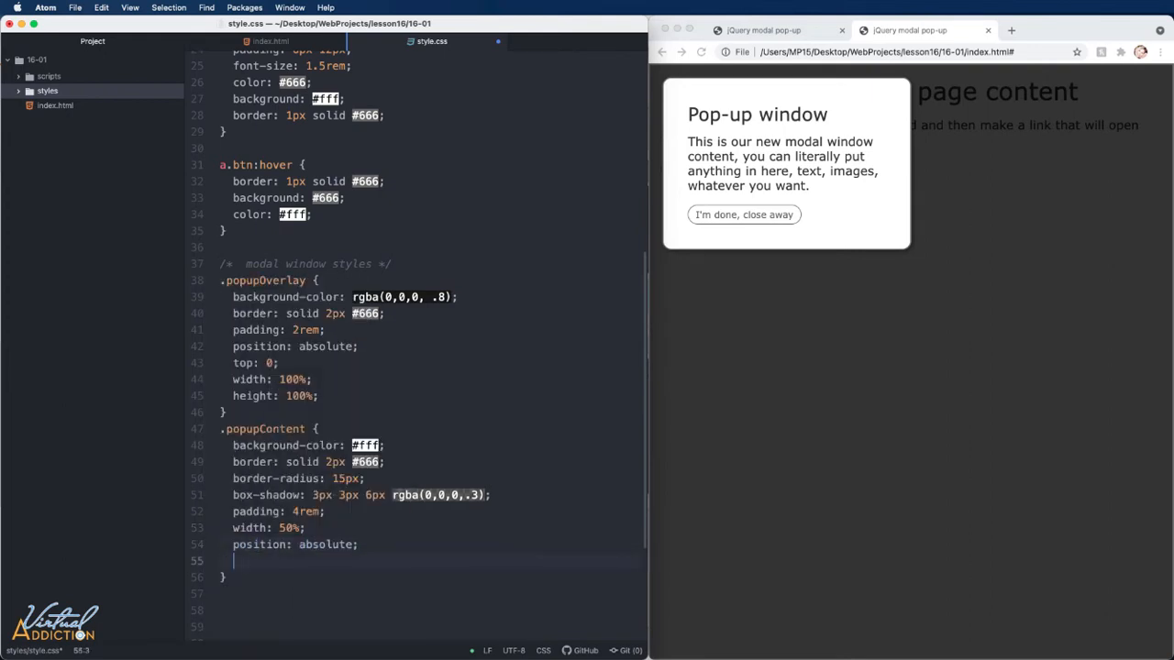
type("left:")
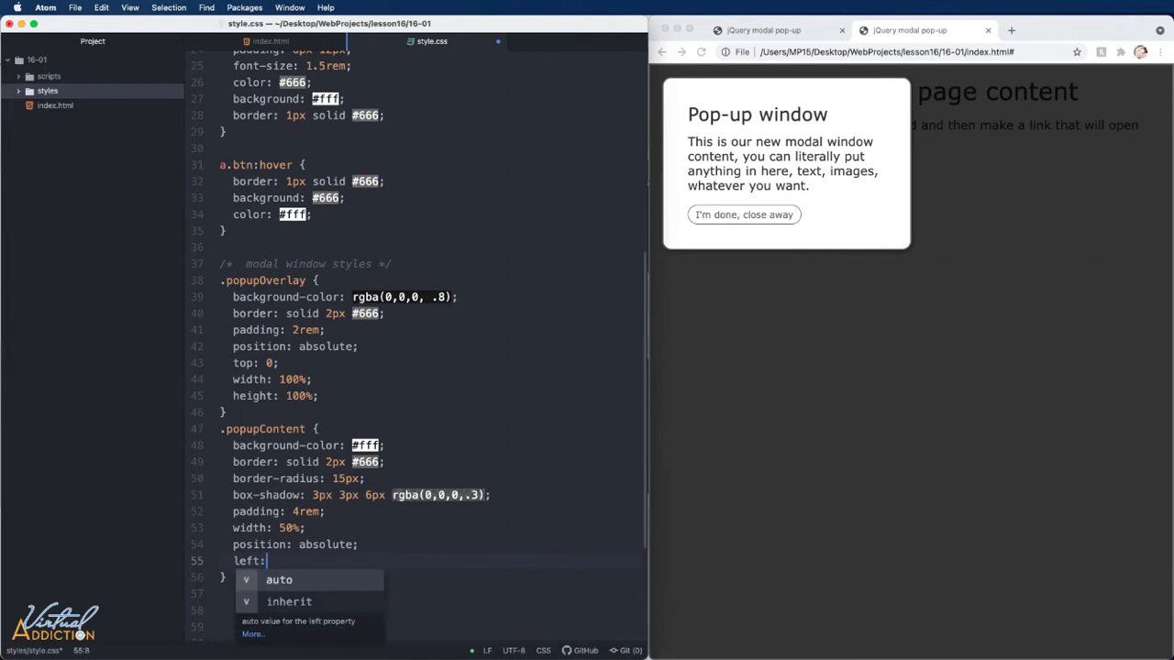
type("25%;")
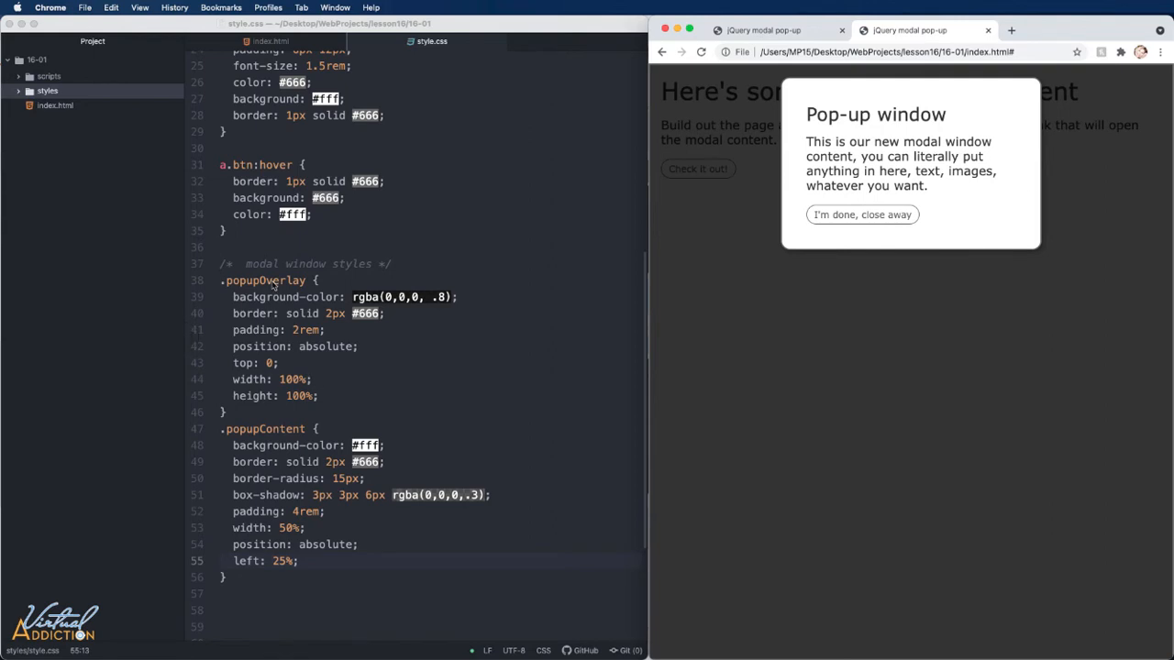
type("visibility: hidden;")
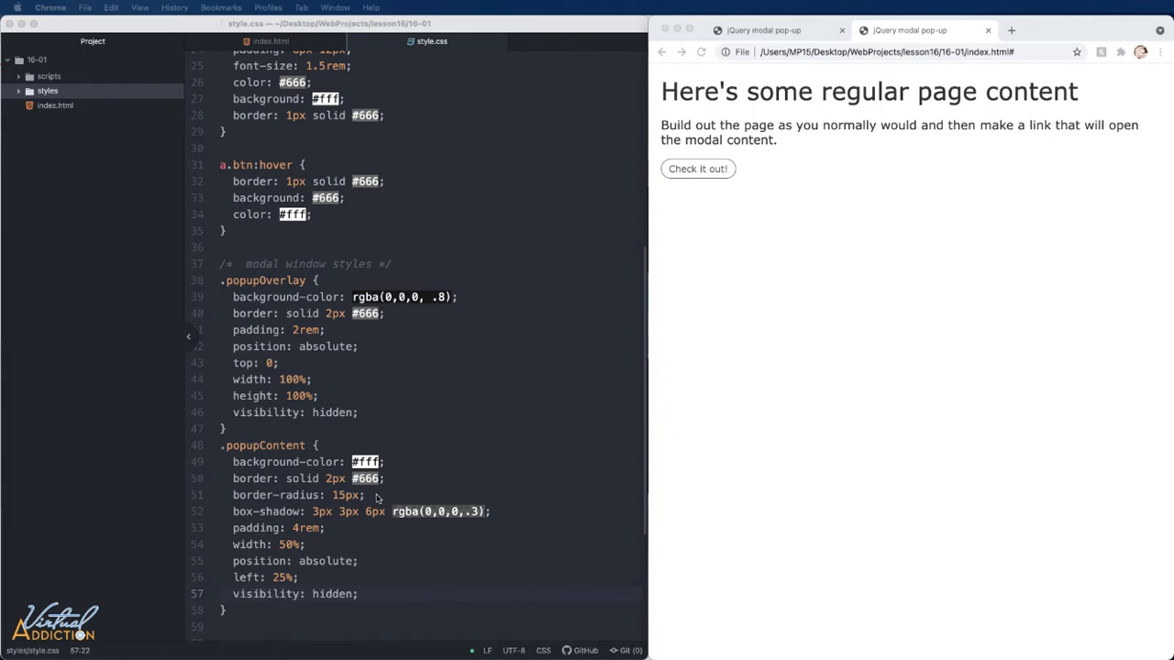
mouse_move(376, 497)
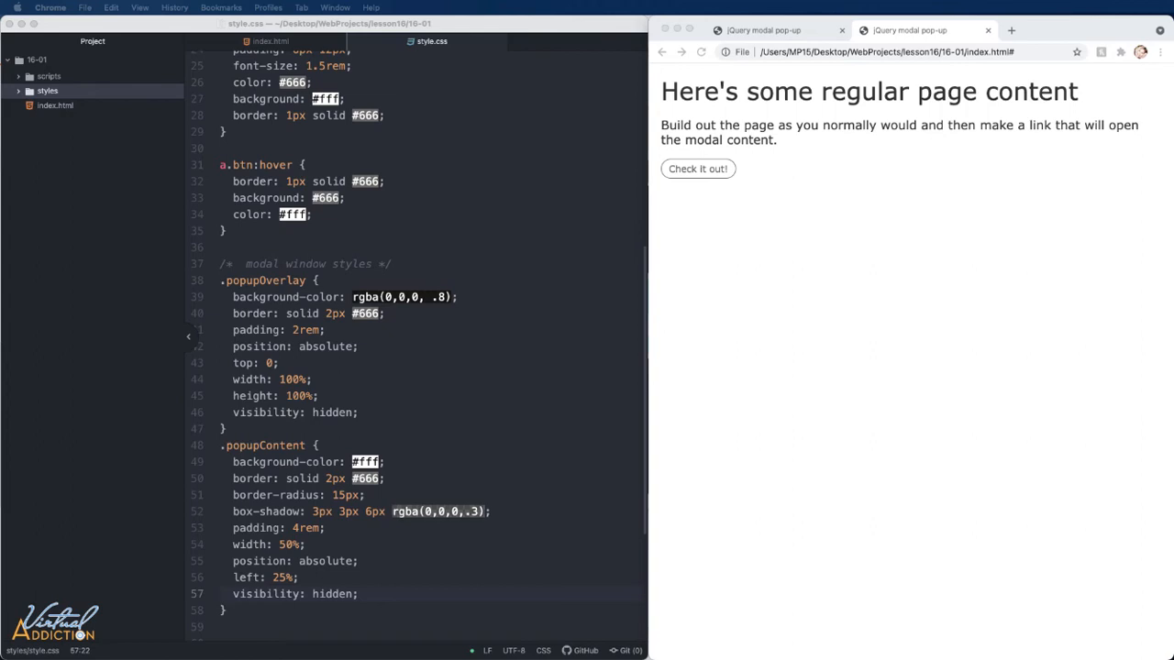
mouse_move(120, 313)
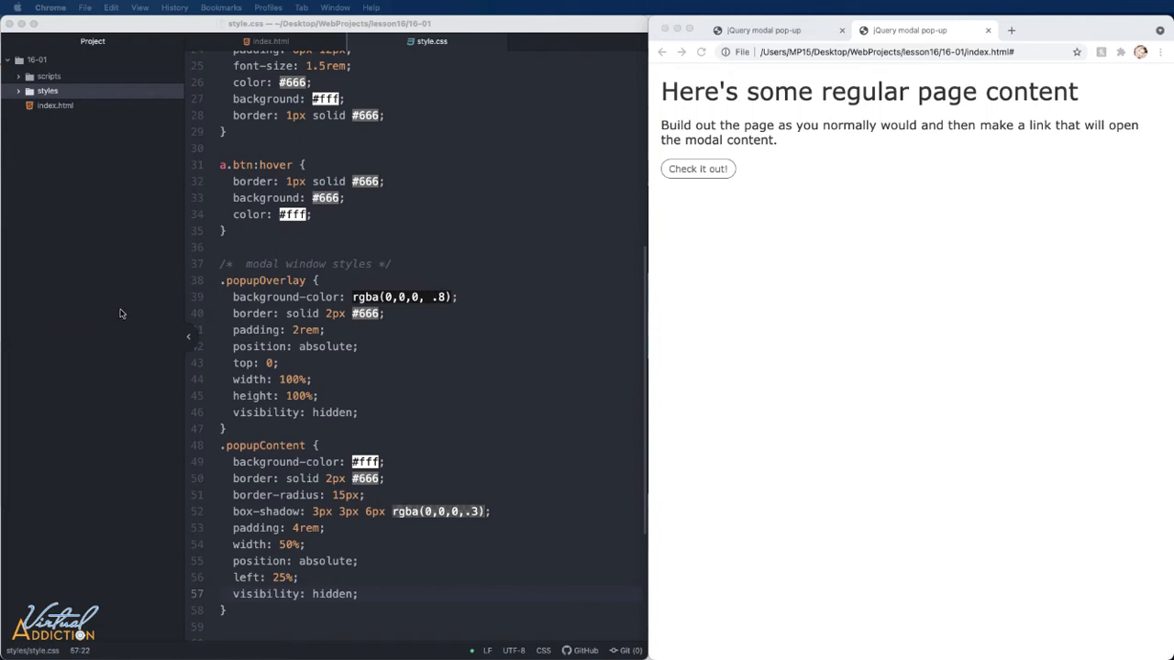
mouse_move(80, 286)
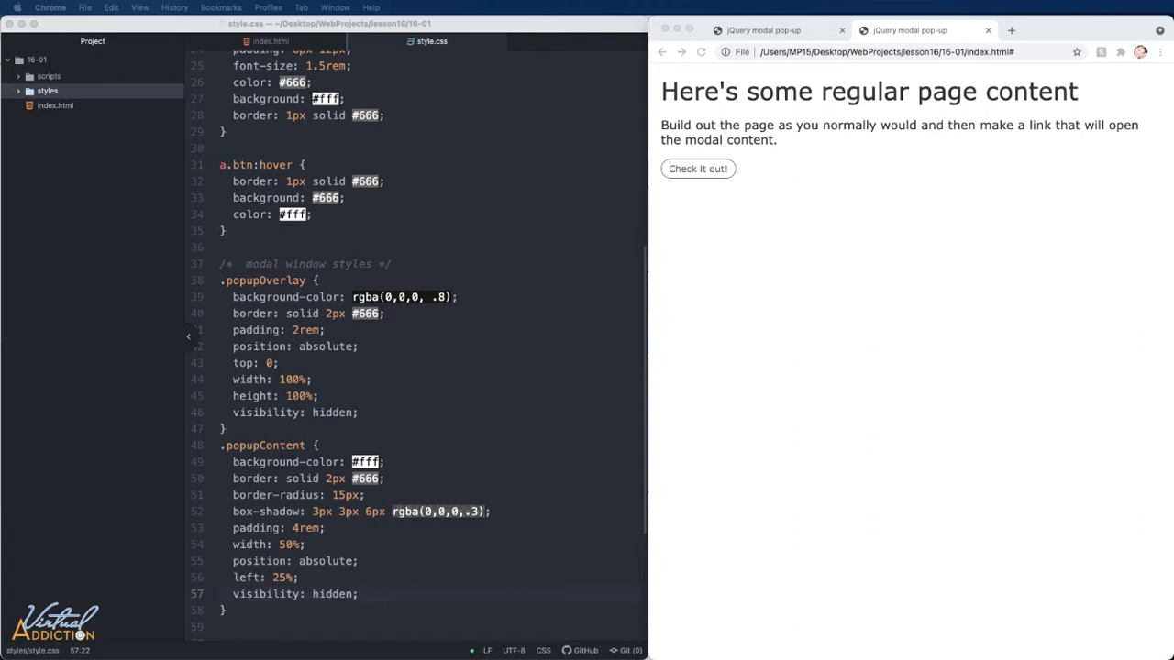
mouse_move(347, 358)
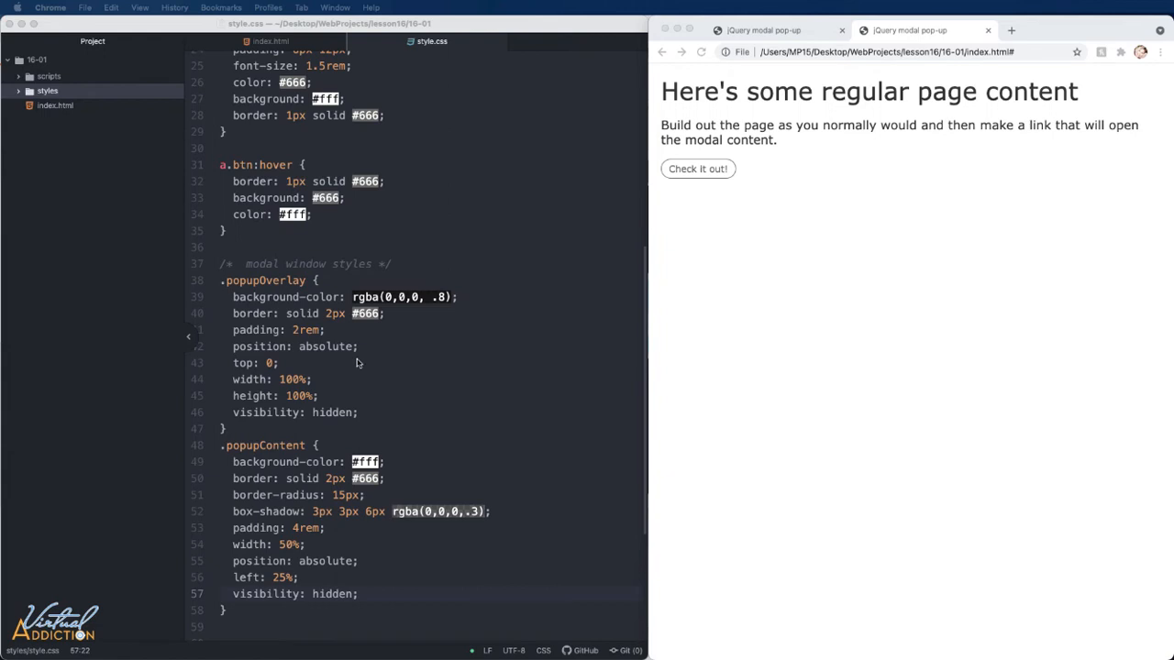
mouse_move(469, 384)
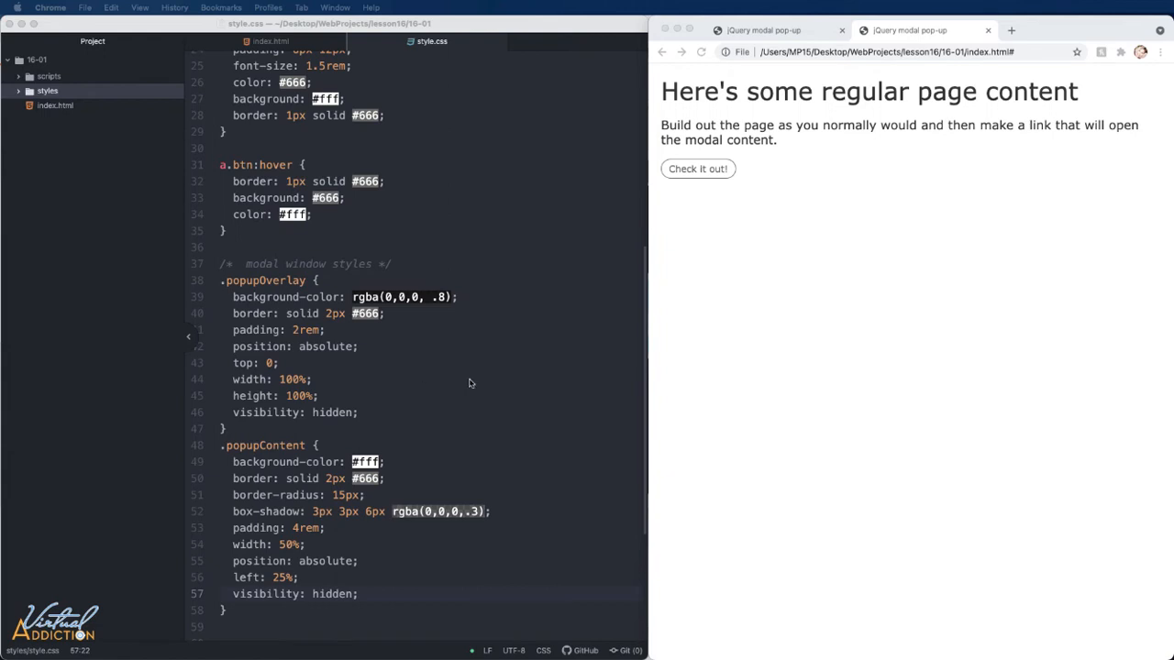
mouse_move(865, 270)
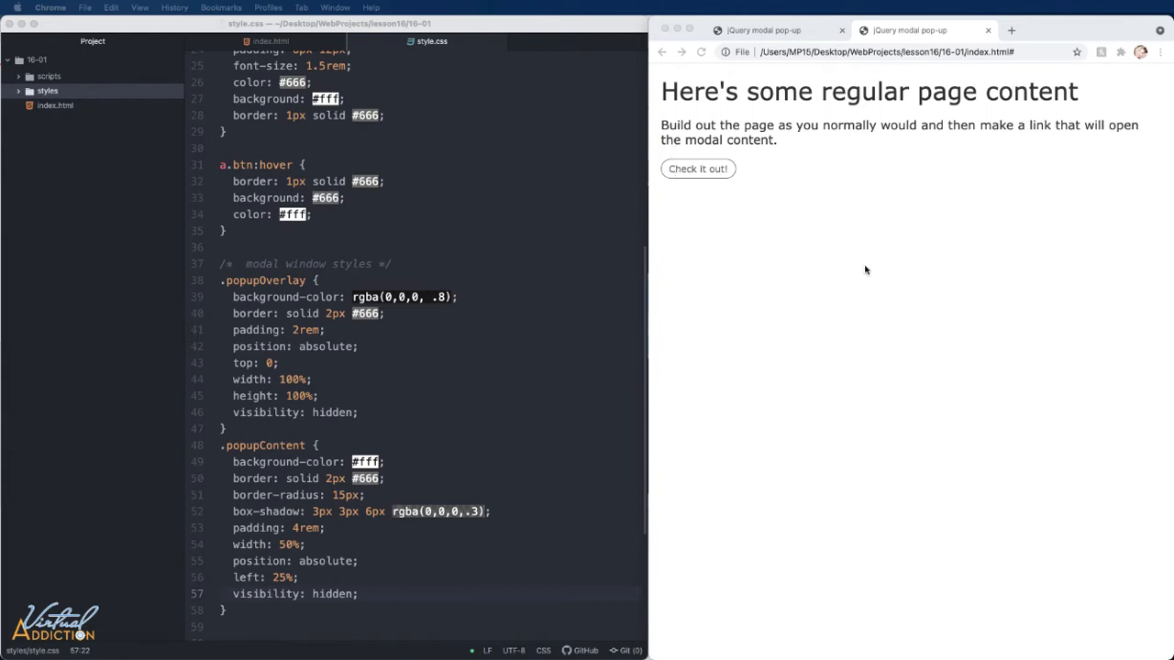
mouse_move(858, 292)
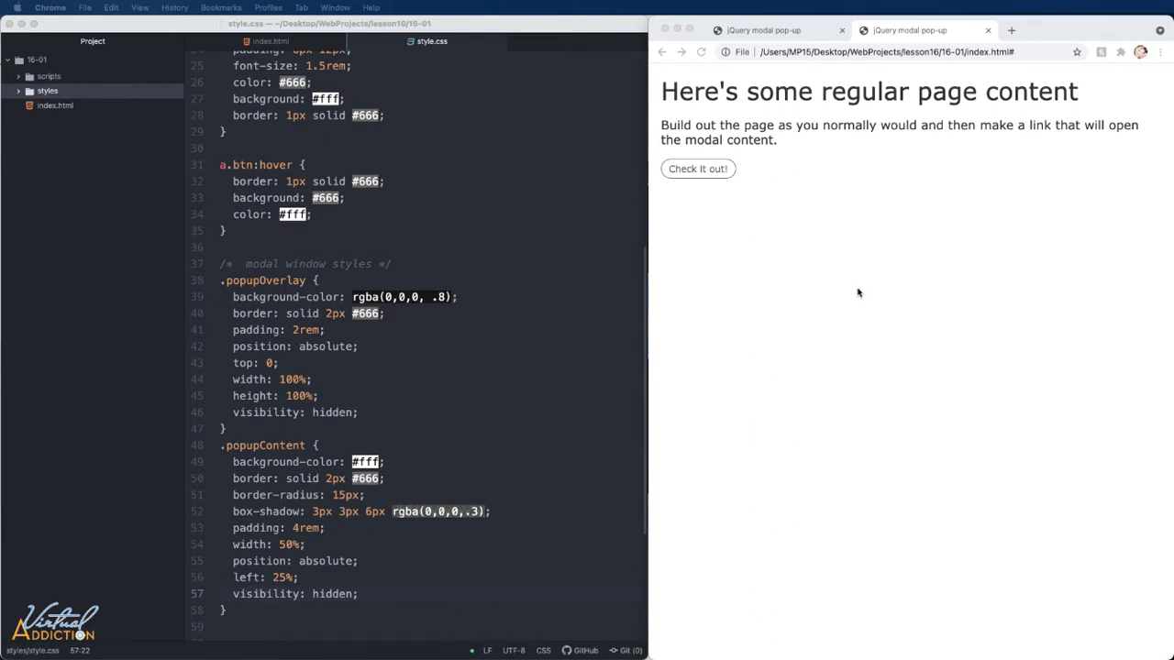
mouse_move(539, 292)
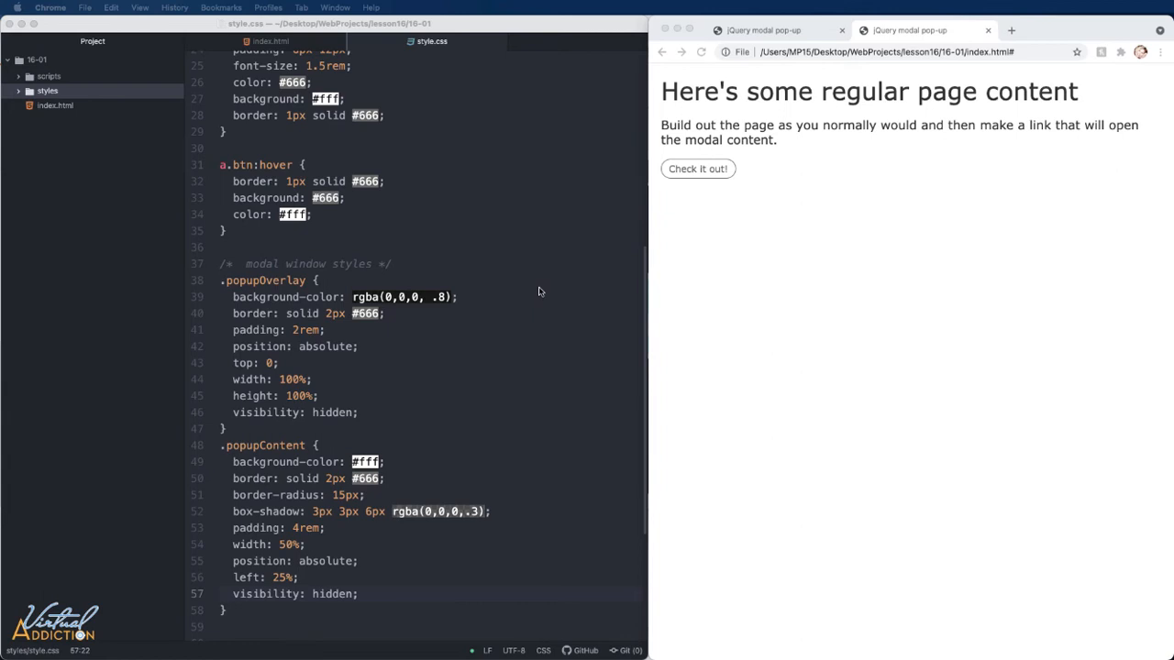
mouse_move(552, 290)
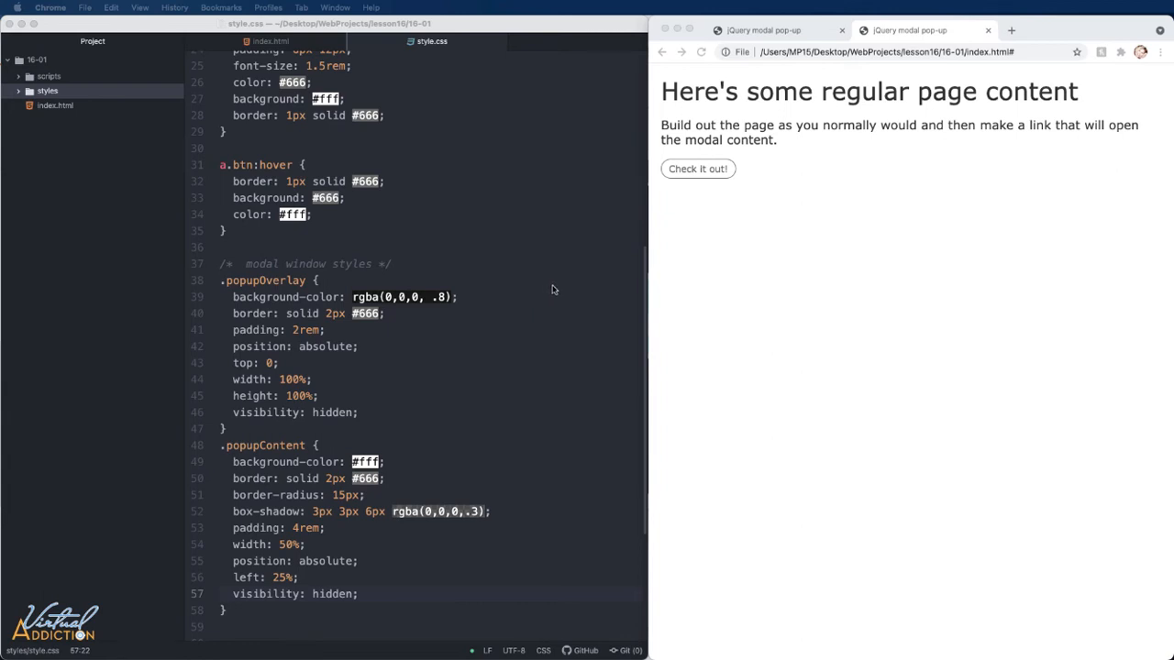
mouse_move(502, 314)
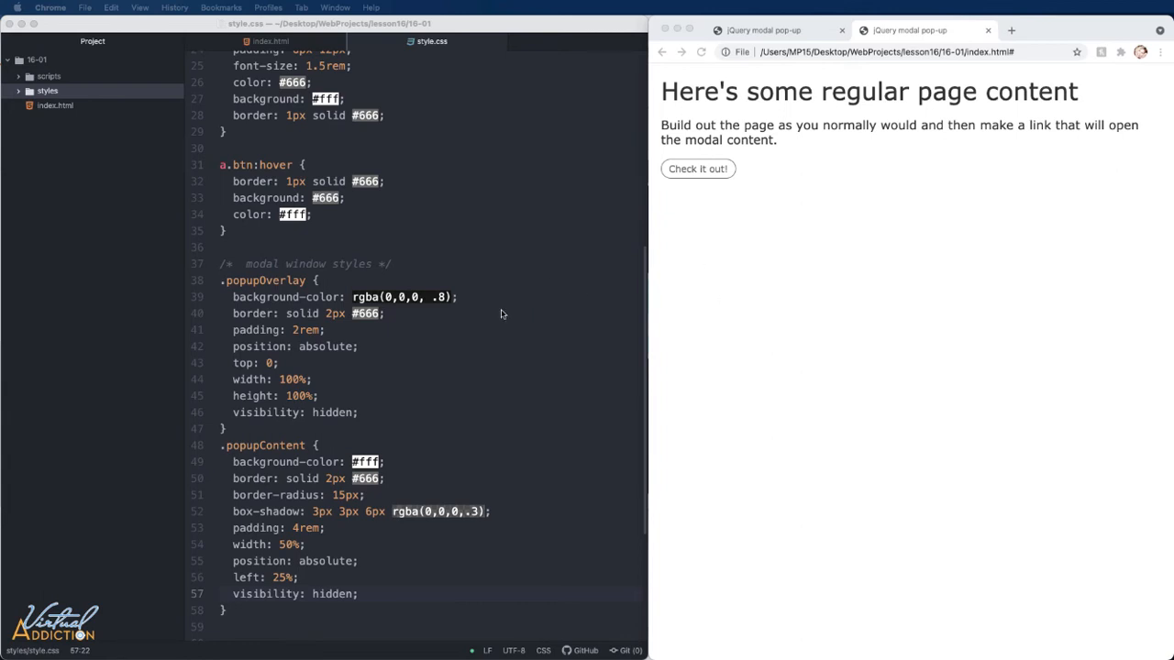
scroll("down", 3)
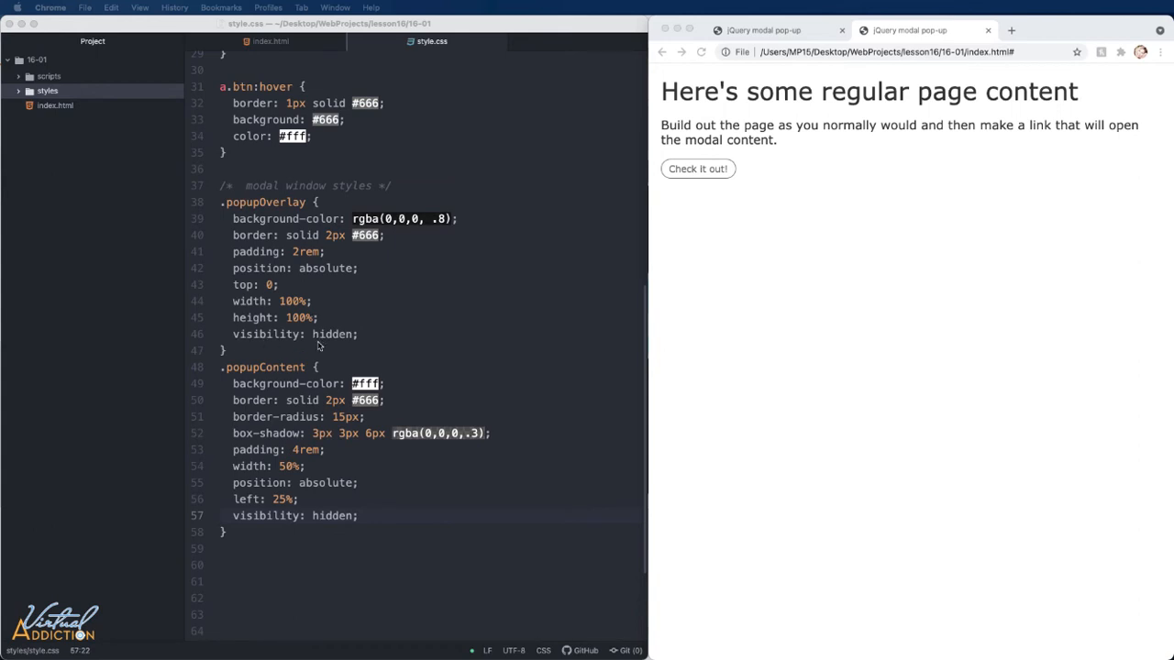
mouse_move(303, 350)
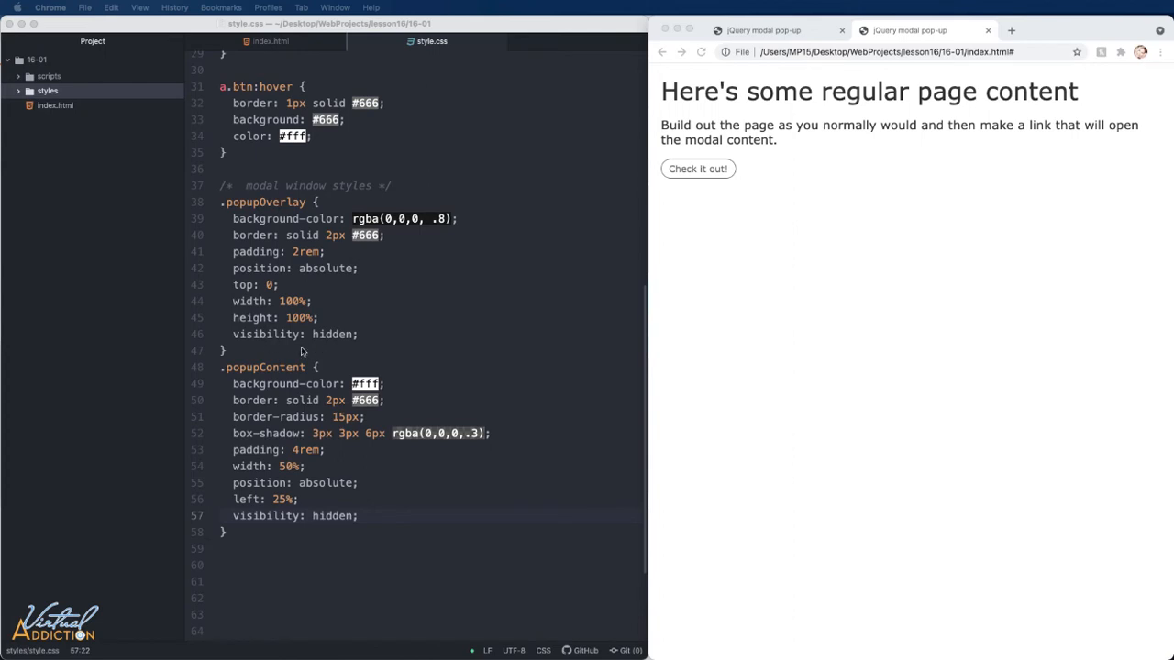
mouse_move(358, 348)
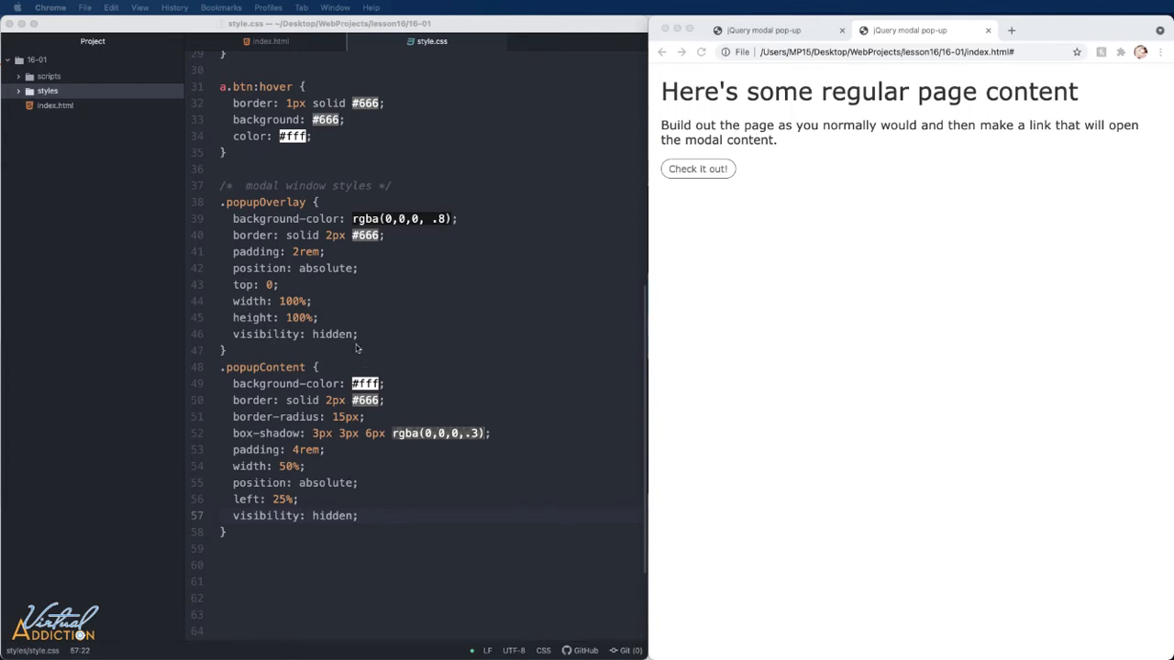
Add a '.popupOverlay.active, .popupContent.active' rule setting visibility: visible
type(".popupOverlay")
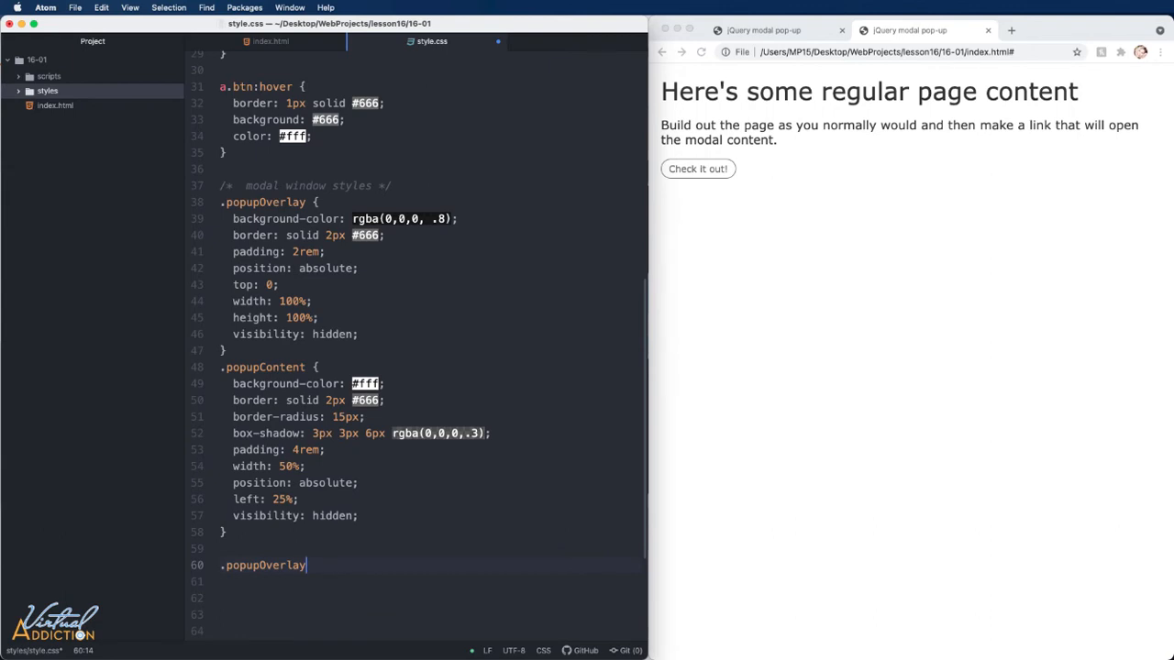
type(".a")
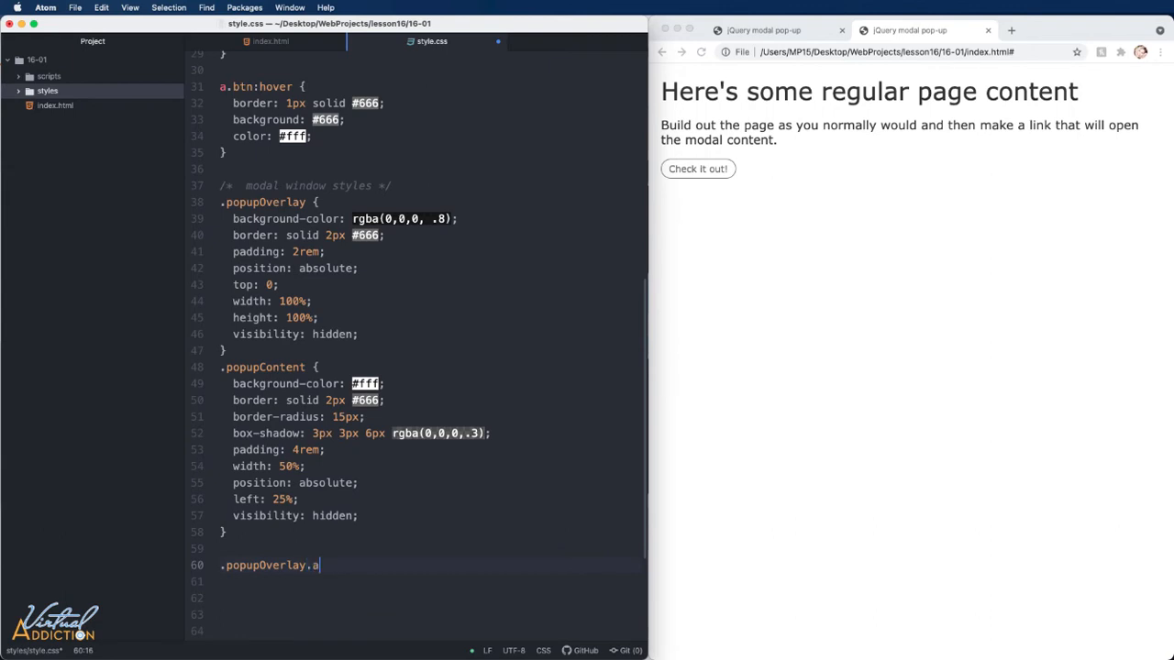
type("ctive")
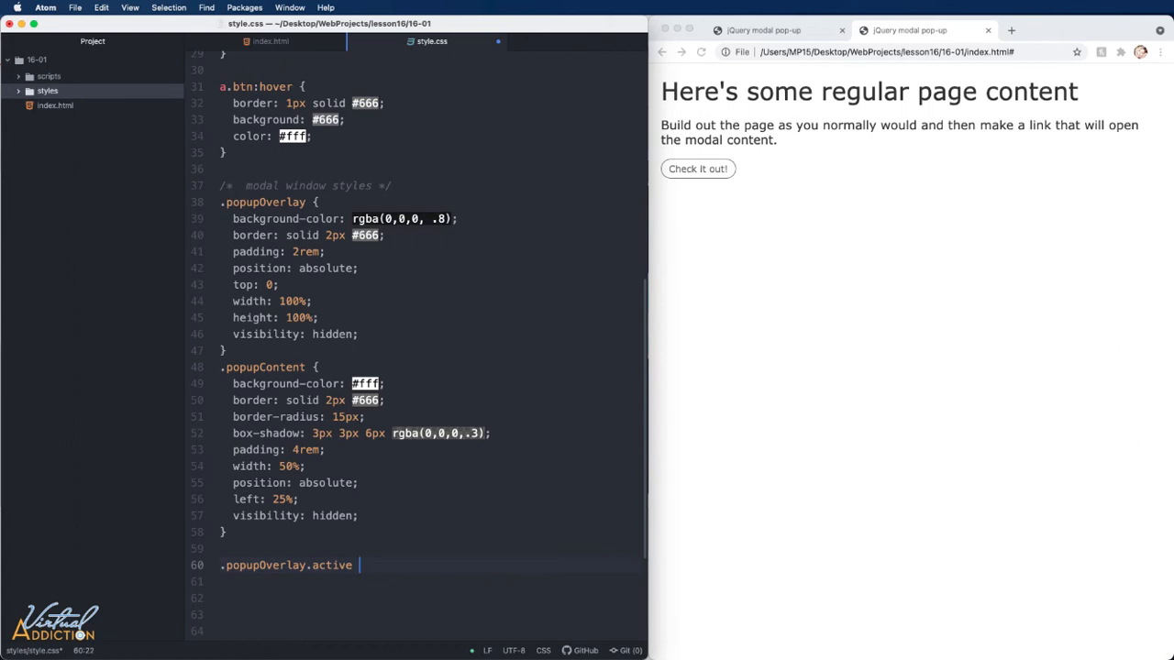
type("{")
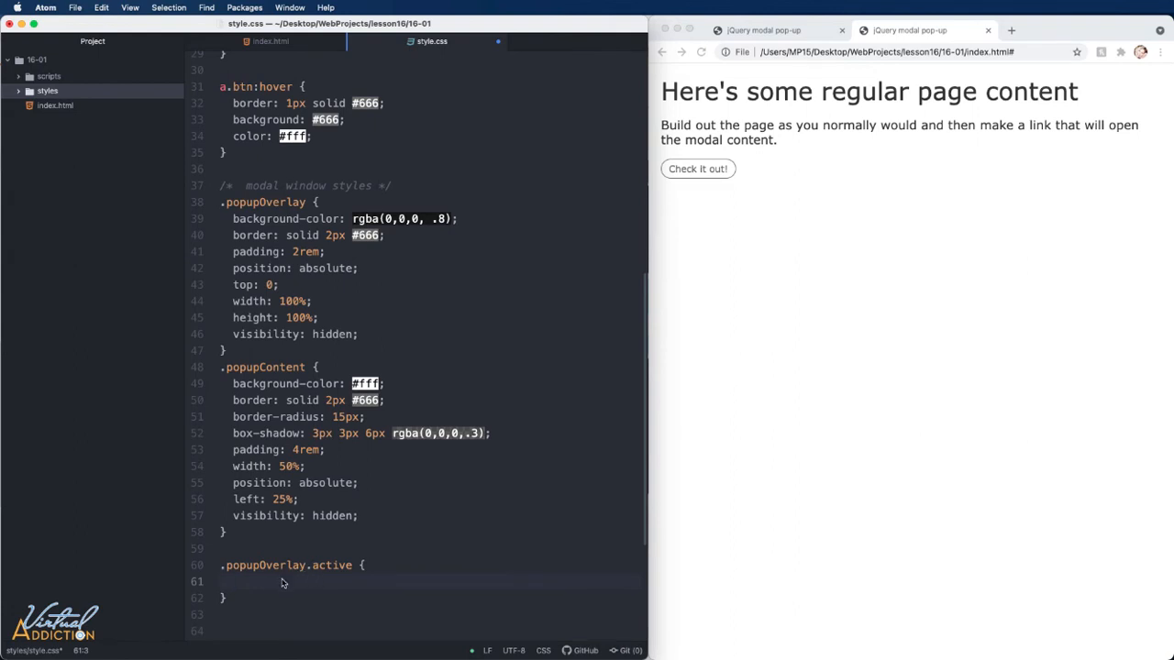
type("visibility: visible;")
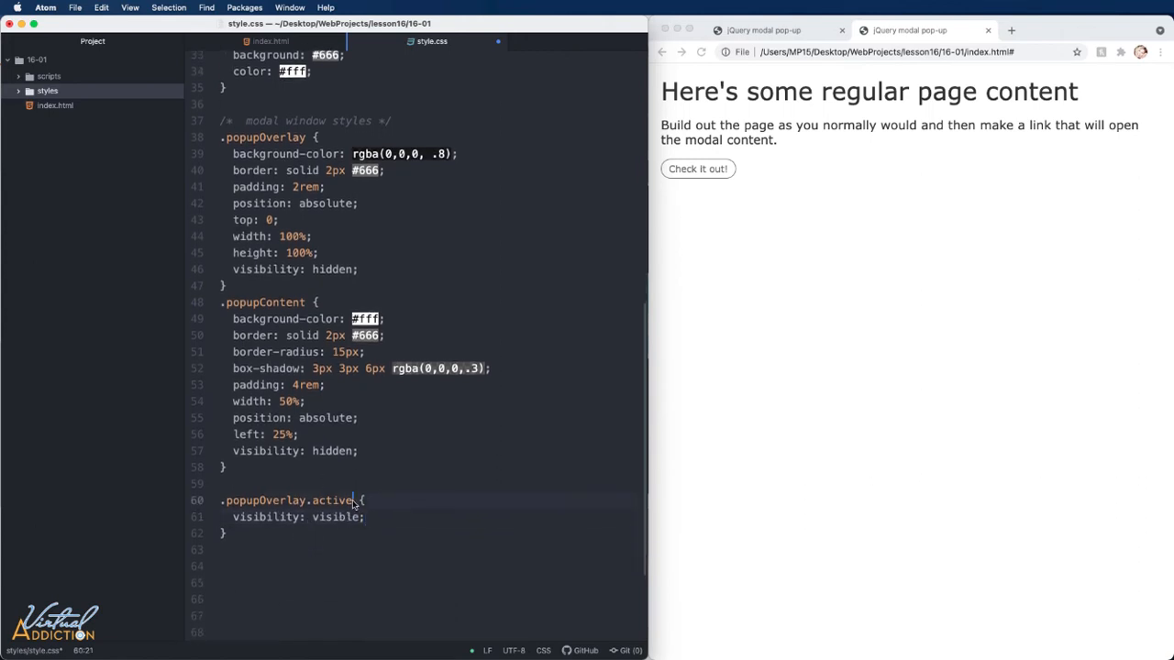
type(", popupContent")
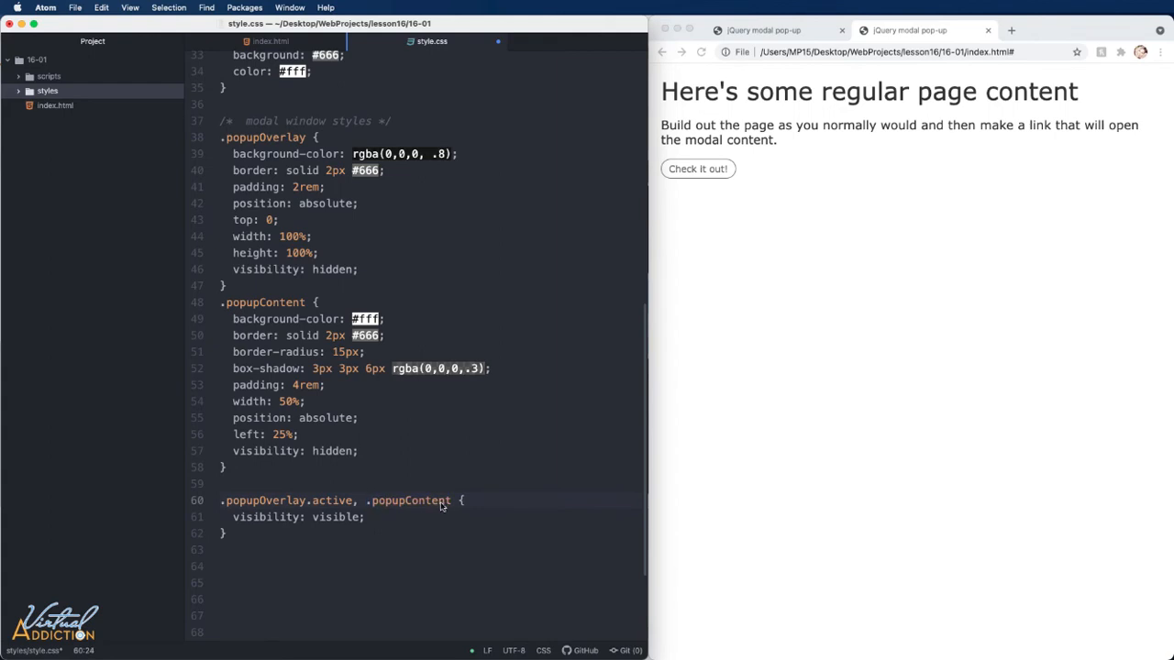
type(".active")
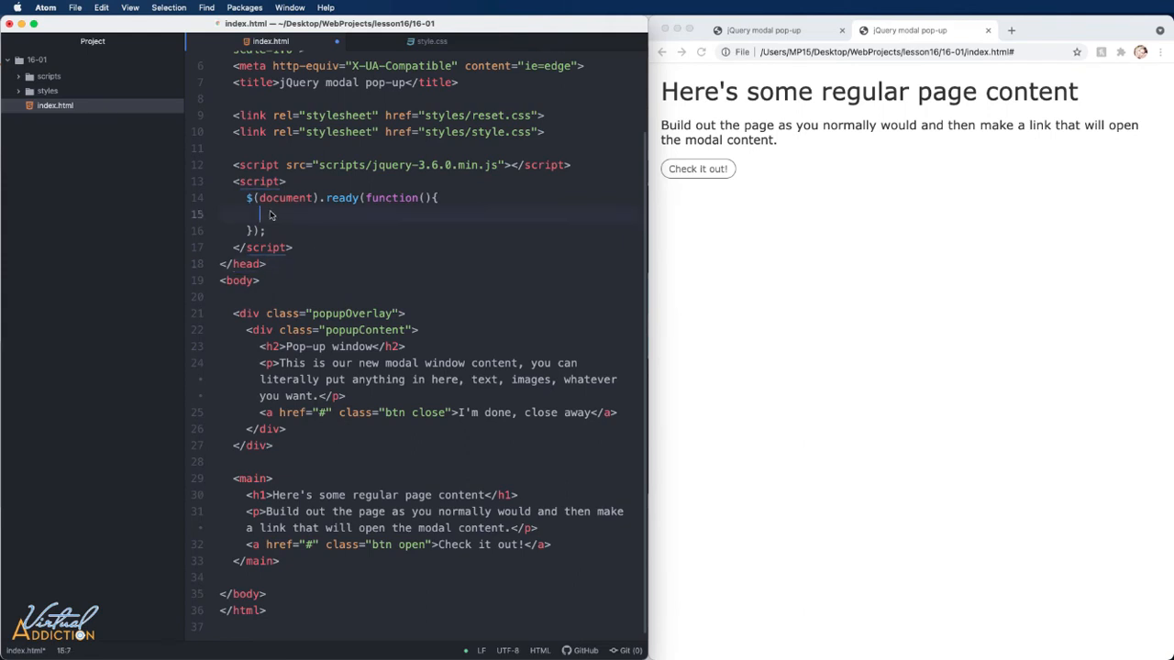
mouse_move(359, 218)
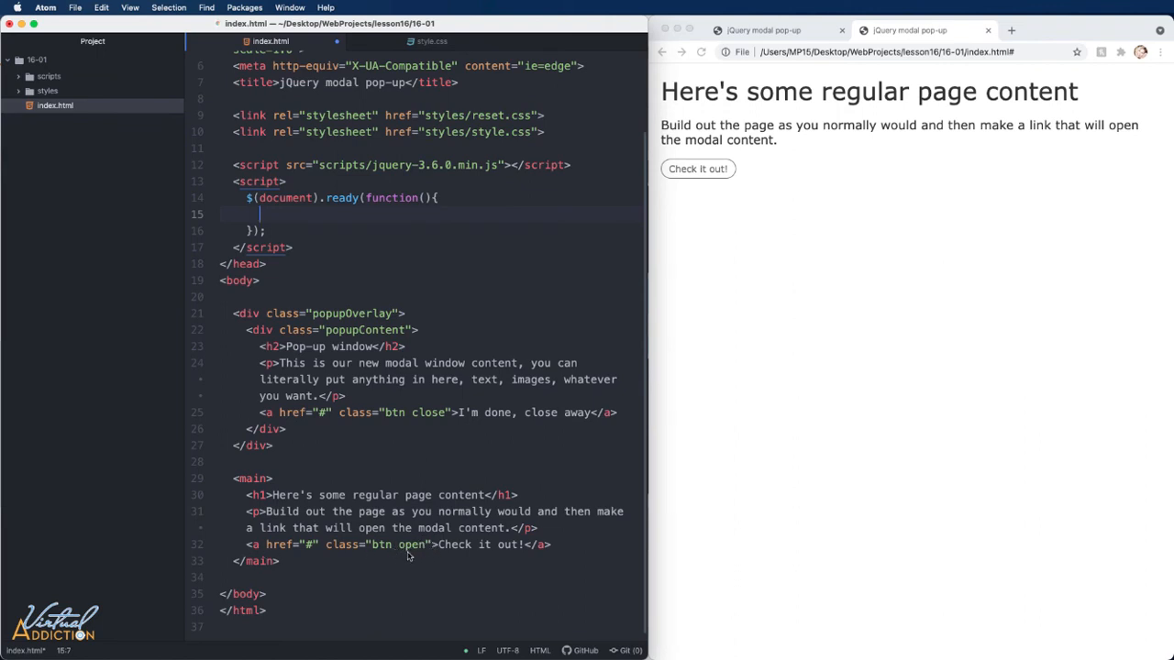
Inside document ready, add a click handler for $('.open')
type("$('')")
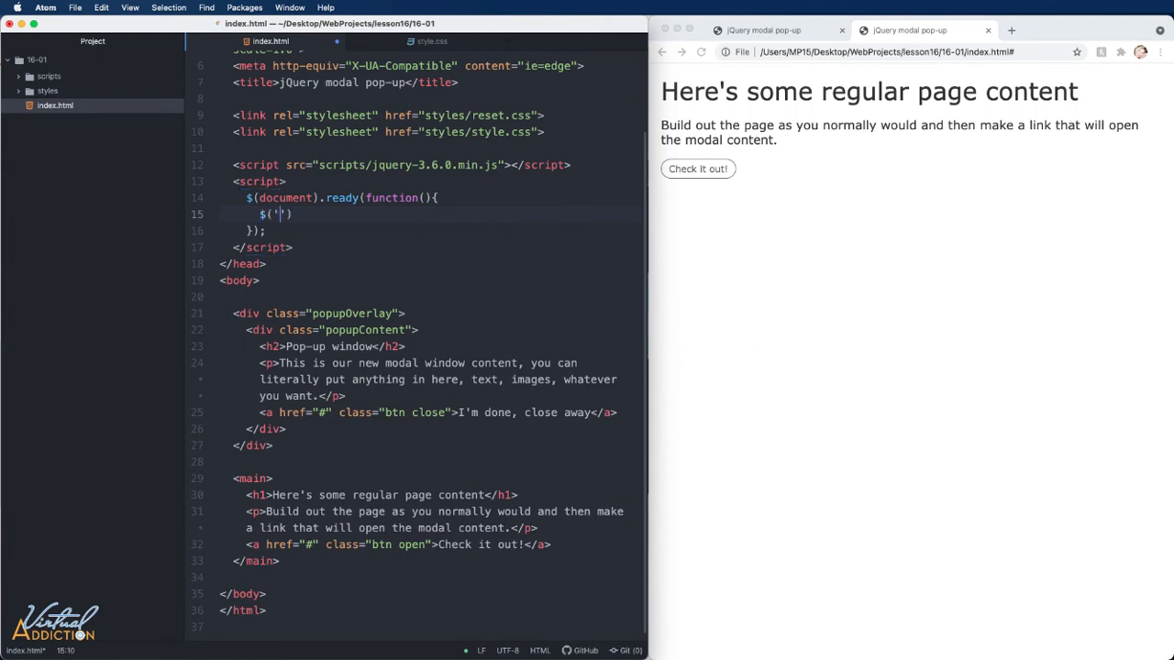
type(".open').click")
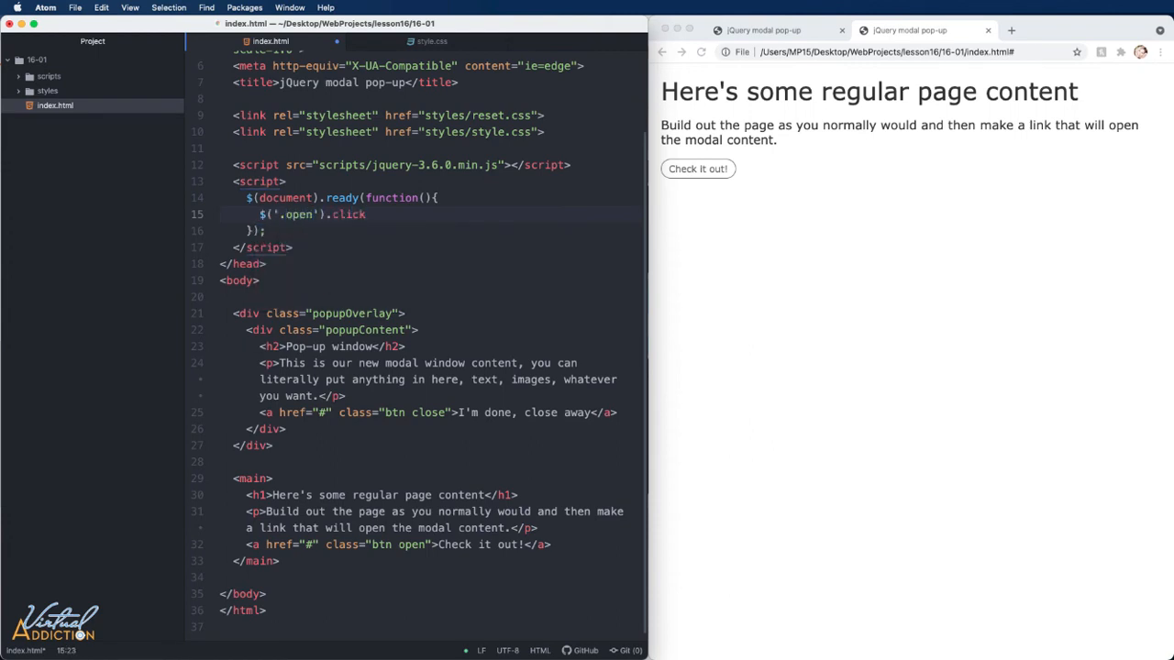
type("(function())")
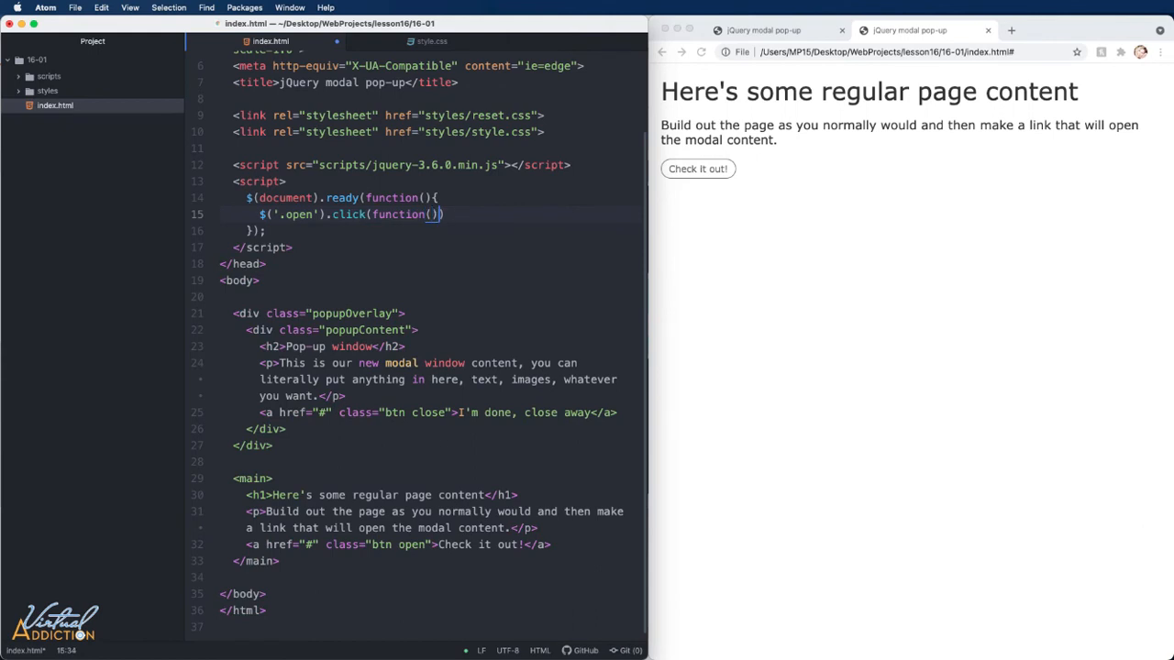
type("{}")
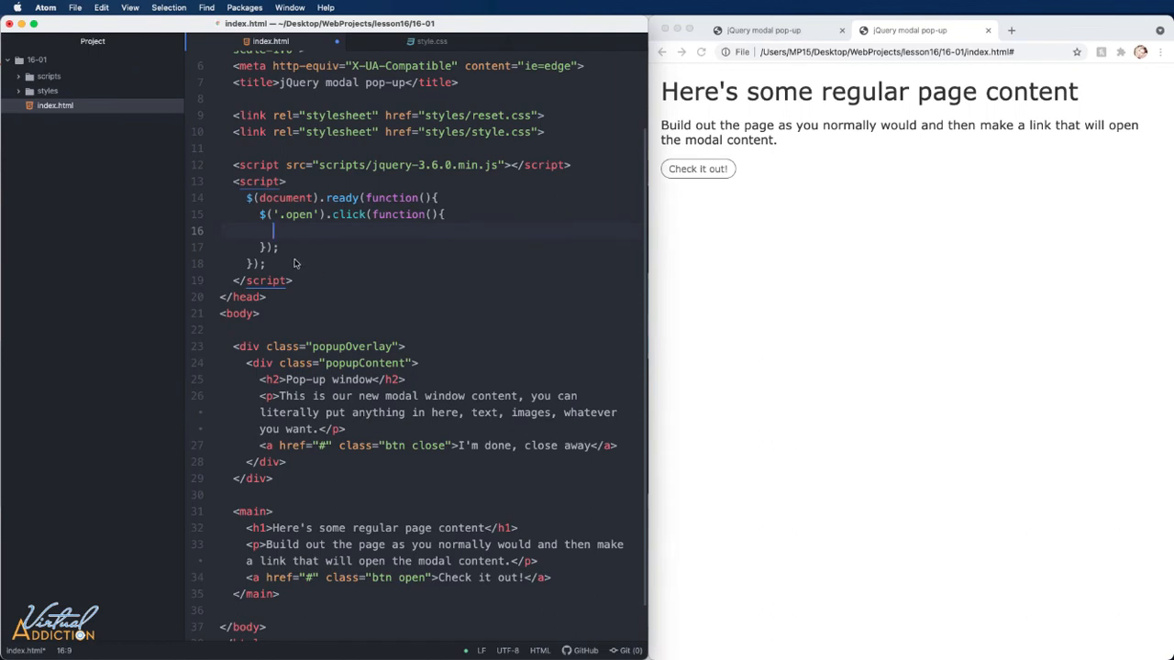
mouse_move(314, 266)
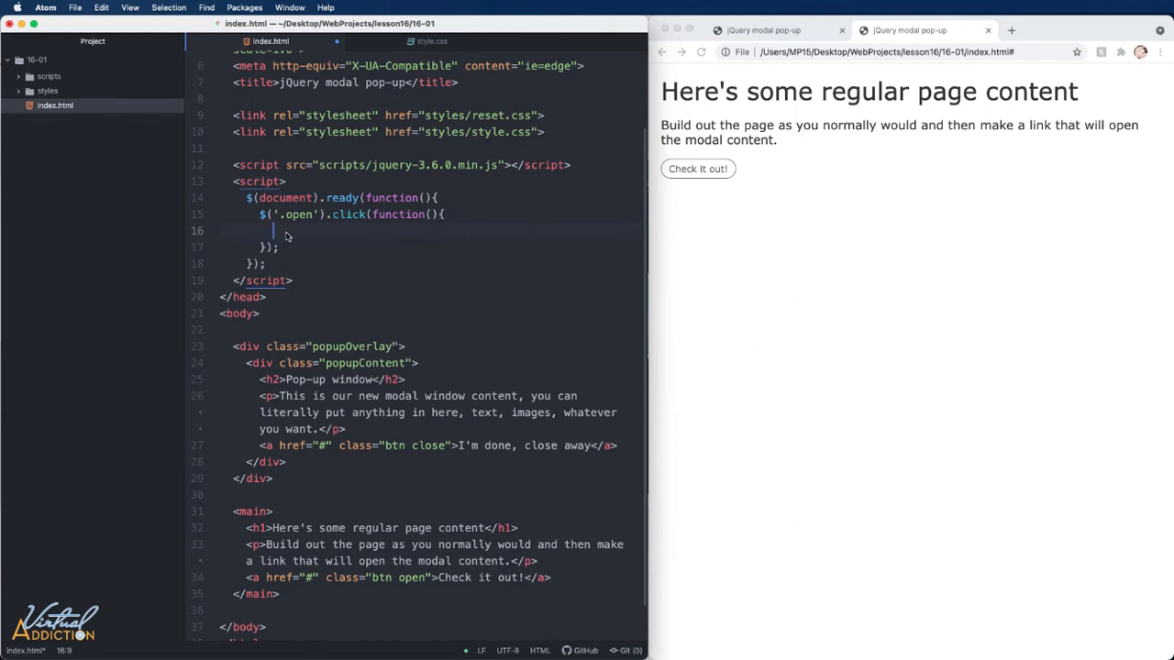
In that handler, addClass('active') to ".popupOverlay, .popupContent"
type("$")
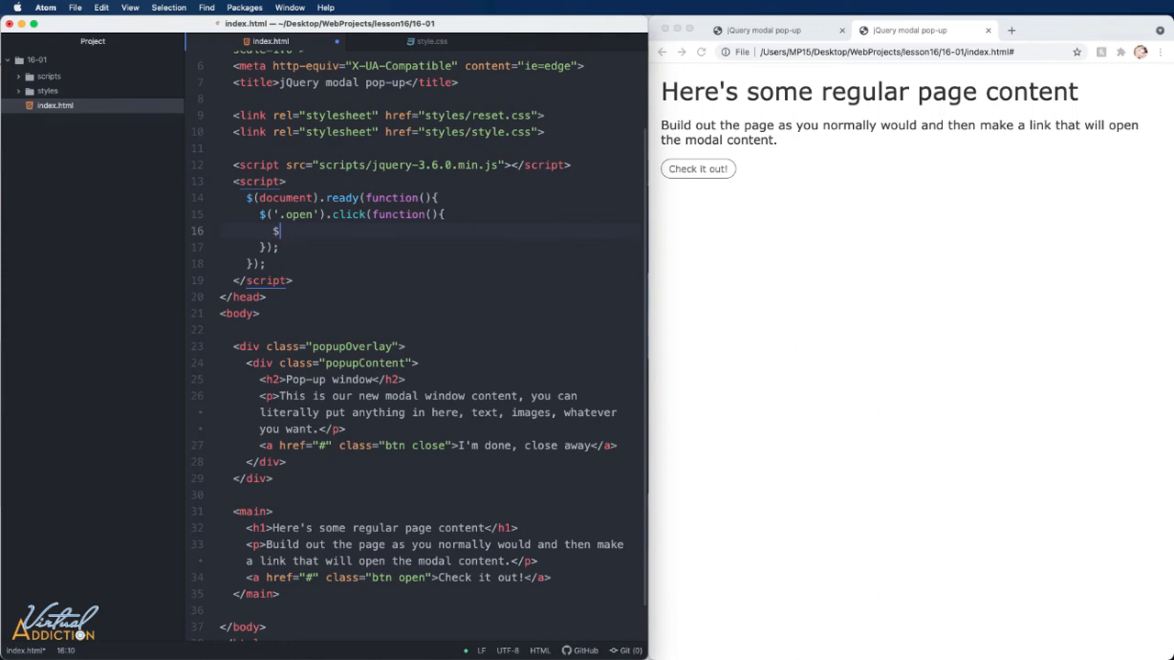
type("()")
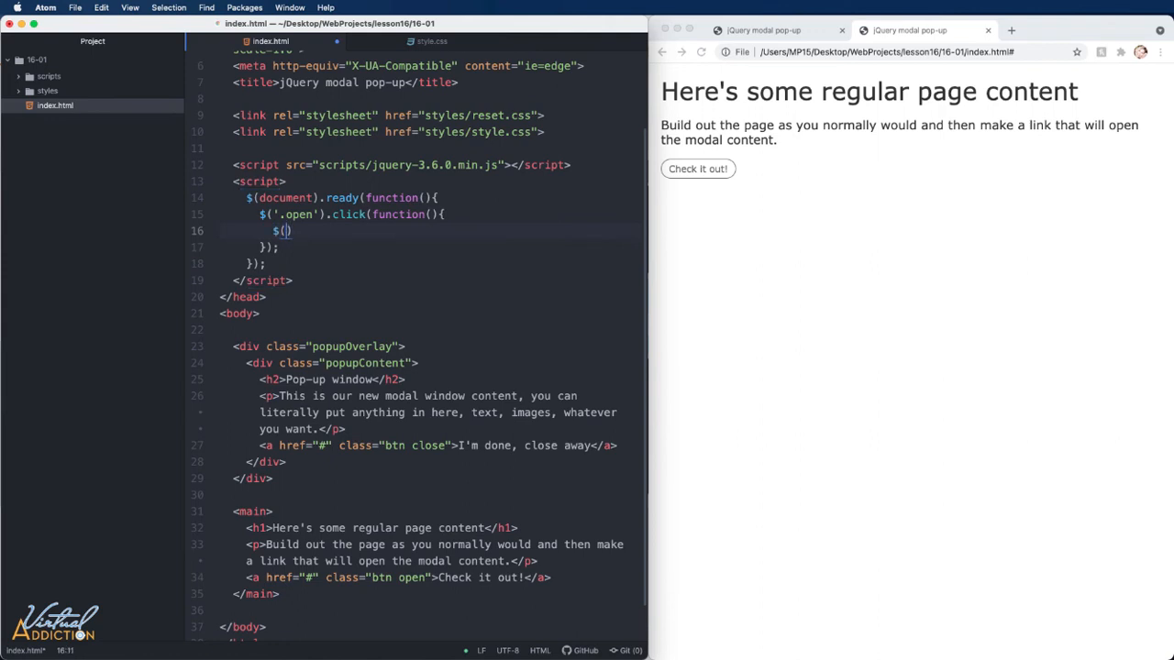
type("\".popupOverlay\"")
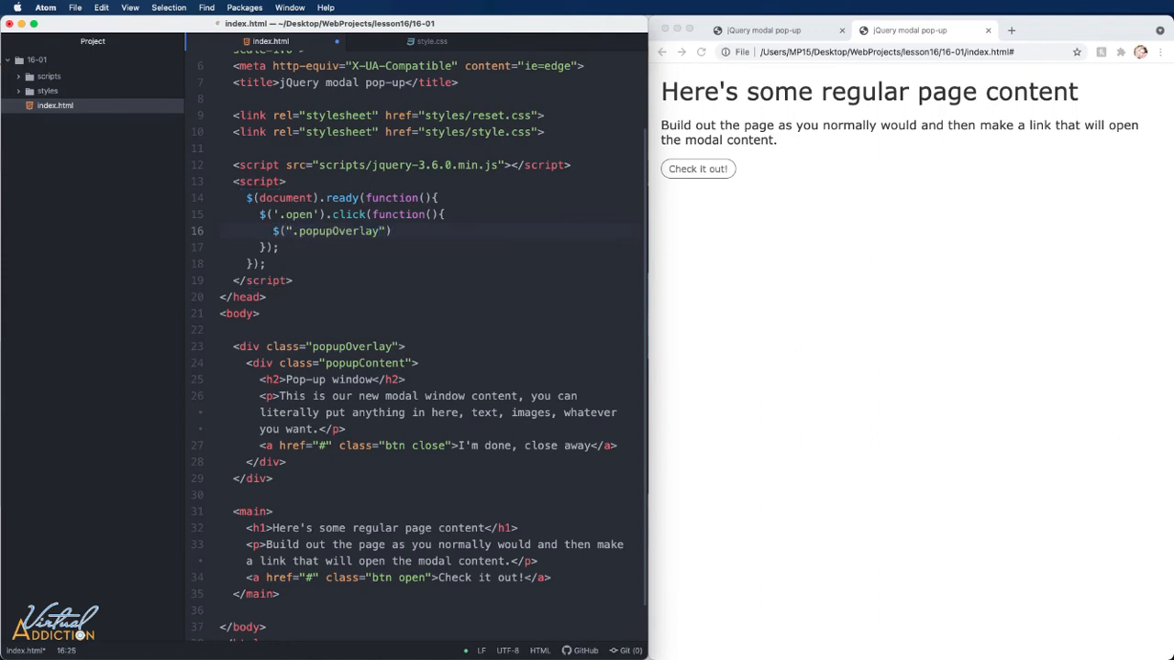
type(", .")
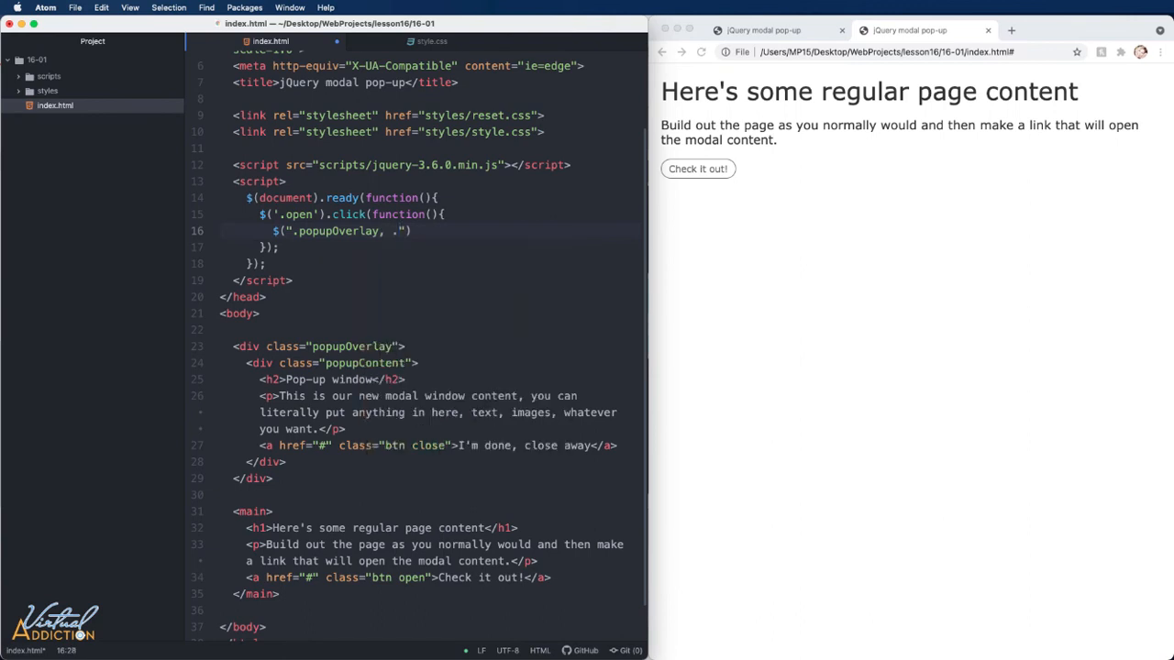
type("popupContent")
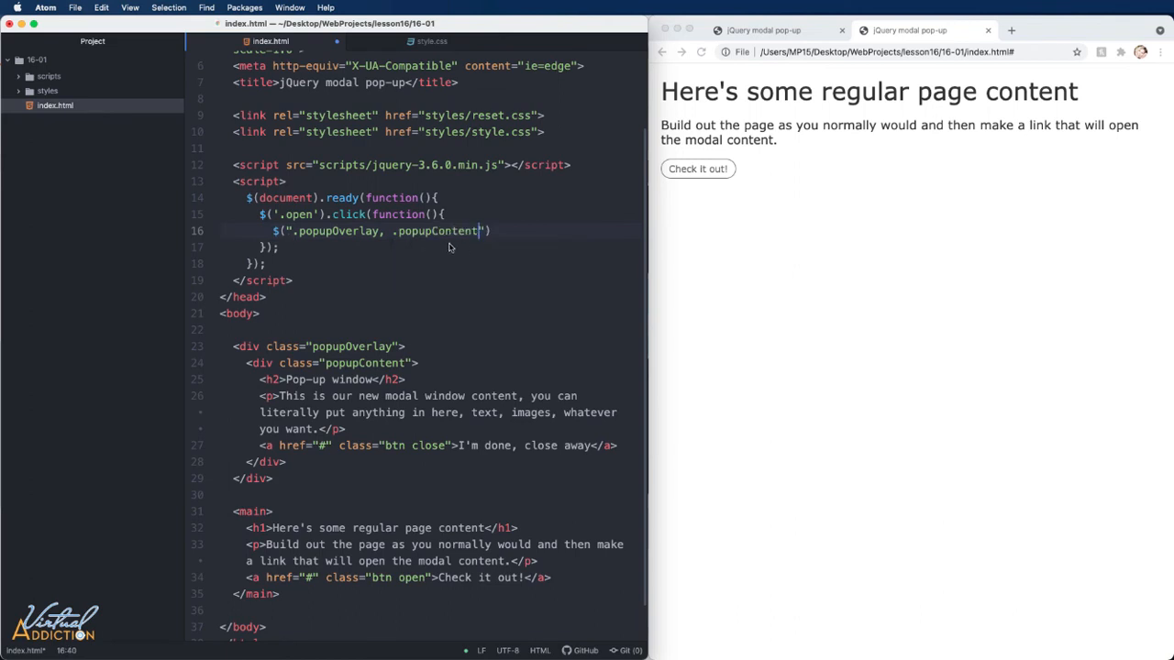
type(".ad")
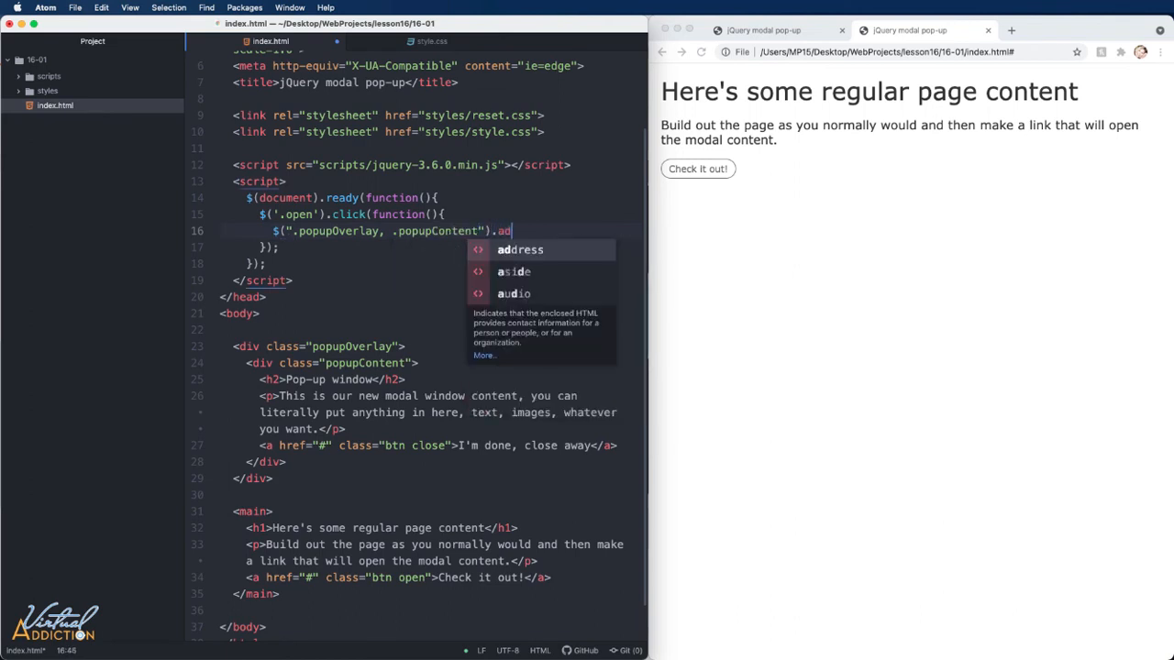
type("dClass")
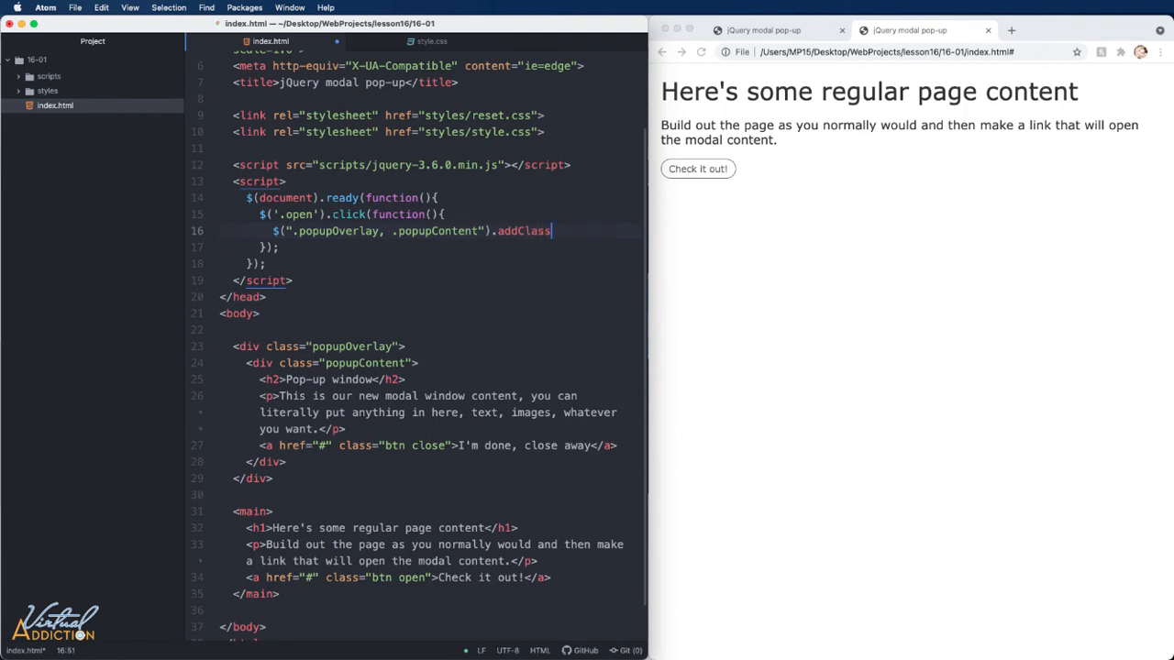
type("()")
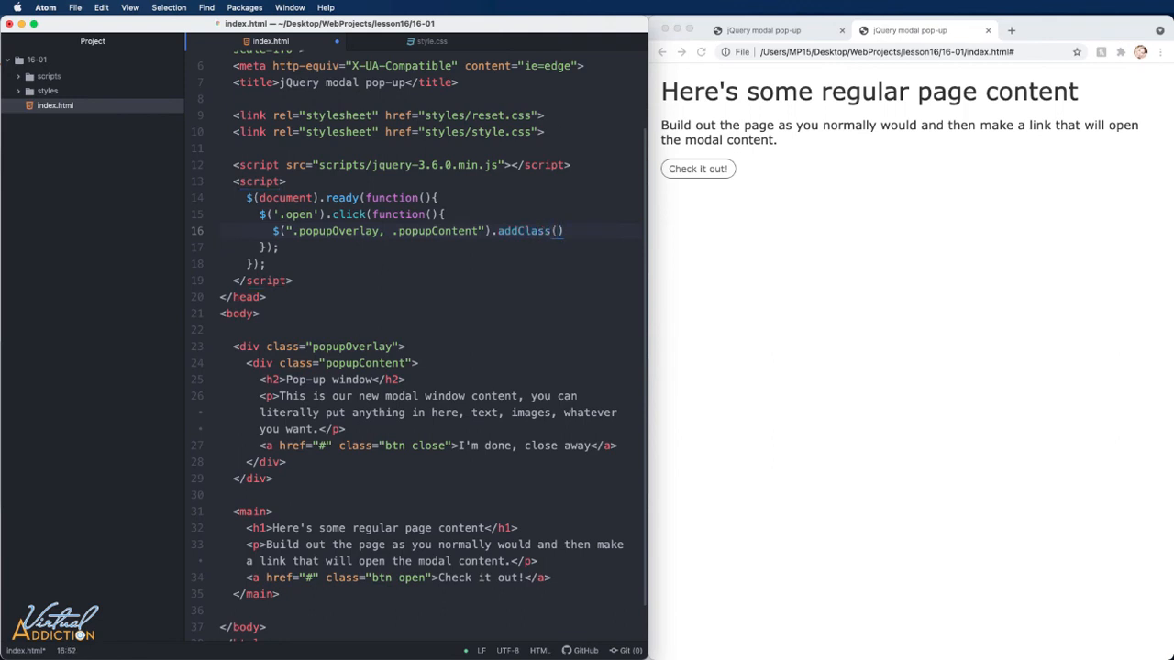
type("'")
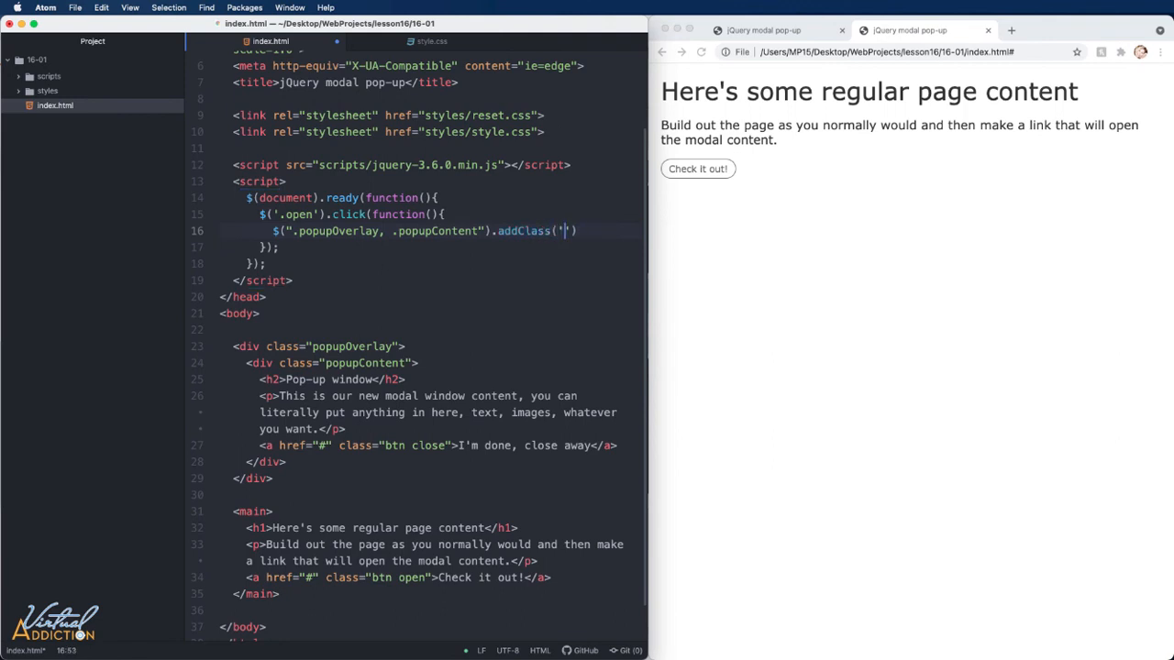
type("active")
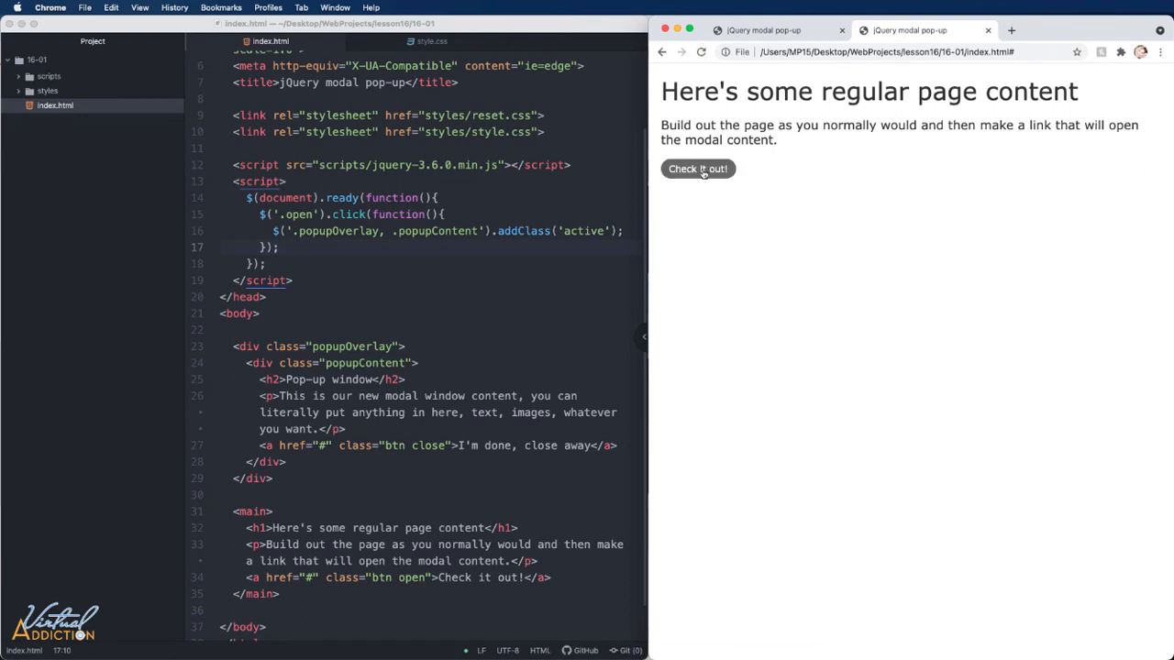
Click "Check it out!" in Chrome to show the modal over the dark overlay
left_click(697, 168)
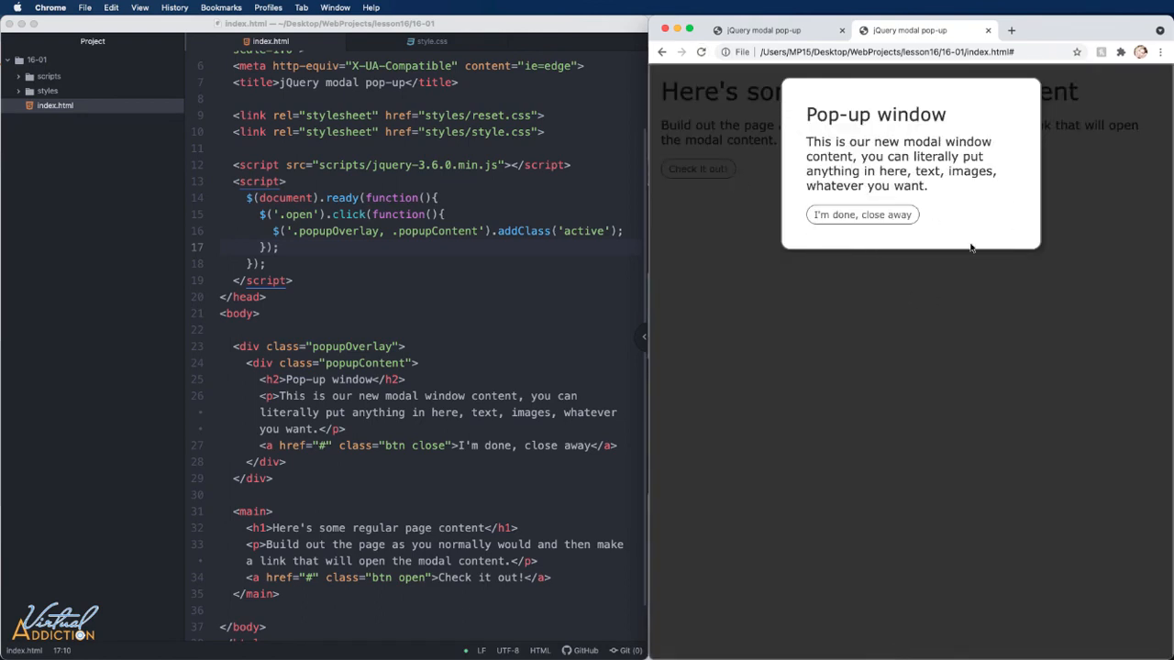
mouse_move(960, 234)
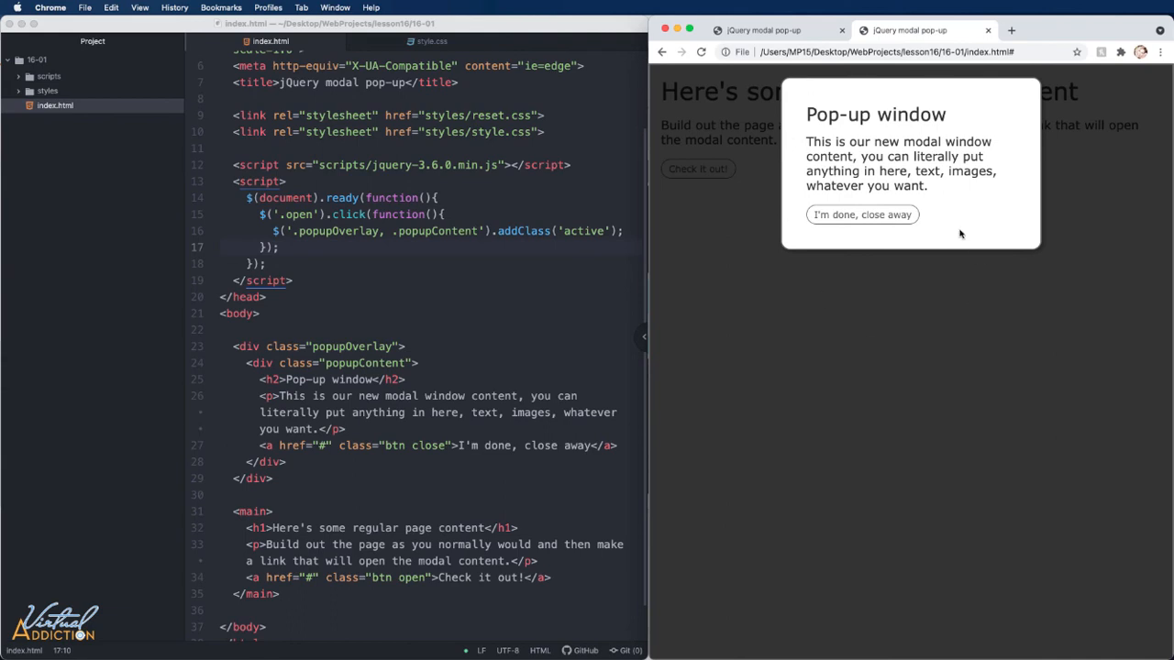
mouse_move(649, 280)
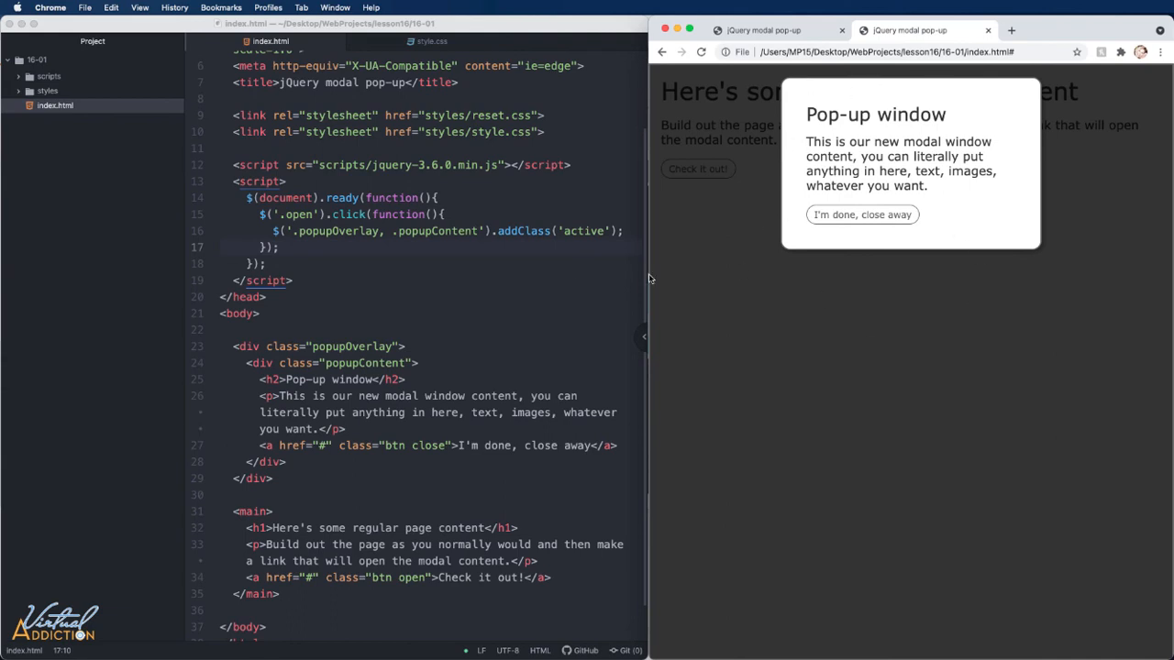
mouse_move(844, 300)
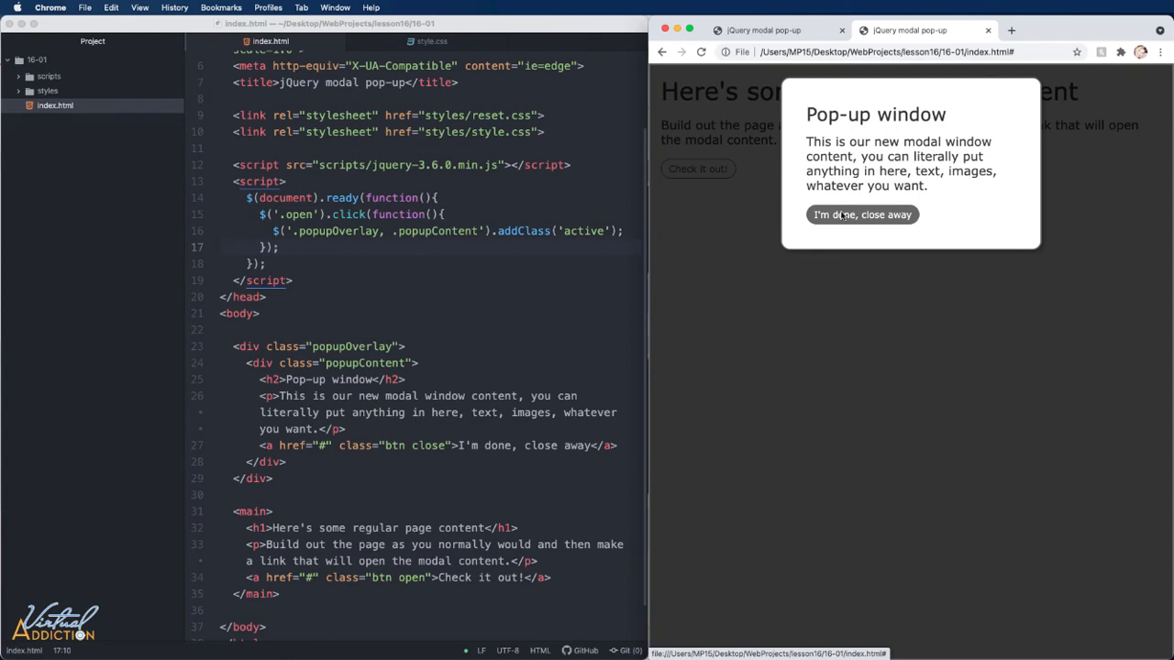
mouse_move(846, 216)
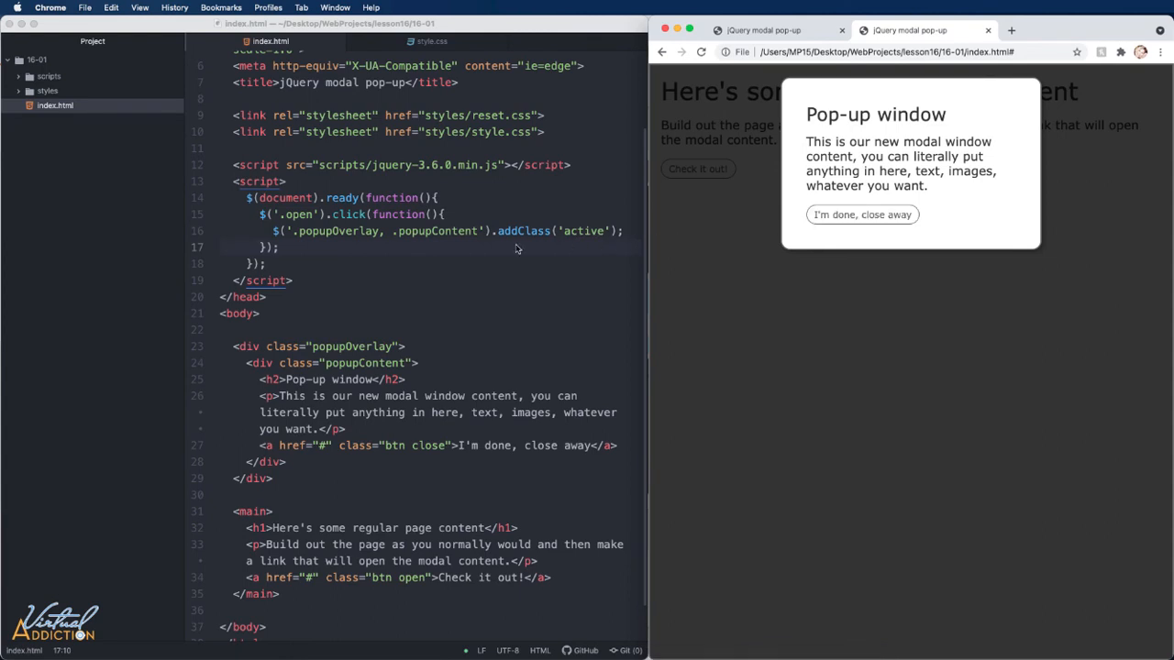
Add a click handler on $('.close, .popupOverlay') below the open handler
type("$('')")
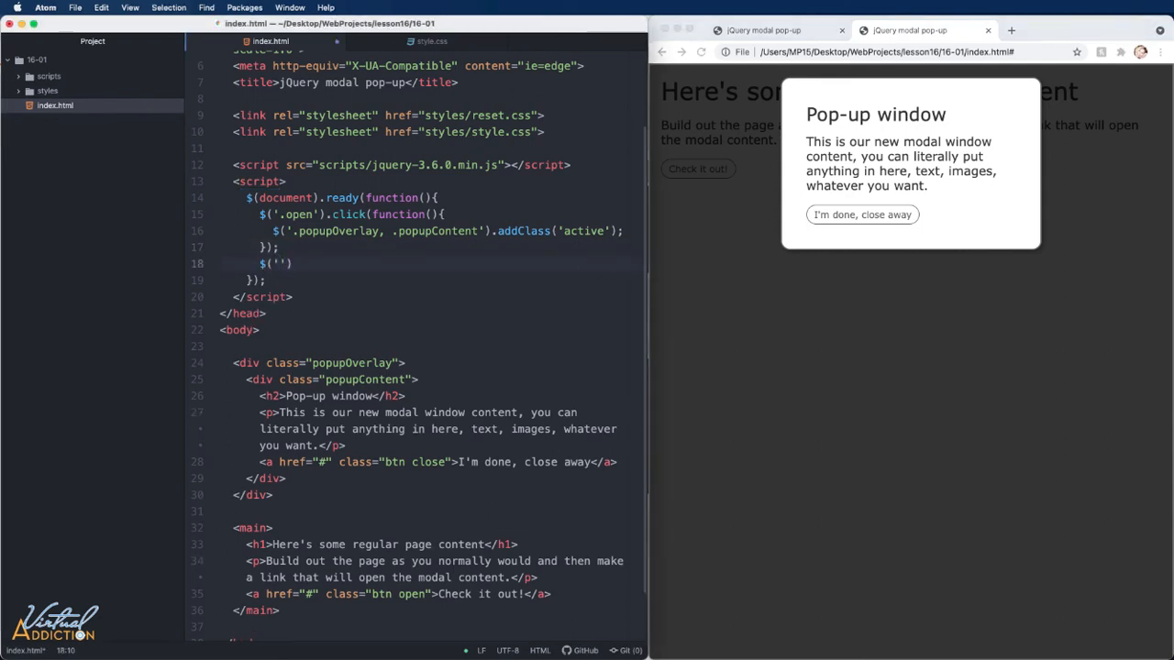
type(".close")
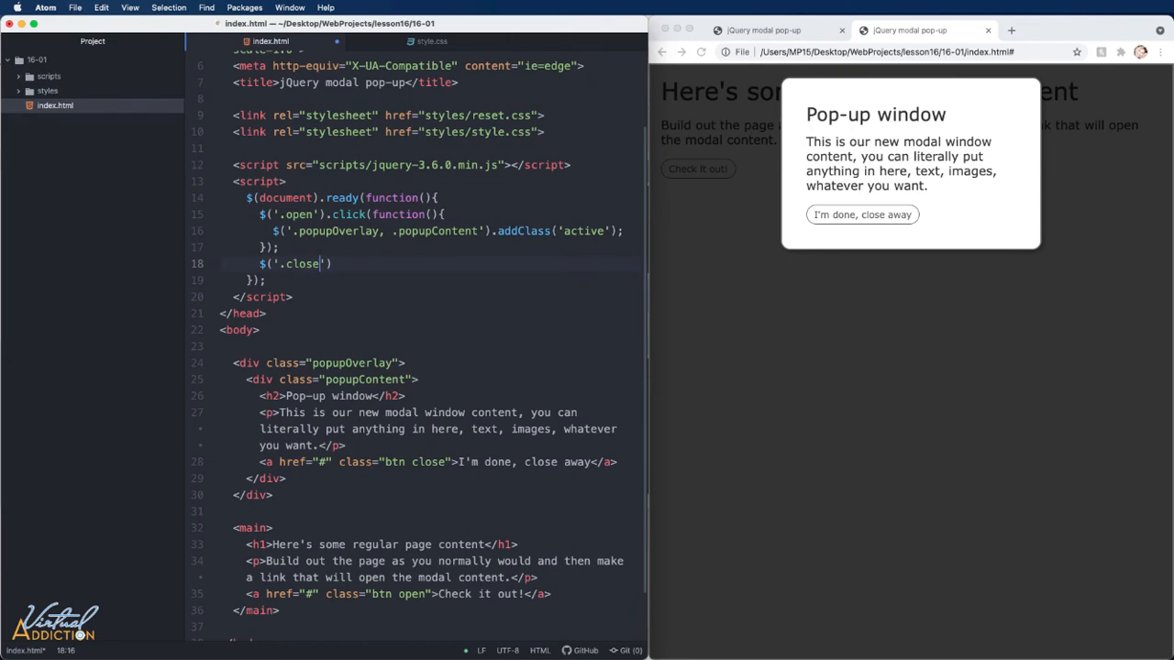
type(",")
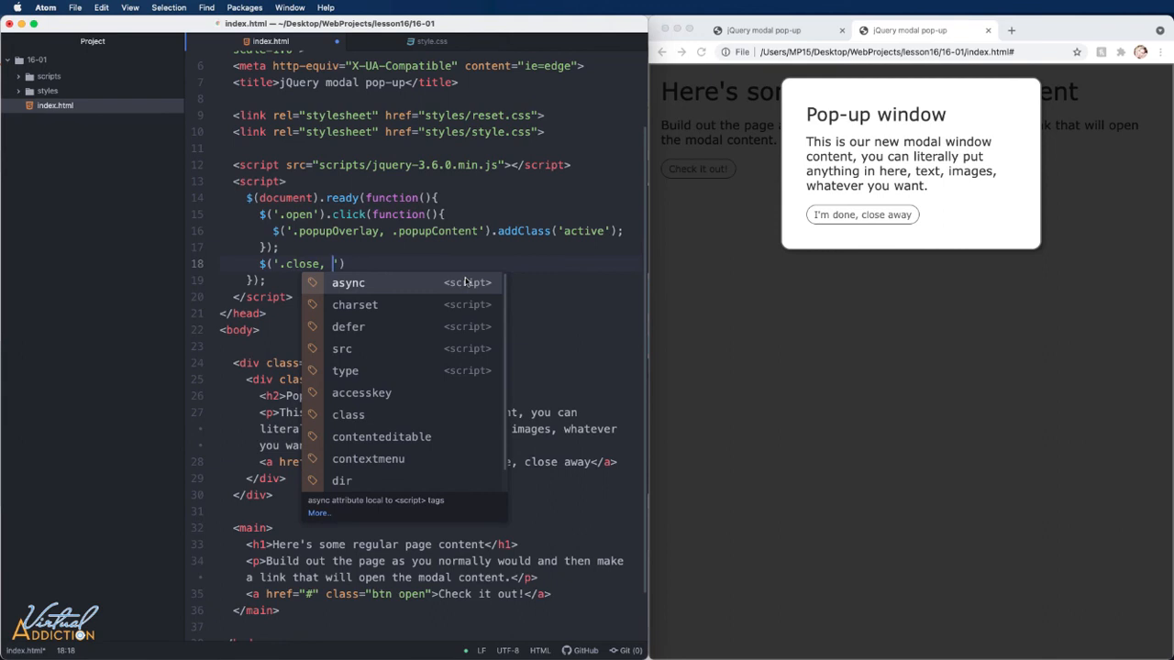
type(".")
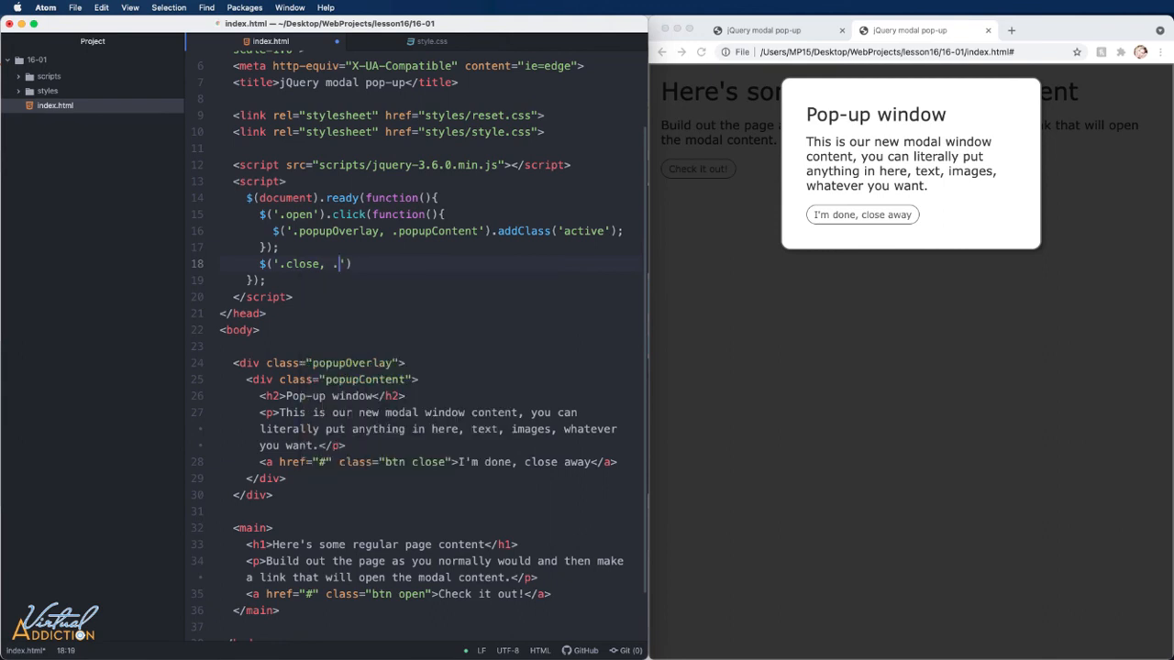
type("p")
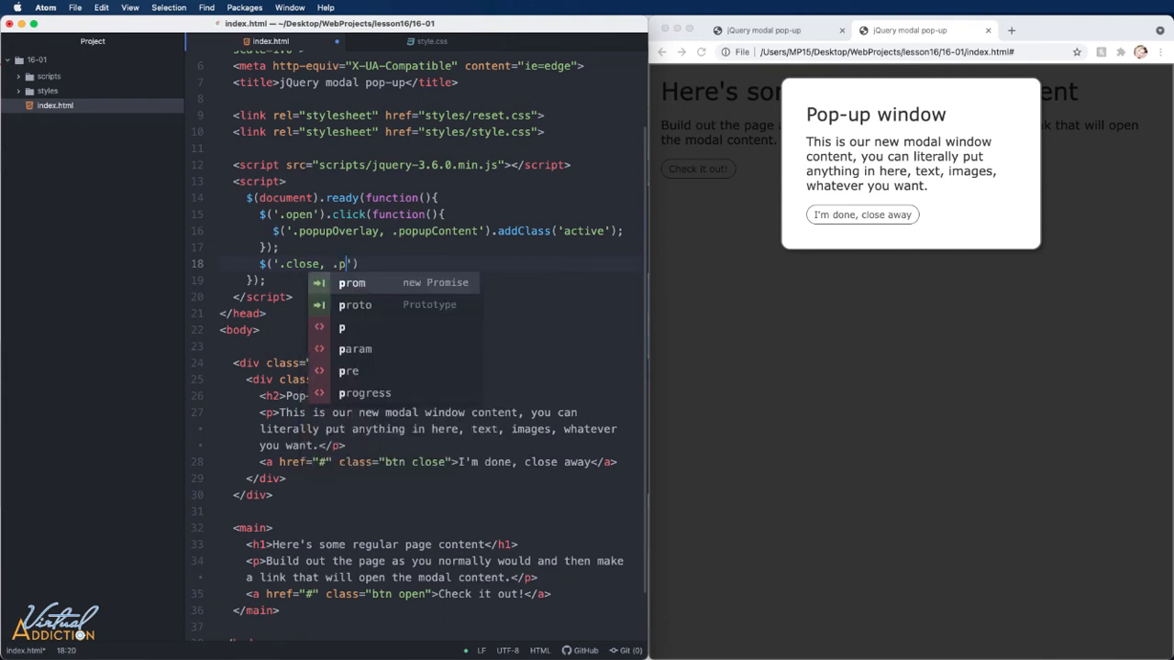
type("op")
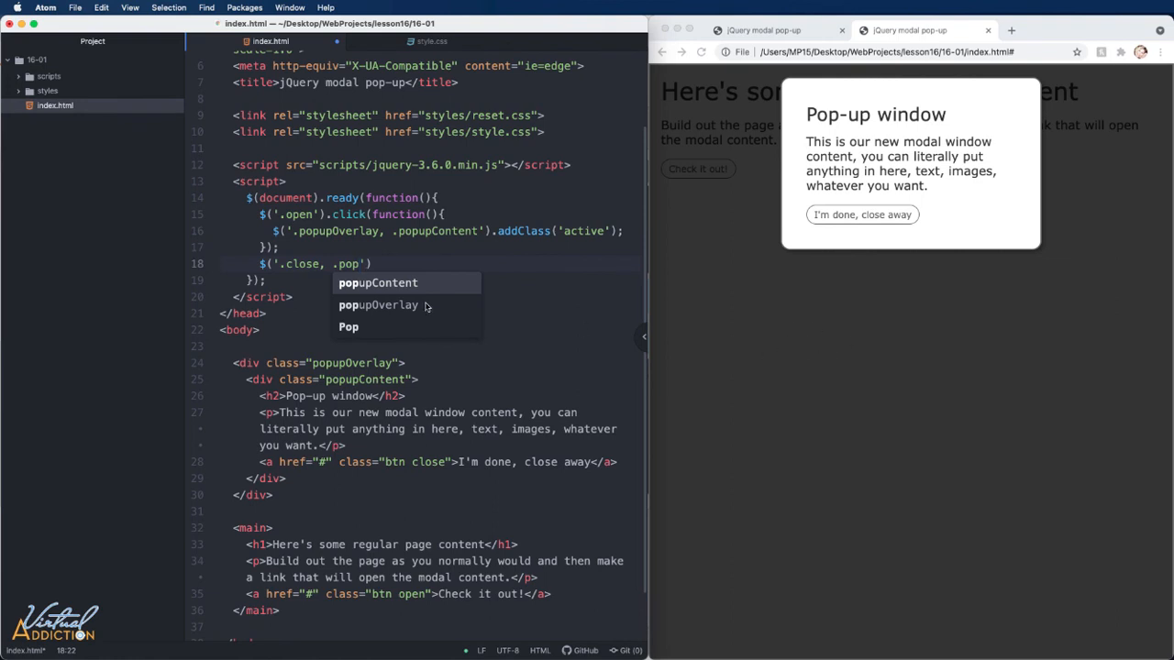
type("popupOverlay")
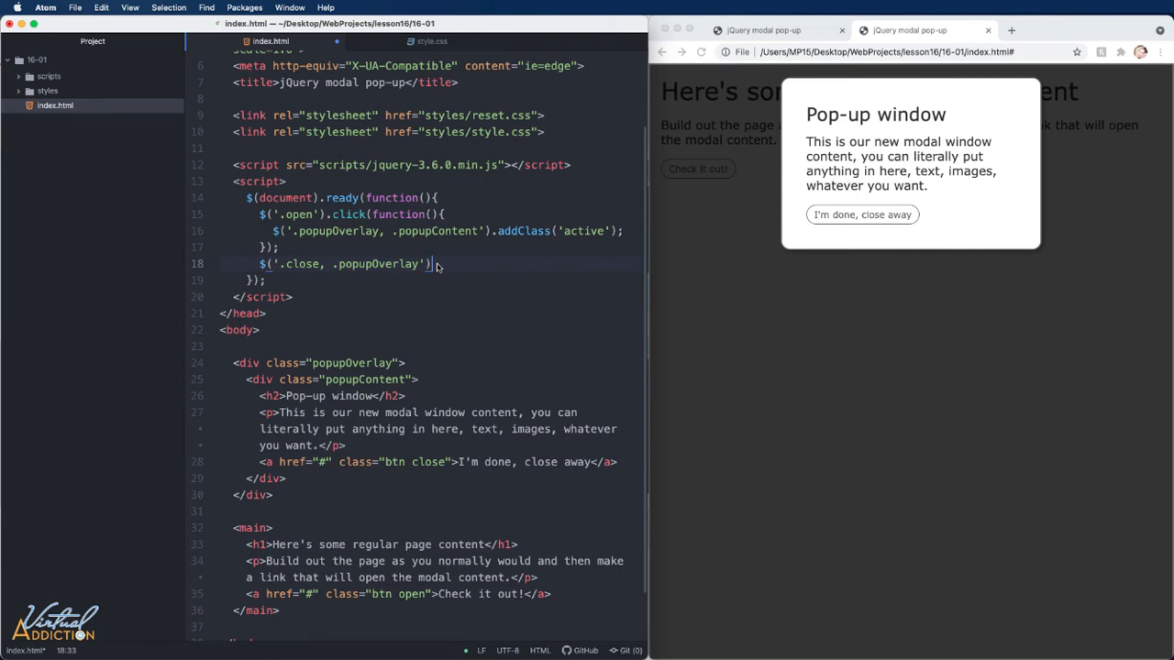
type(".click")
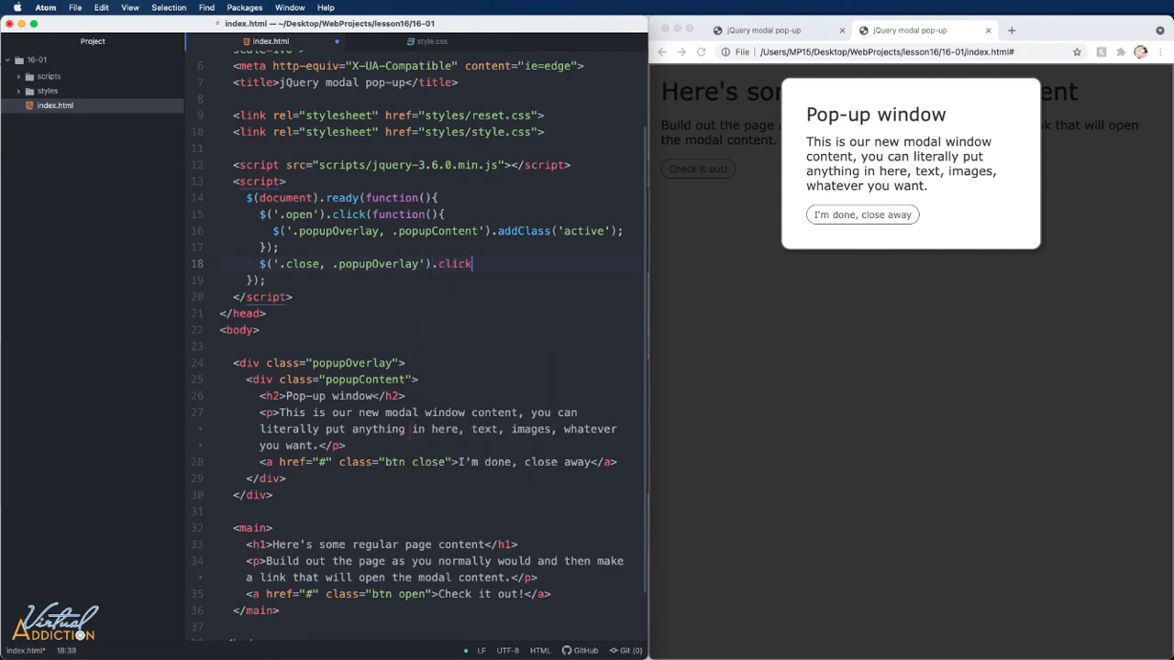
type("()")
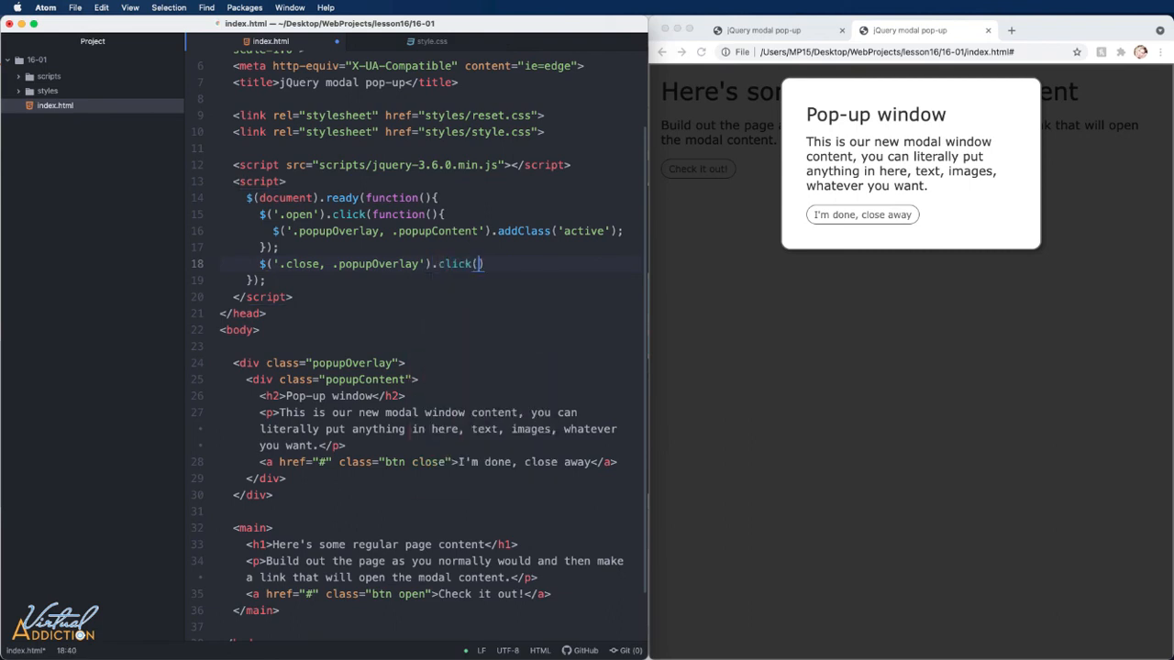
type("function(){")
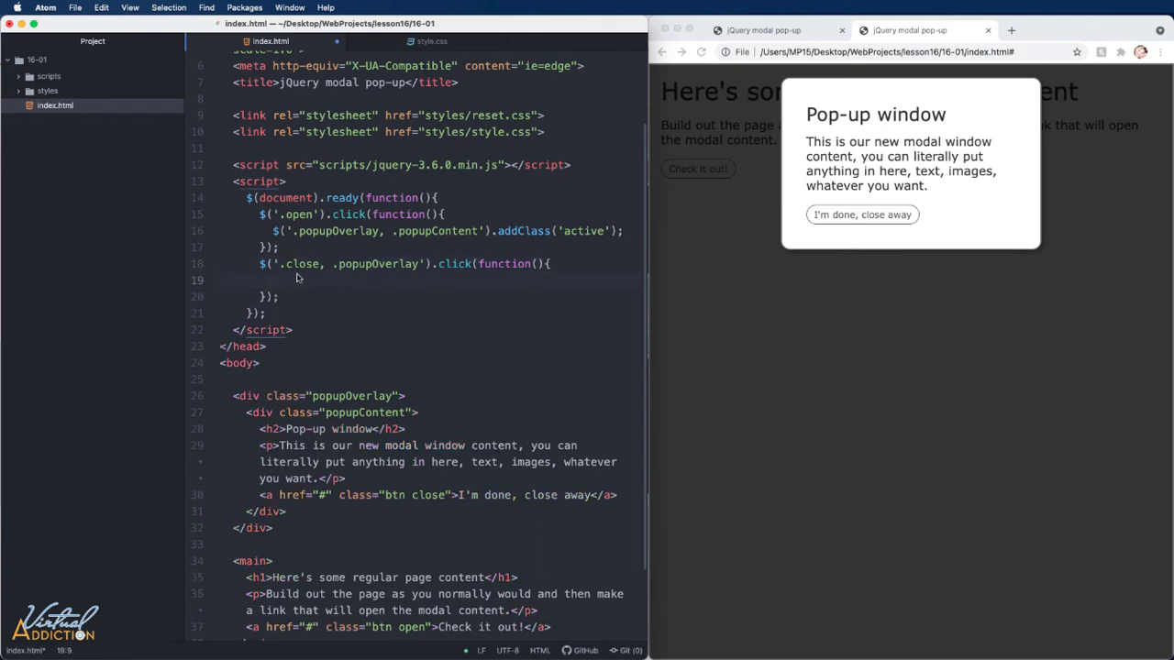
Make that handler removeClass('active') from '.popupOverlay, .popupContent'
type("$('.popupOverlay")
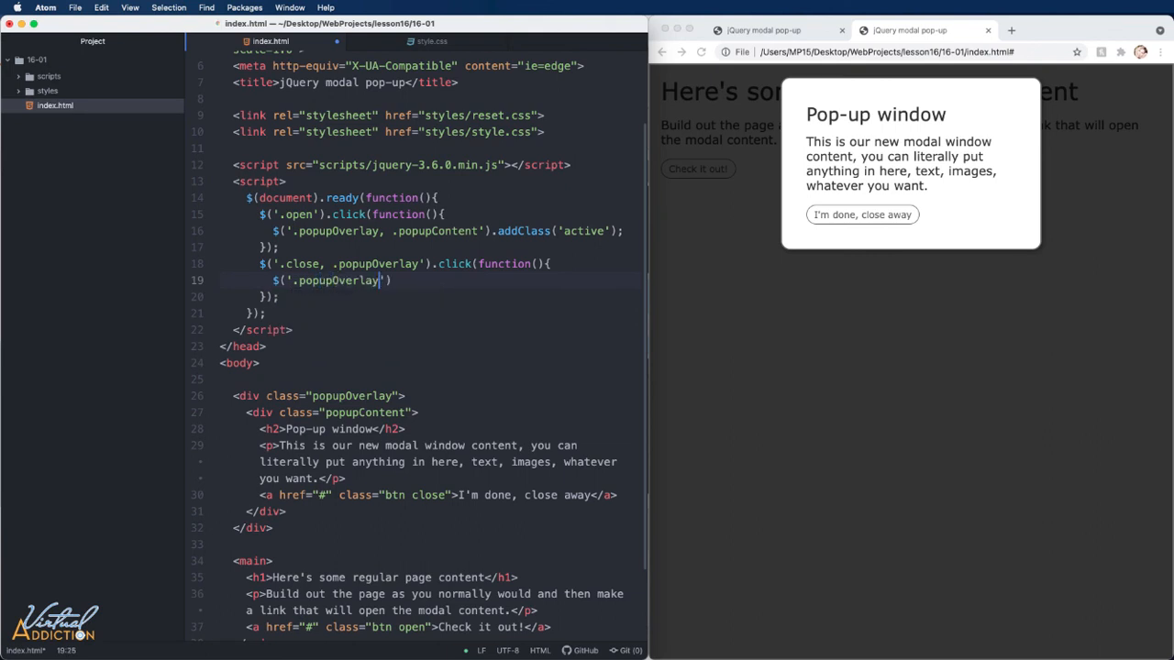
type(", .popupContent'")
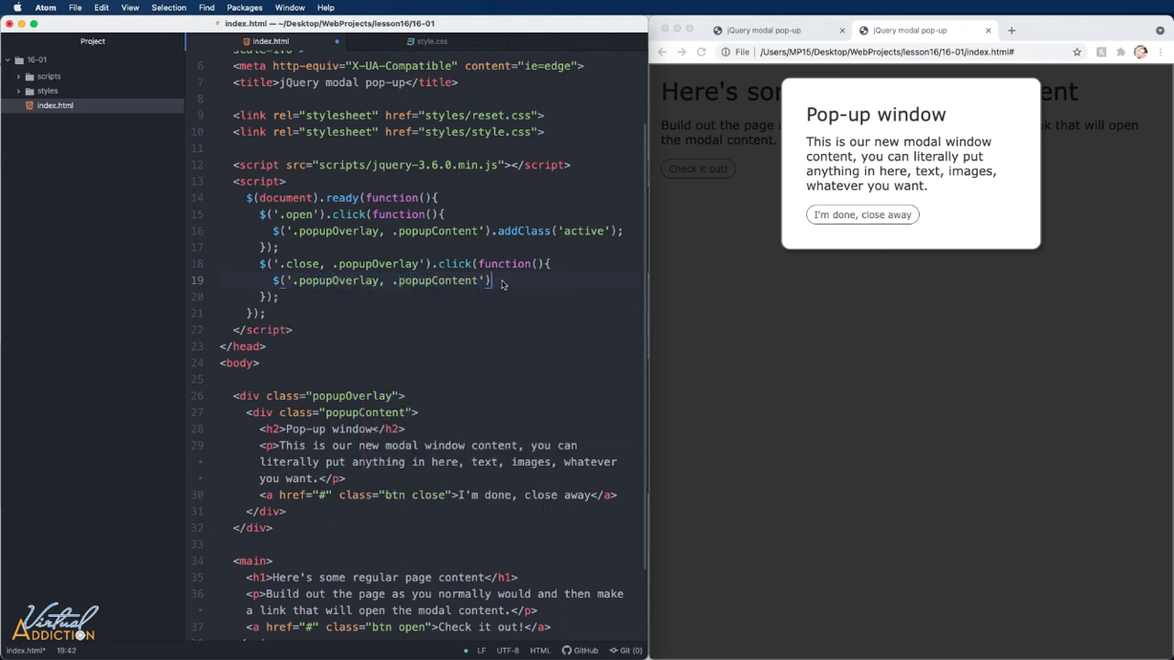
type(".removeClass(")
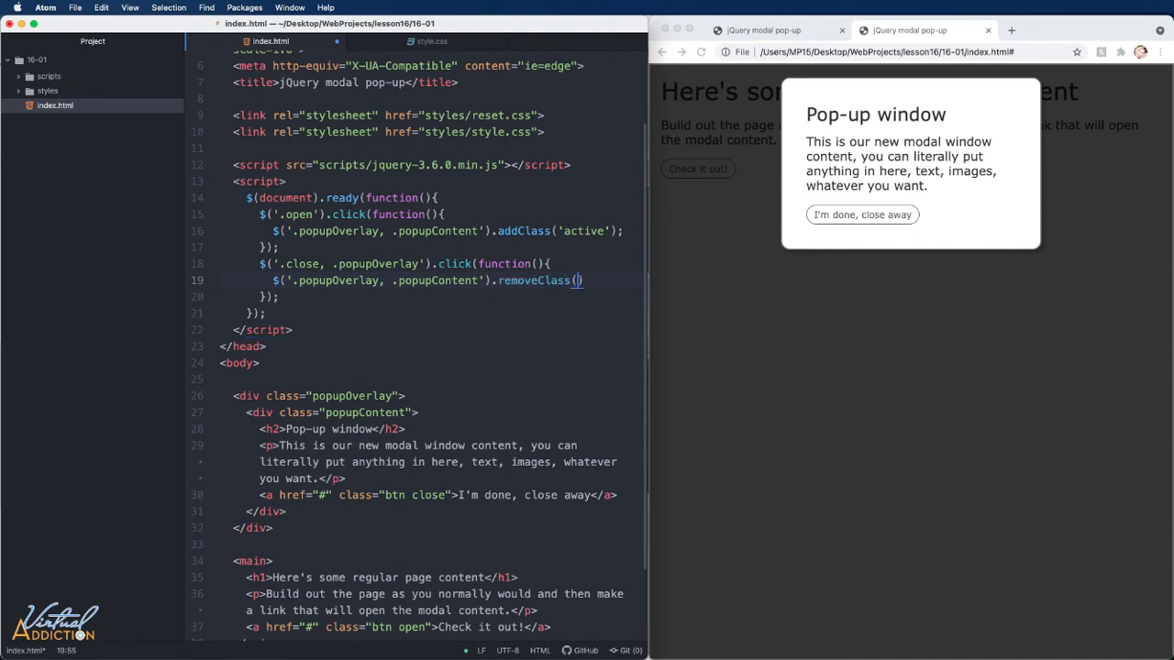
type("active")
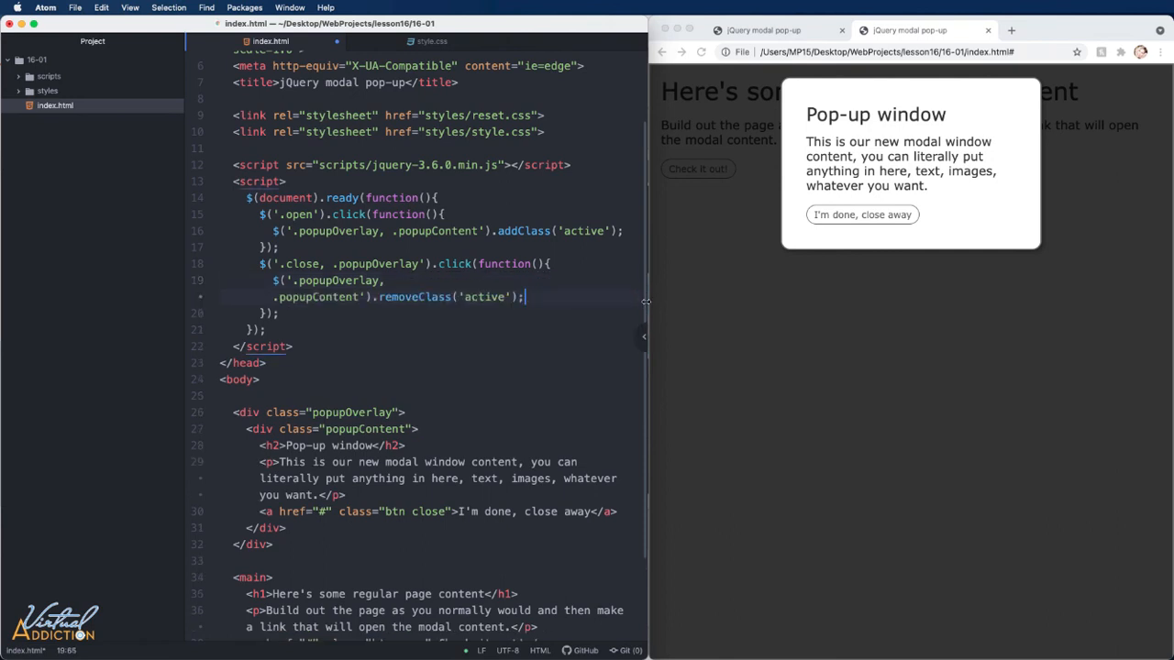
mouse_move(523, 312)
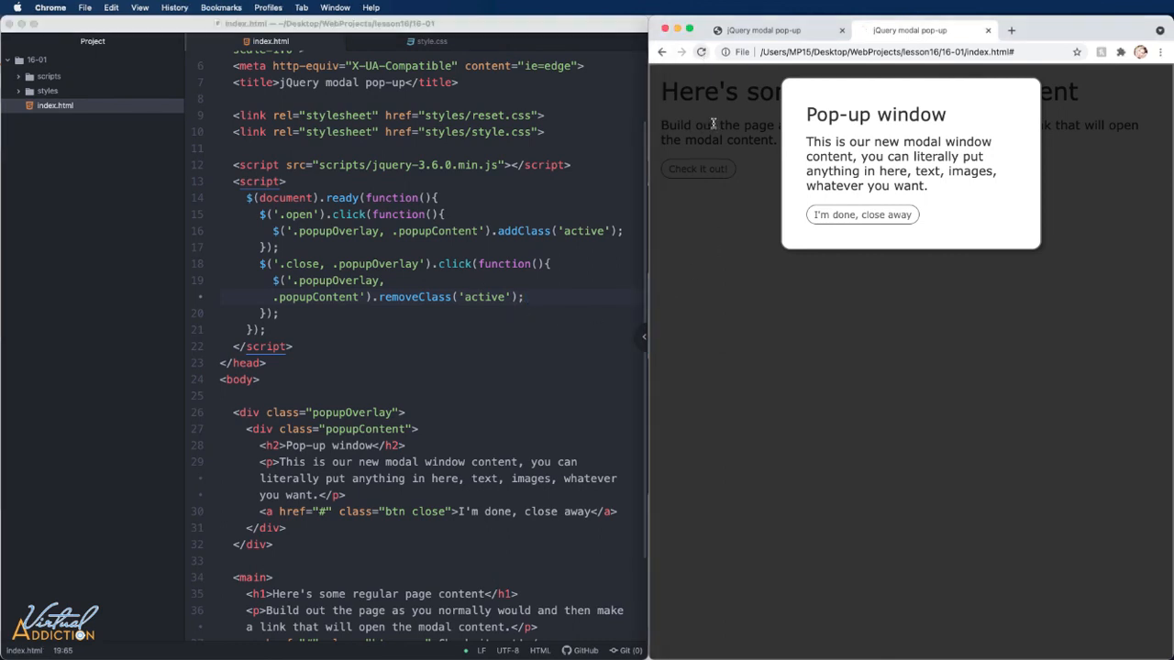
Reload Chrome and open the pop-up repeatedly, closing it via the close link and the overlay
left_click(861, 213)
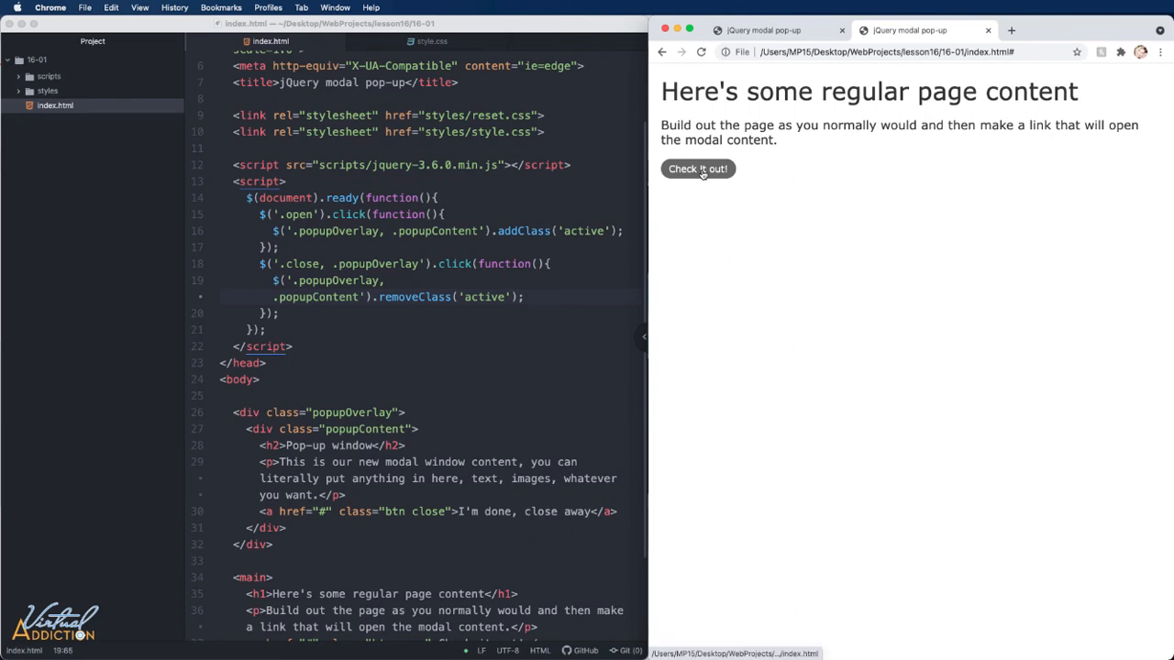
left_click(697, 168)
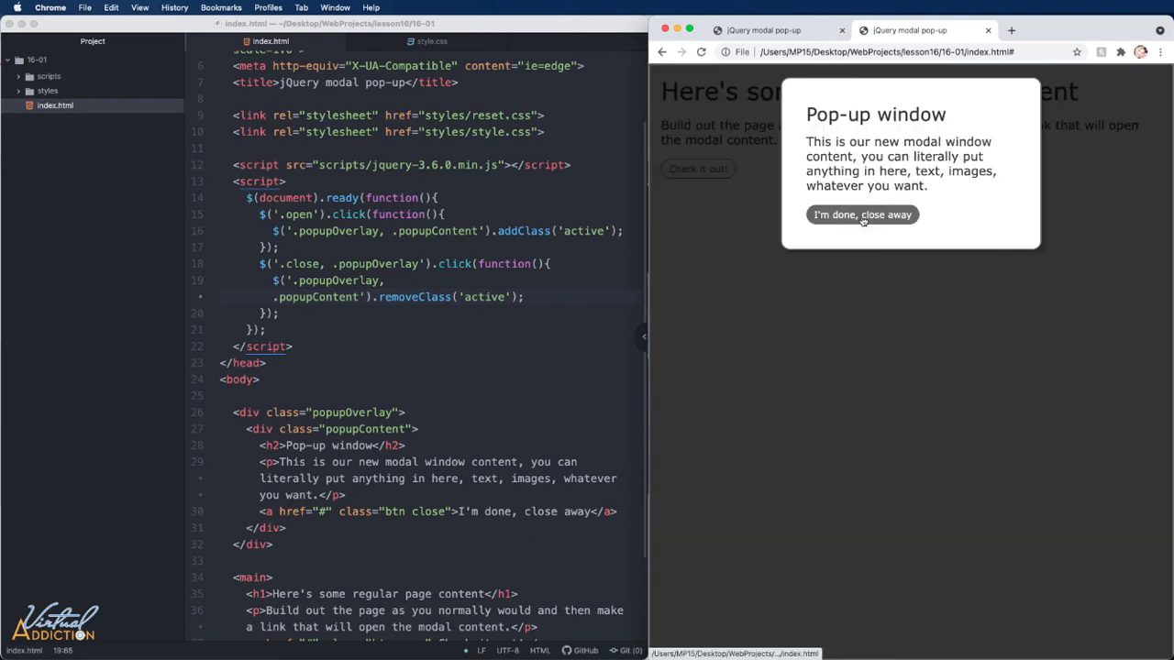
left_click(861, 215)
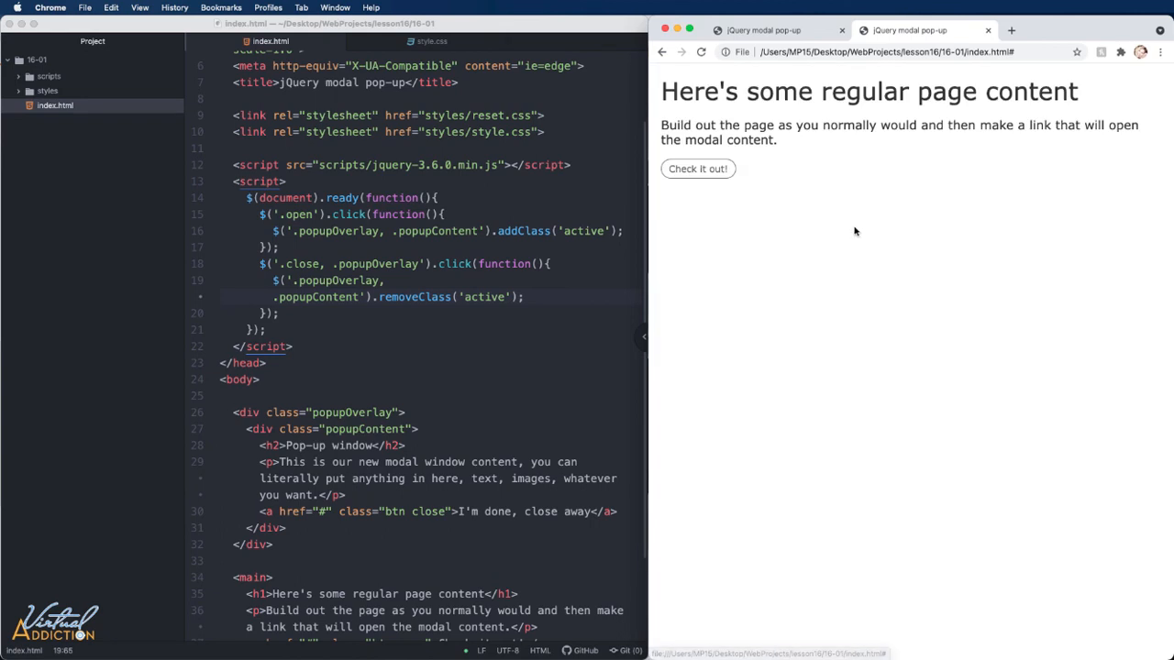
left_click(697, 167)
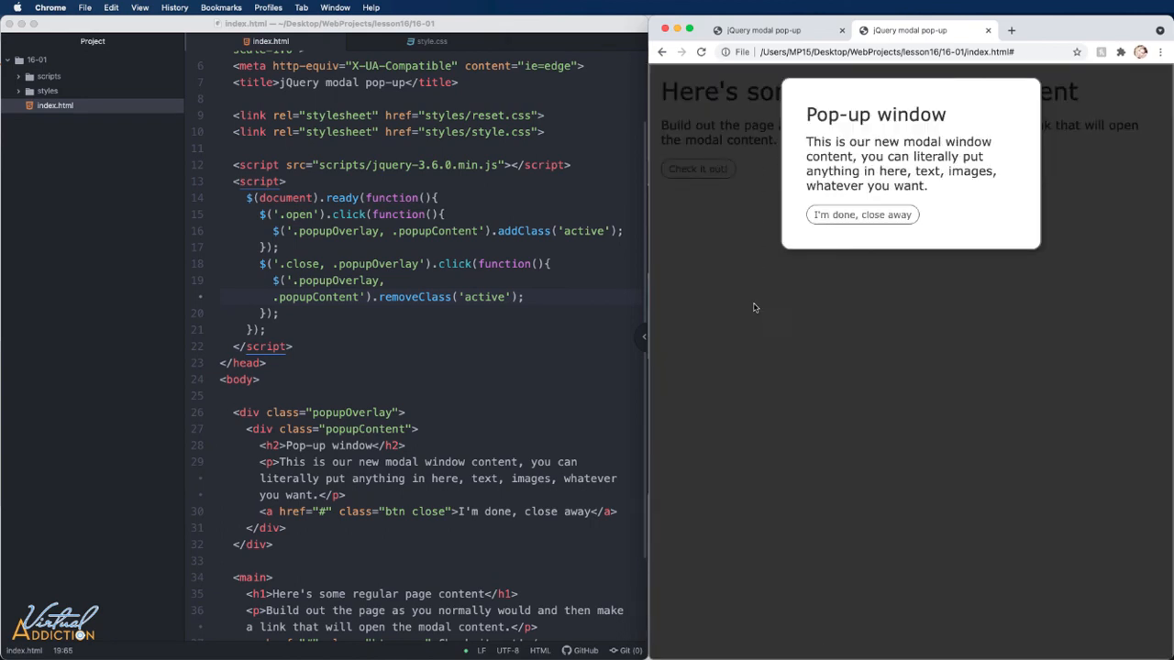
left_click(861, 214)
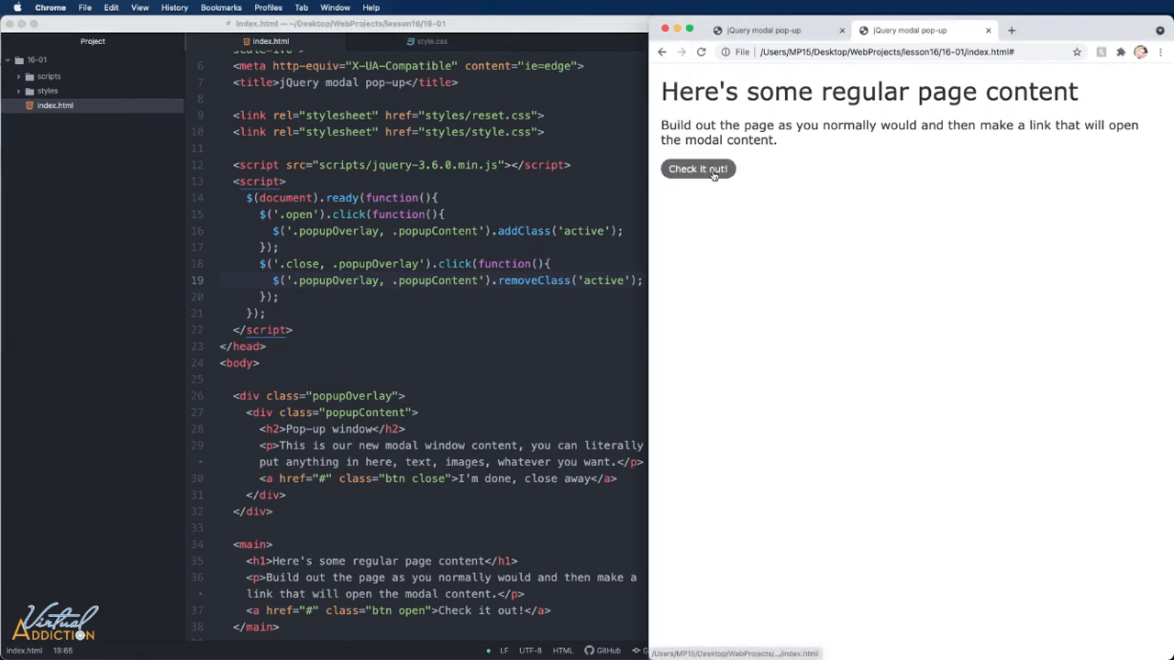
left_click(697, 169)
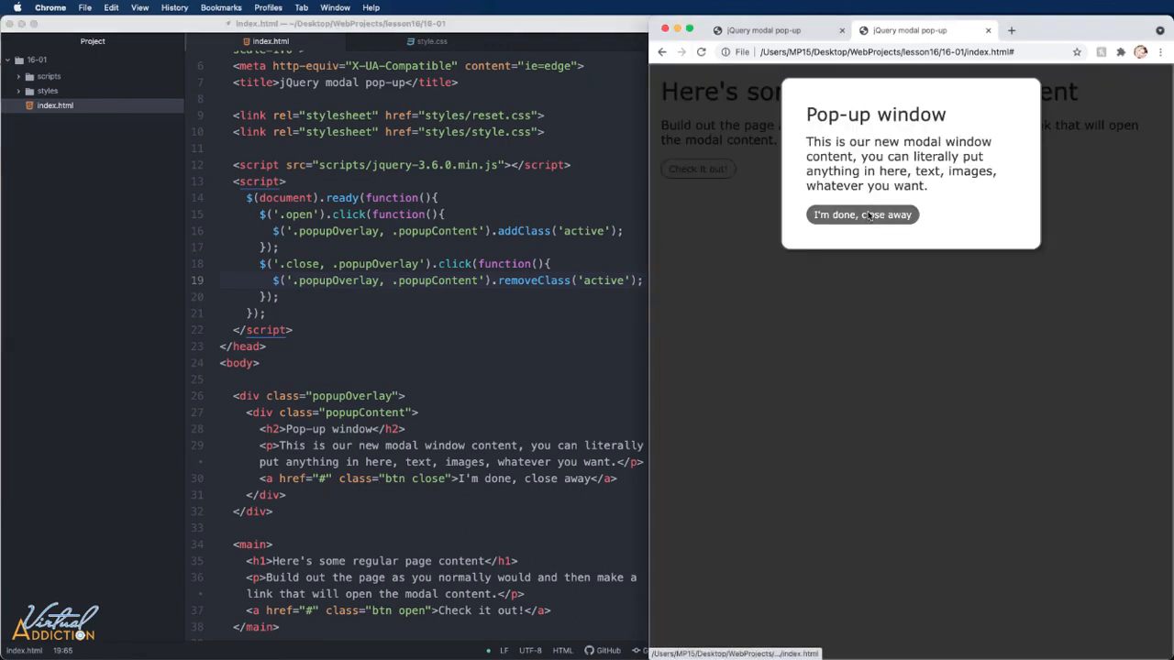
left_click(860, 213)
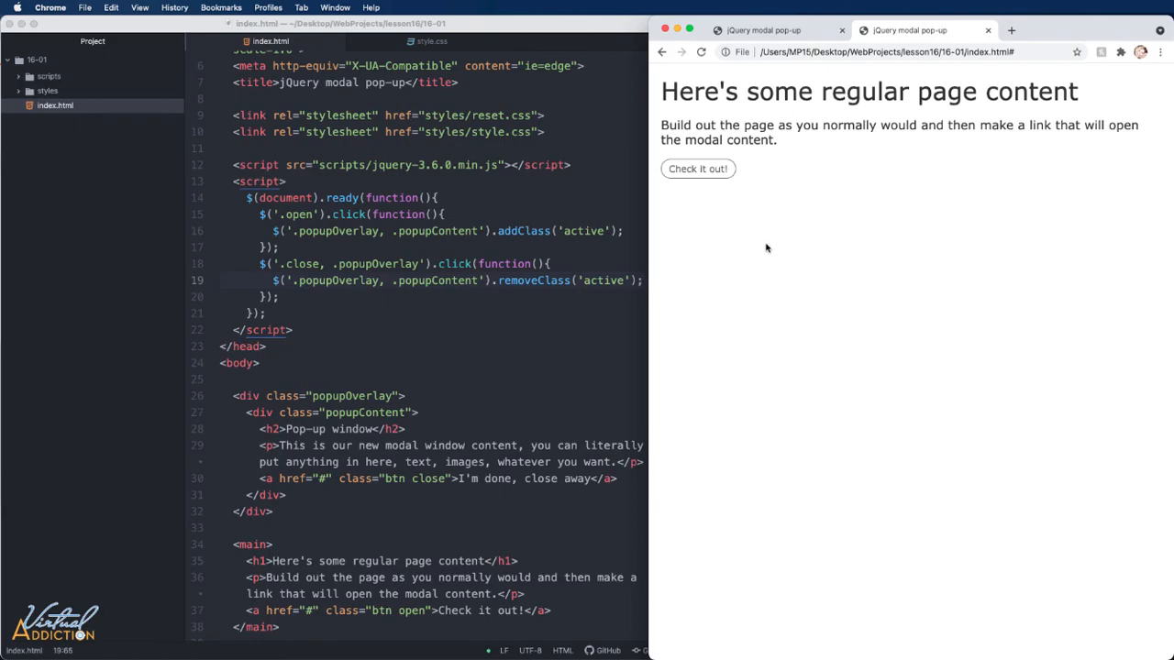